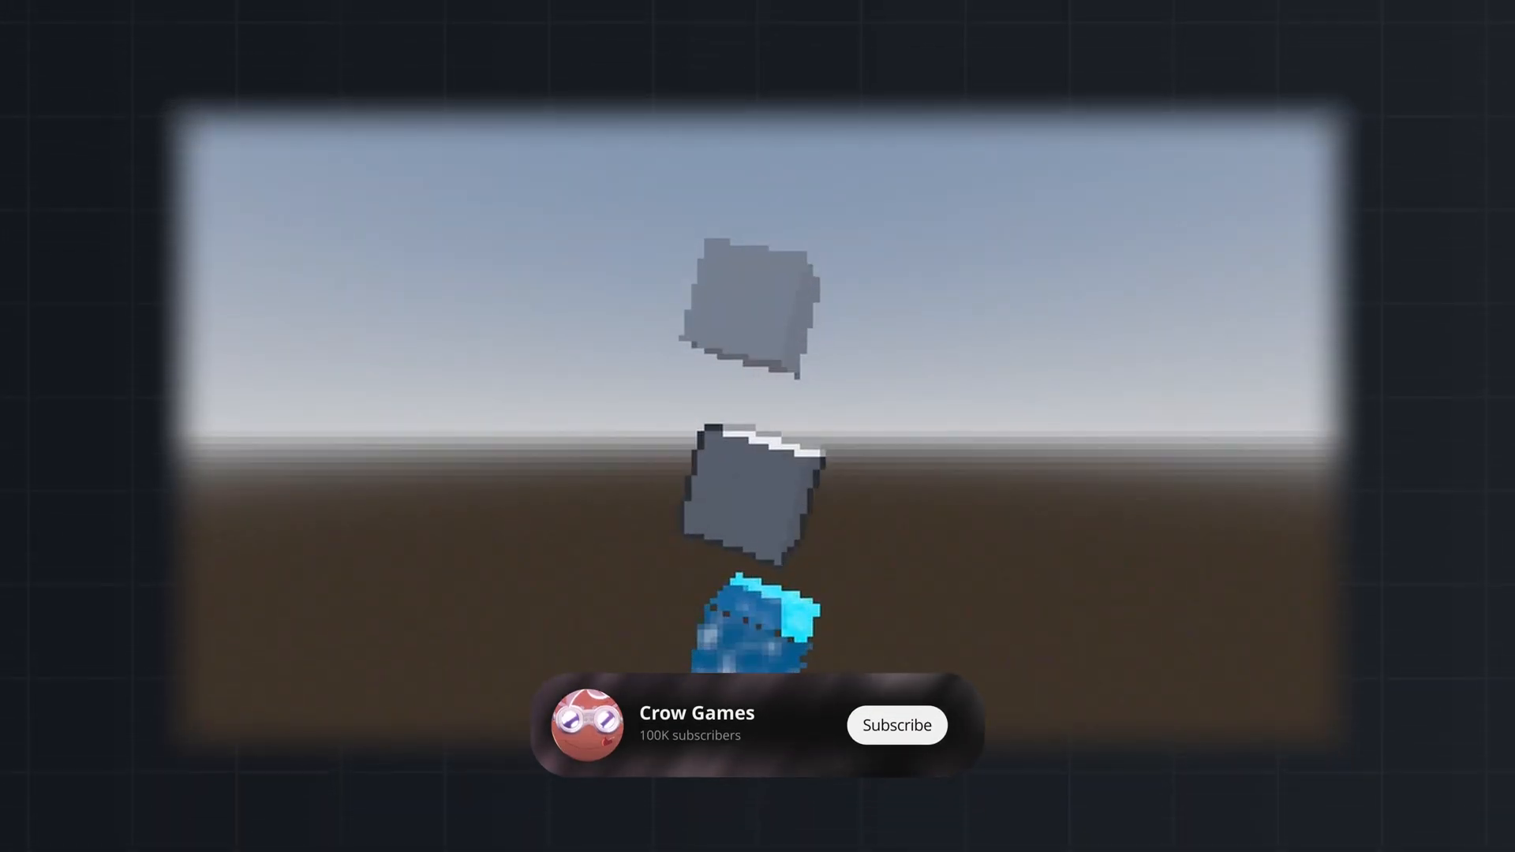
Step: Create a Node3D root and add a SubViewportContainer under it
click(897, 725)
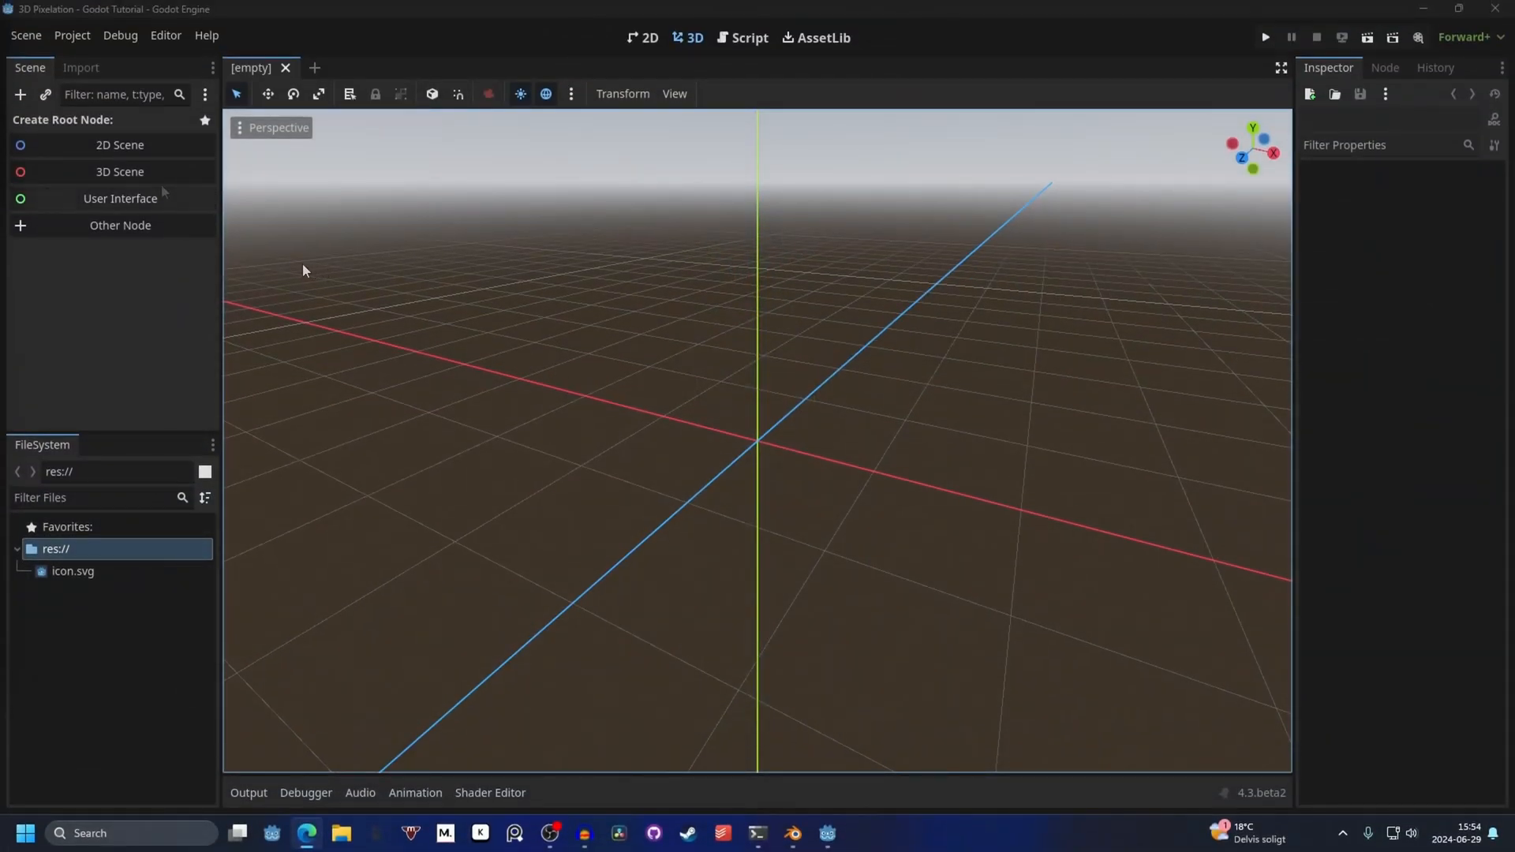
mouse_move(119, 171)
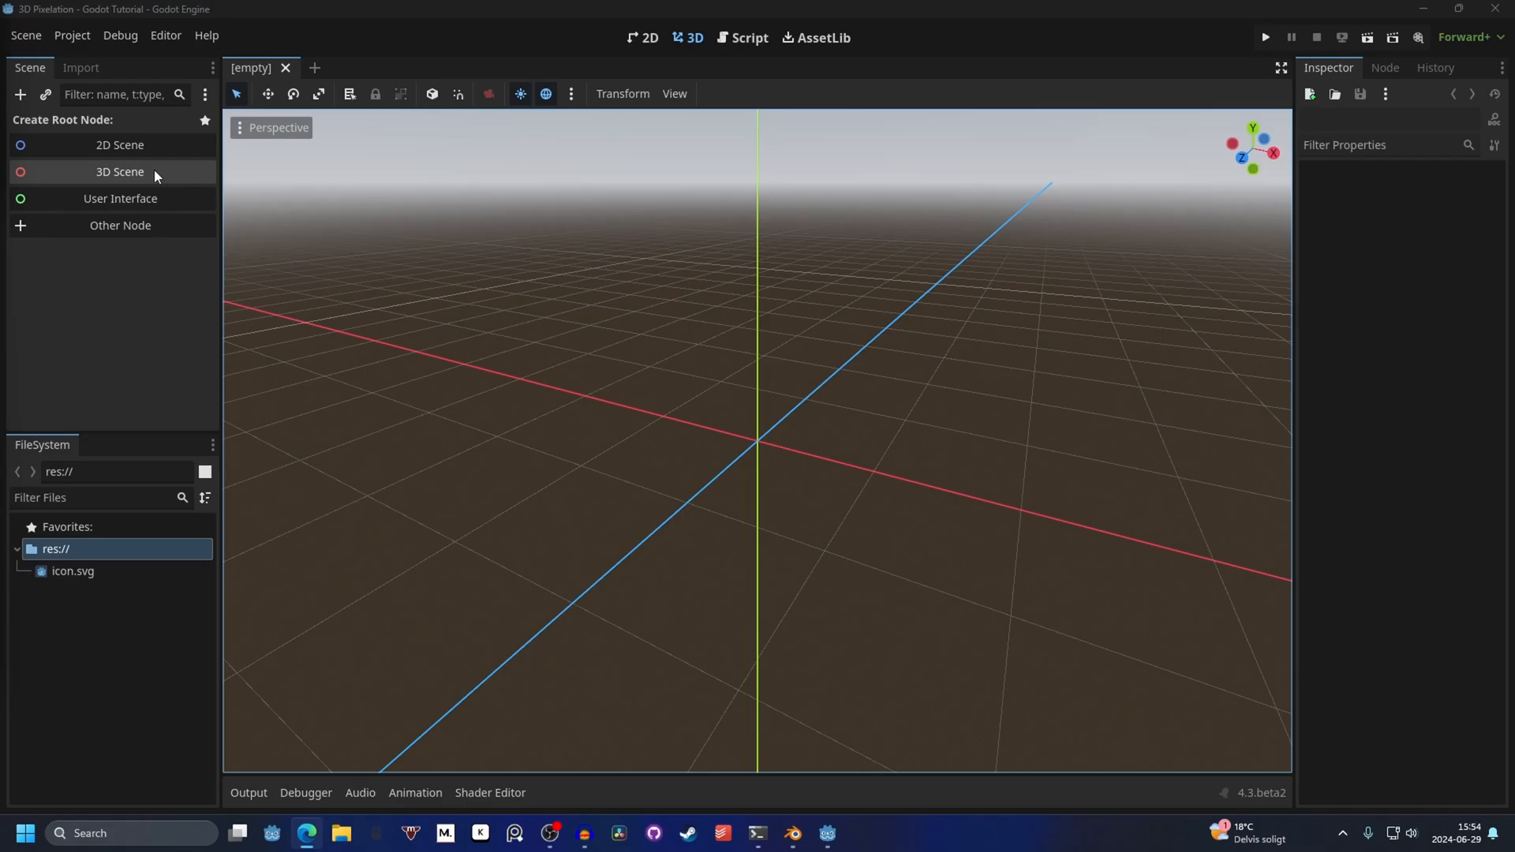
click(120, 172)
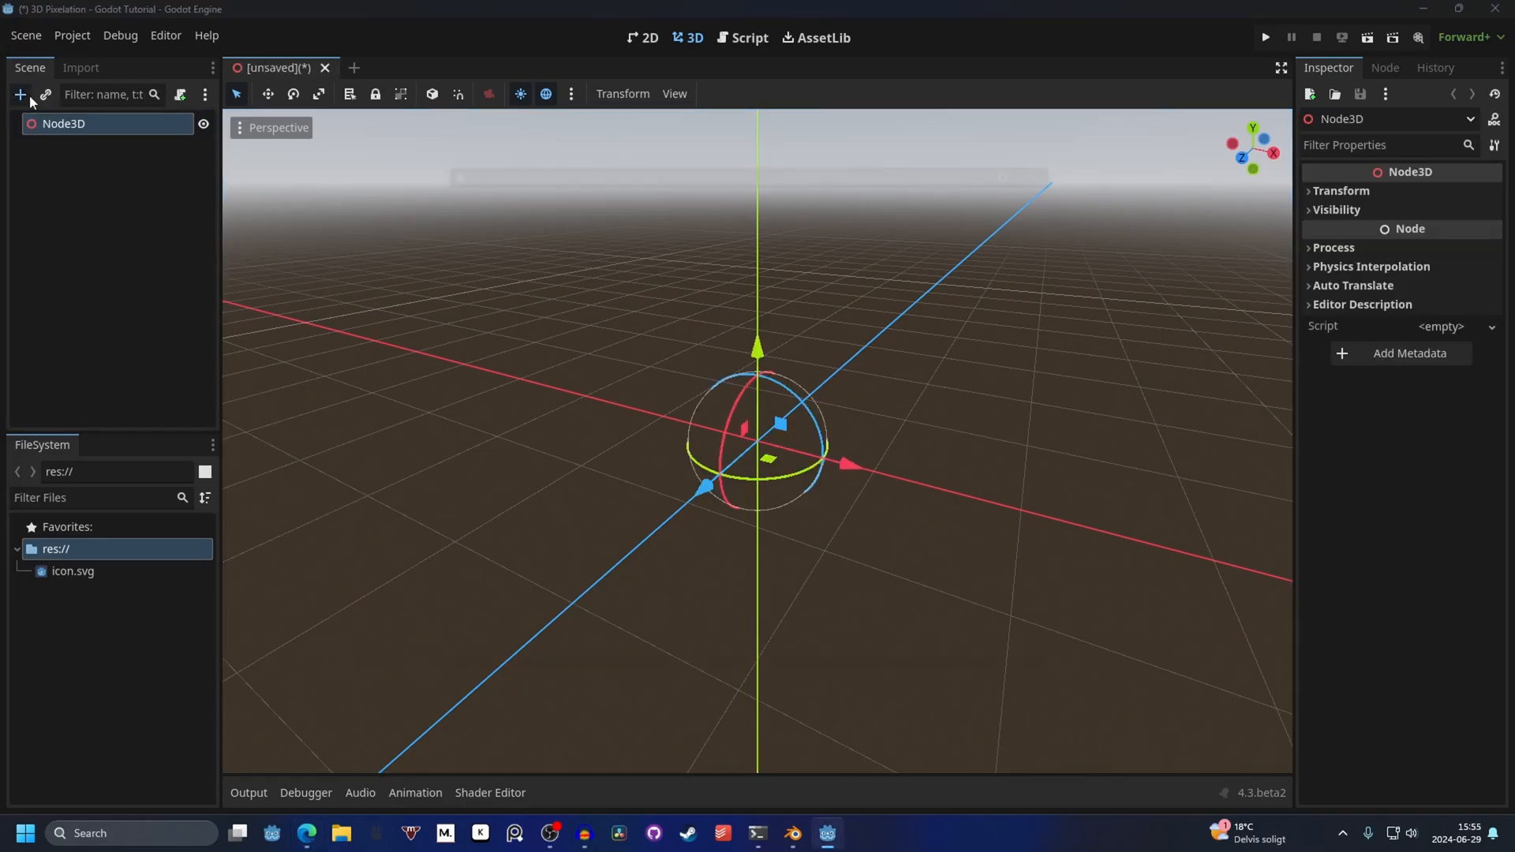
click(19, 93)
text(subview)
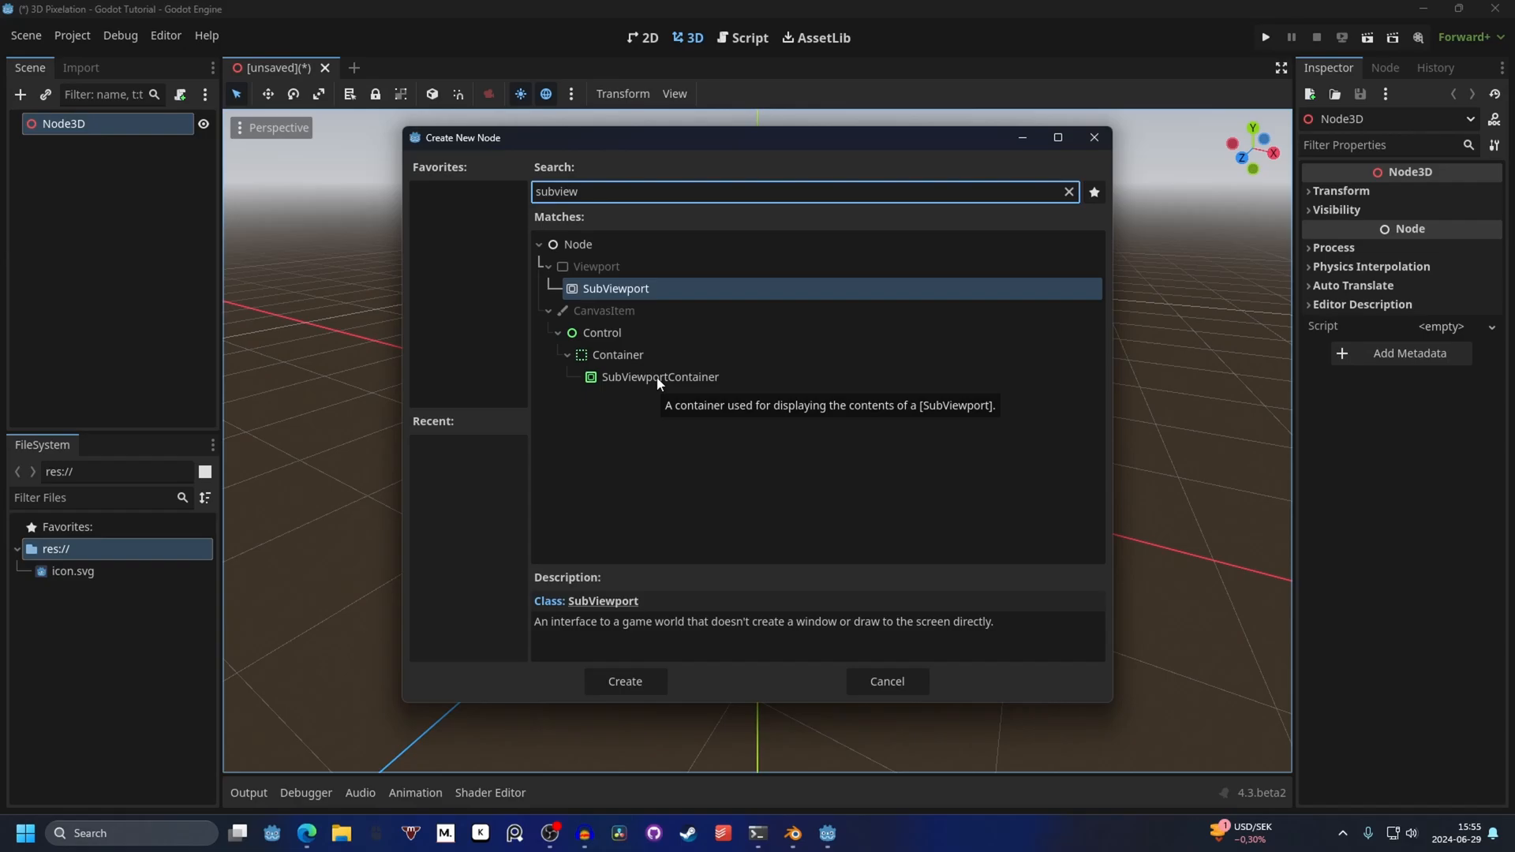
click(624, 682)
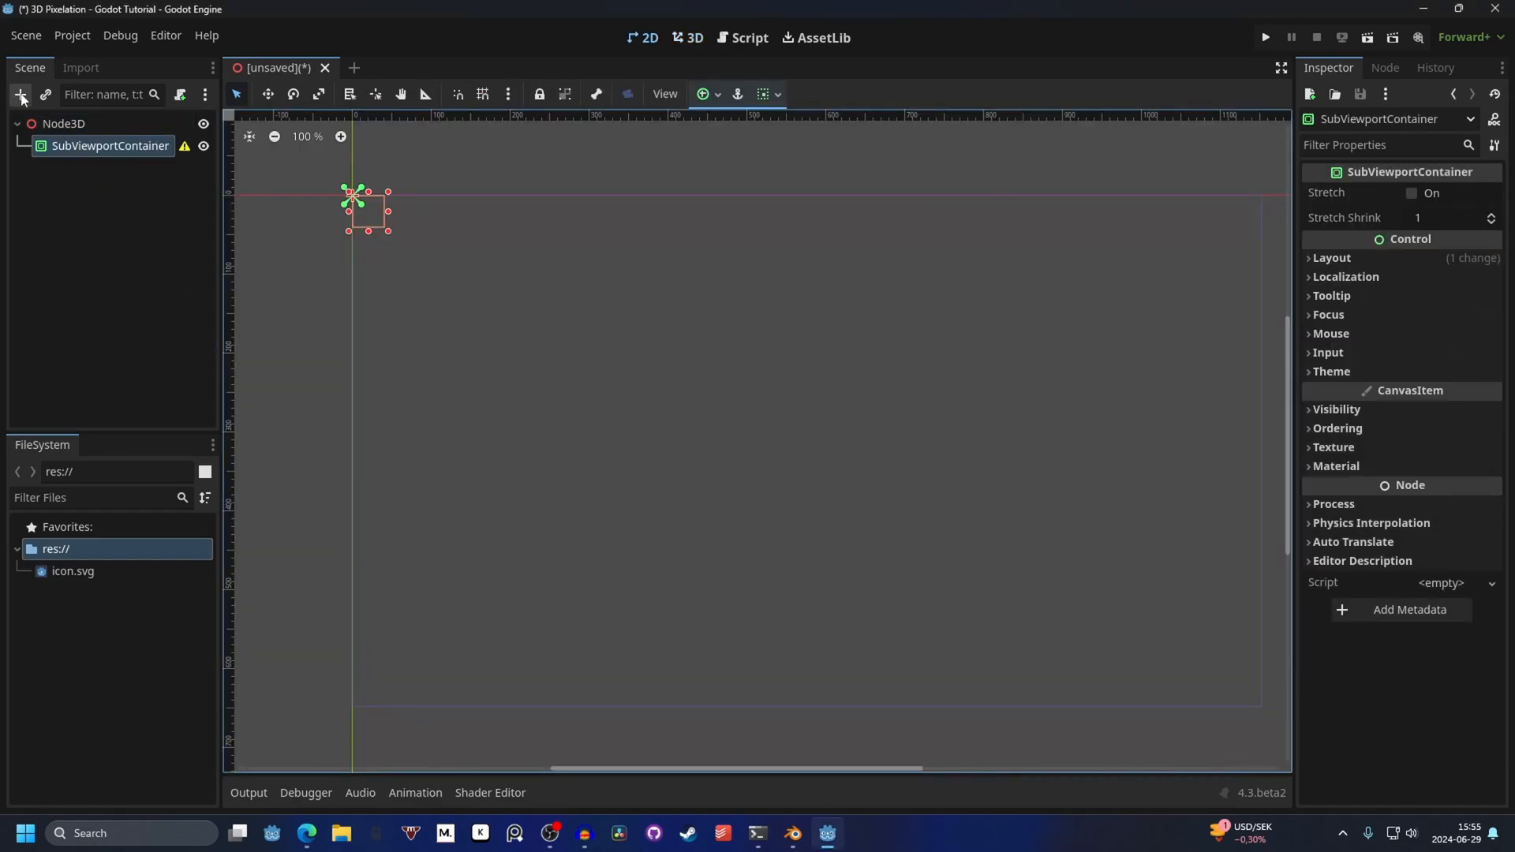
Step: Nest a SubViewport inside the container and a Camera3D inside the SubViewport
click(21, 93)
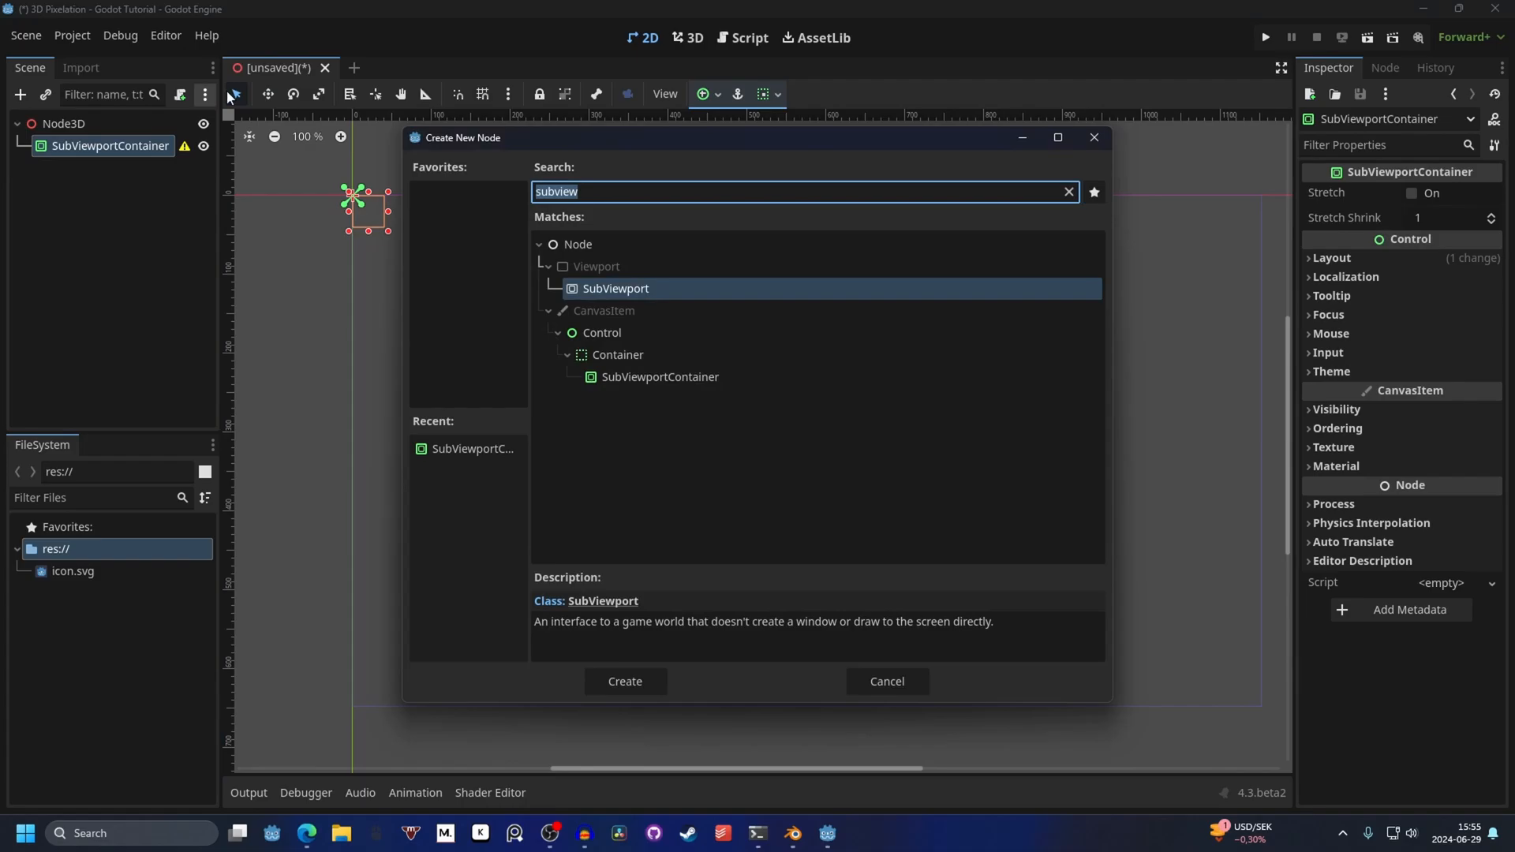
click(625, 682)
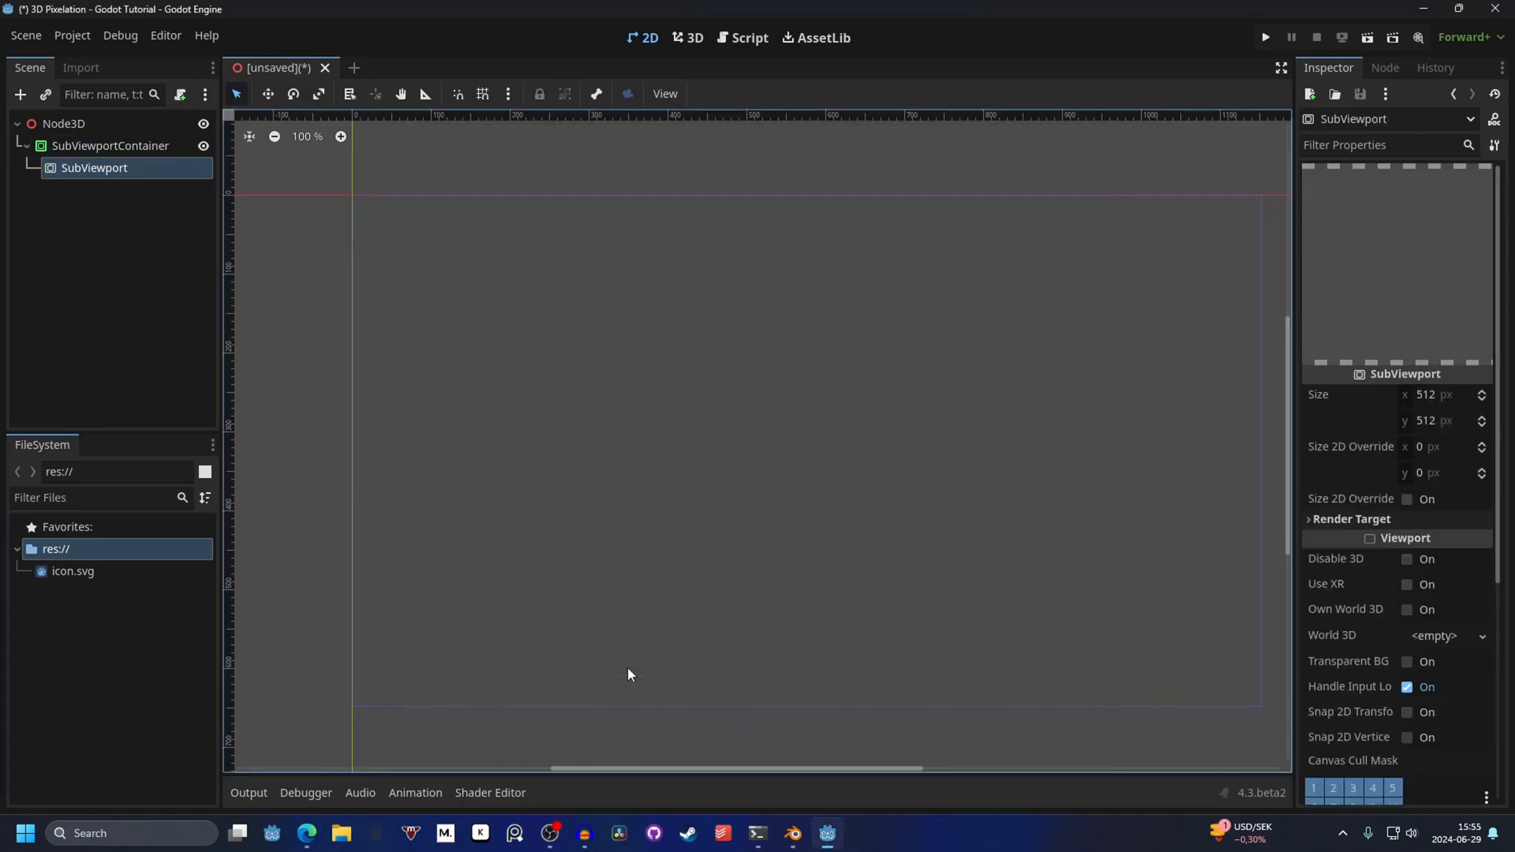
mouse_move(92, 159)
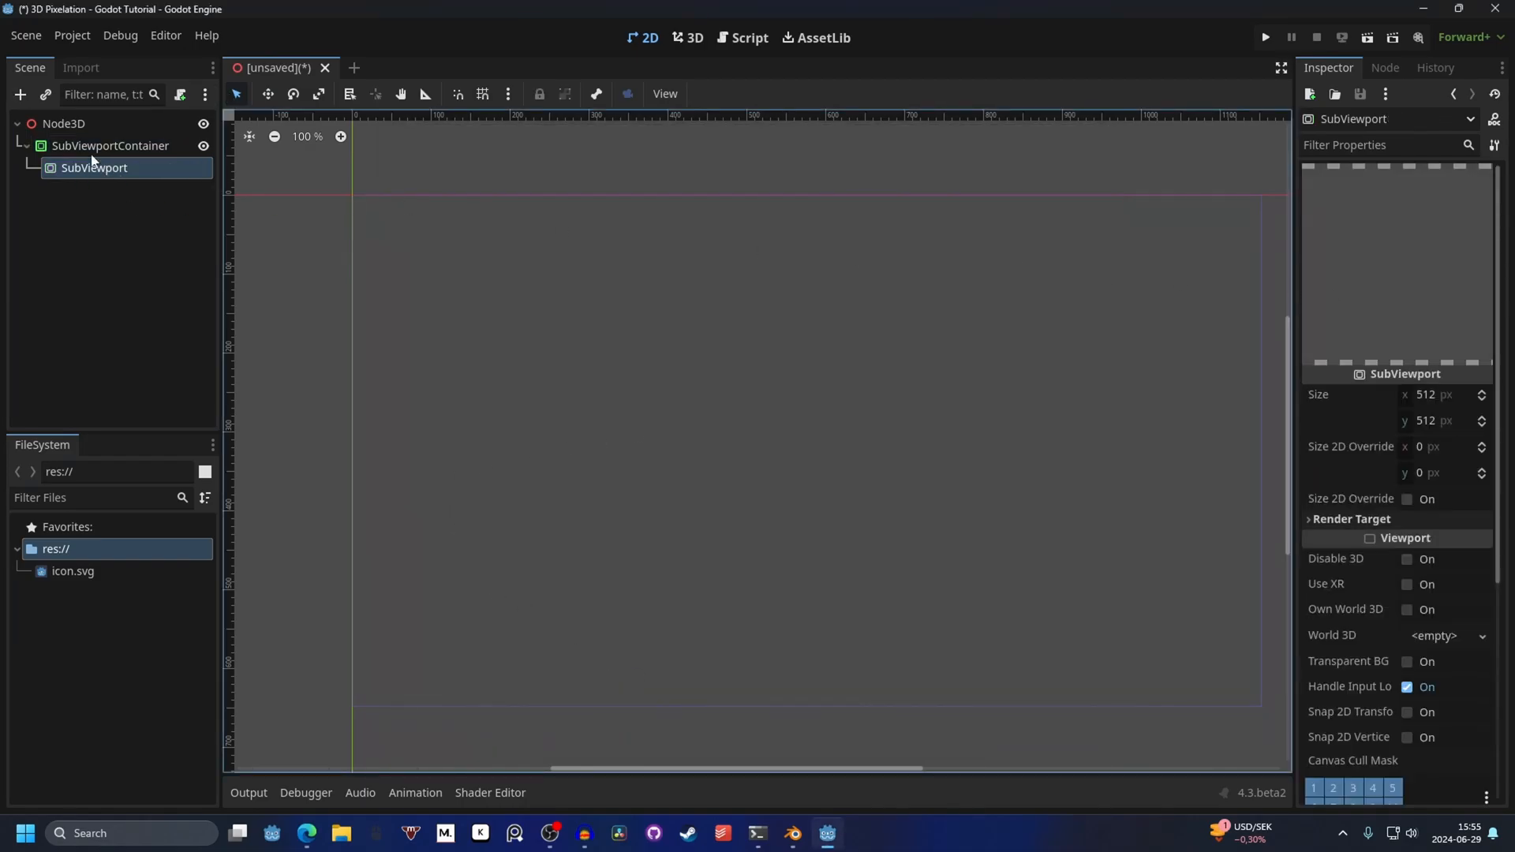
click(19, 93)
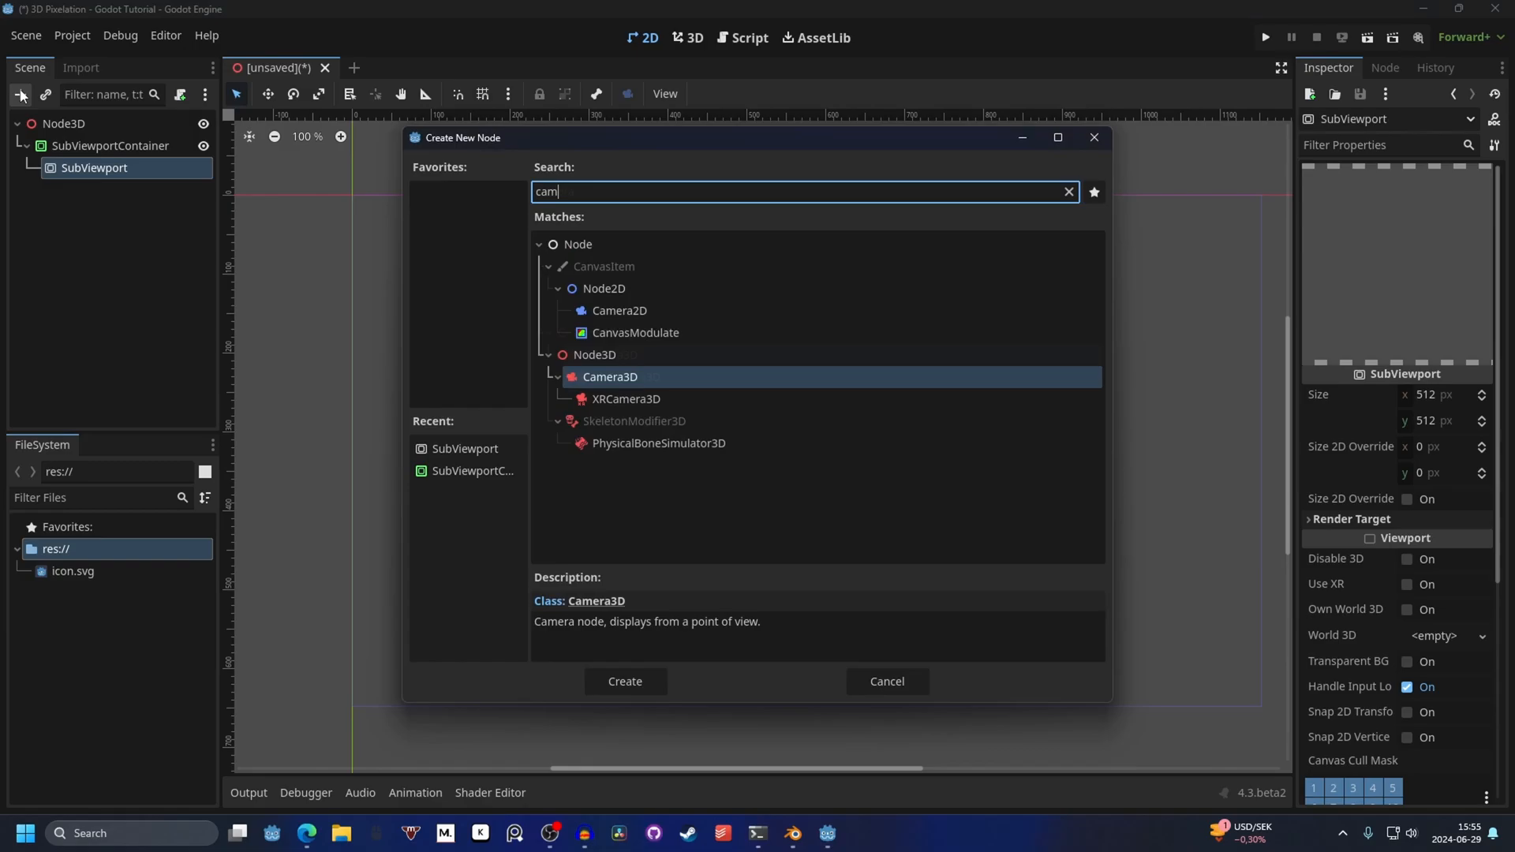
click(625, 682)
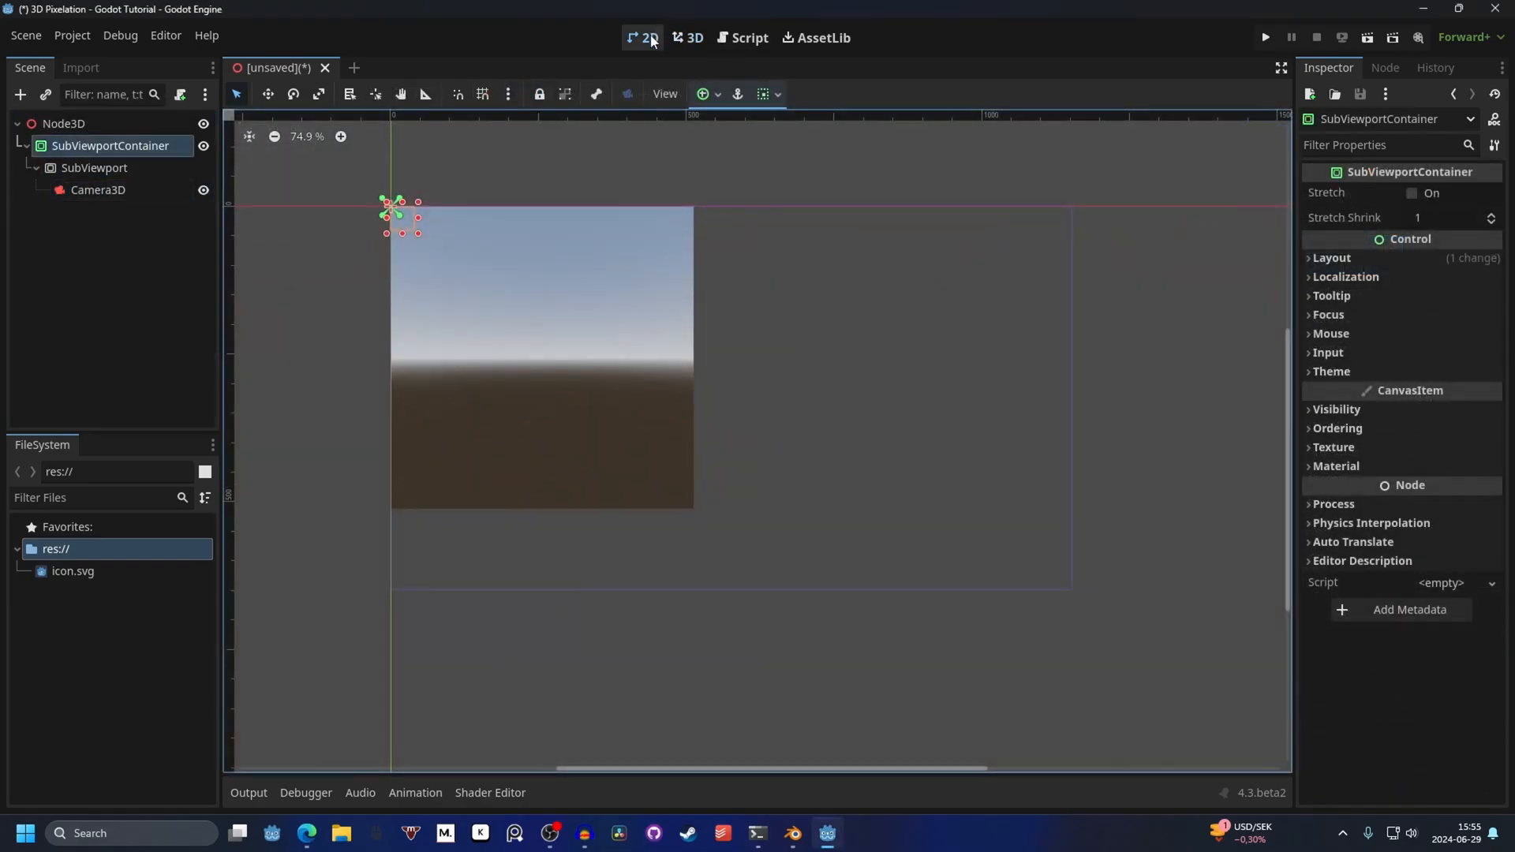
mouse_move(475, 256)
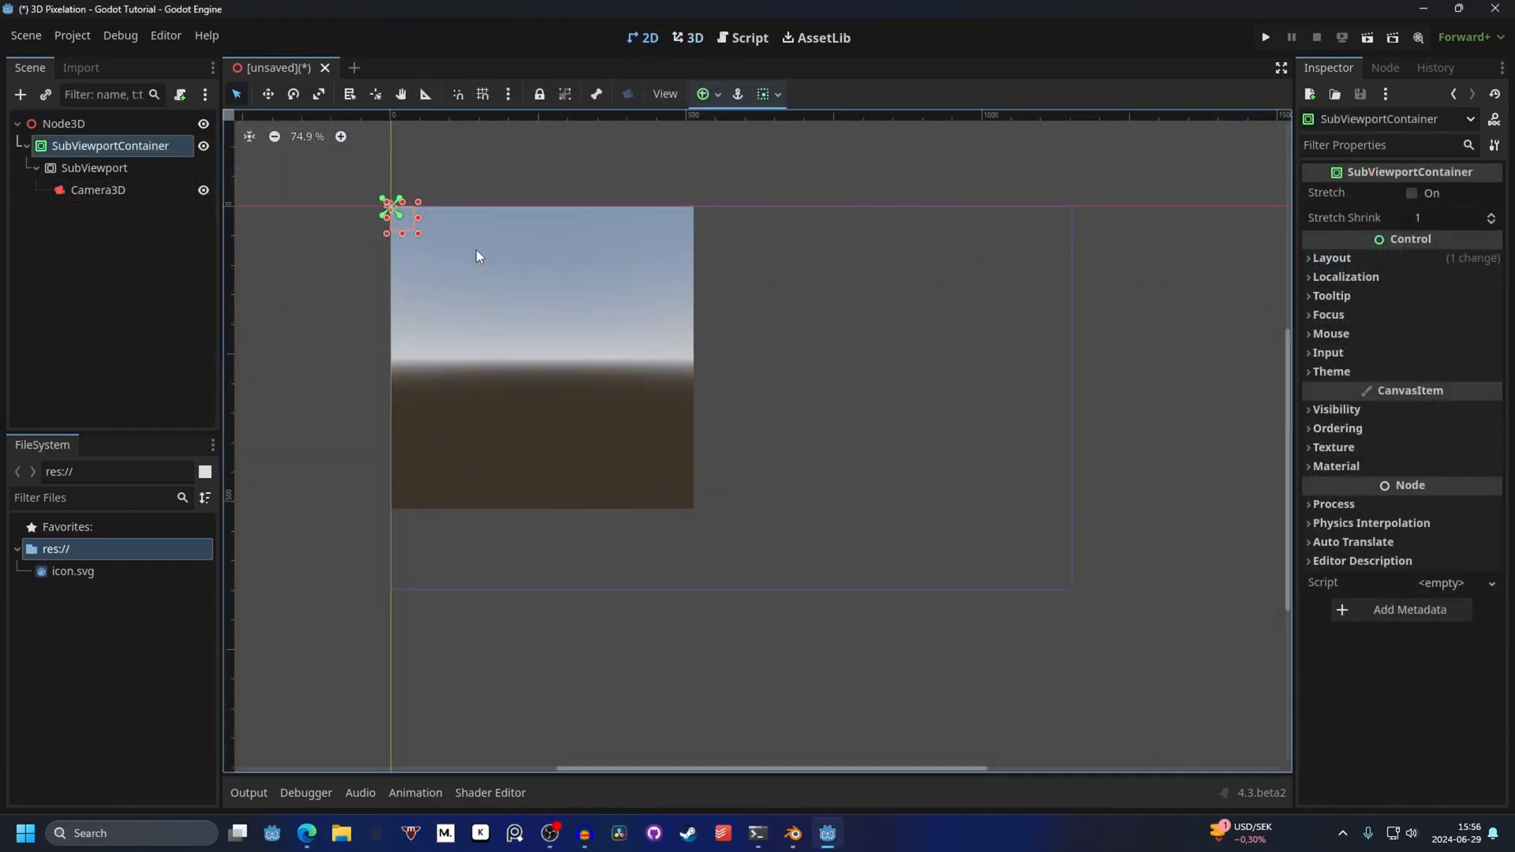
Step: Select the SubViewport and look up the project window size (1152×648) under Display > Window
click(93, 169)
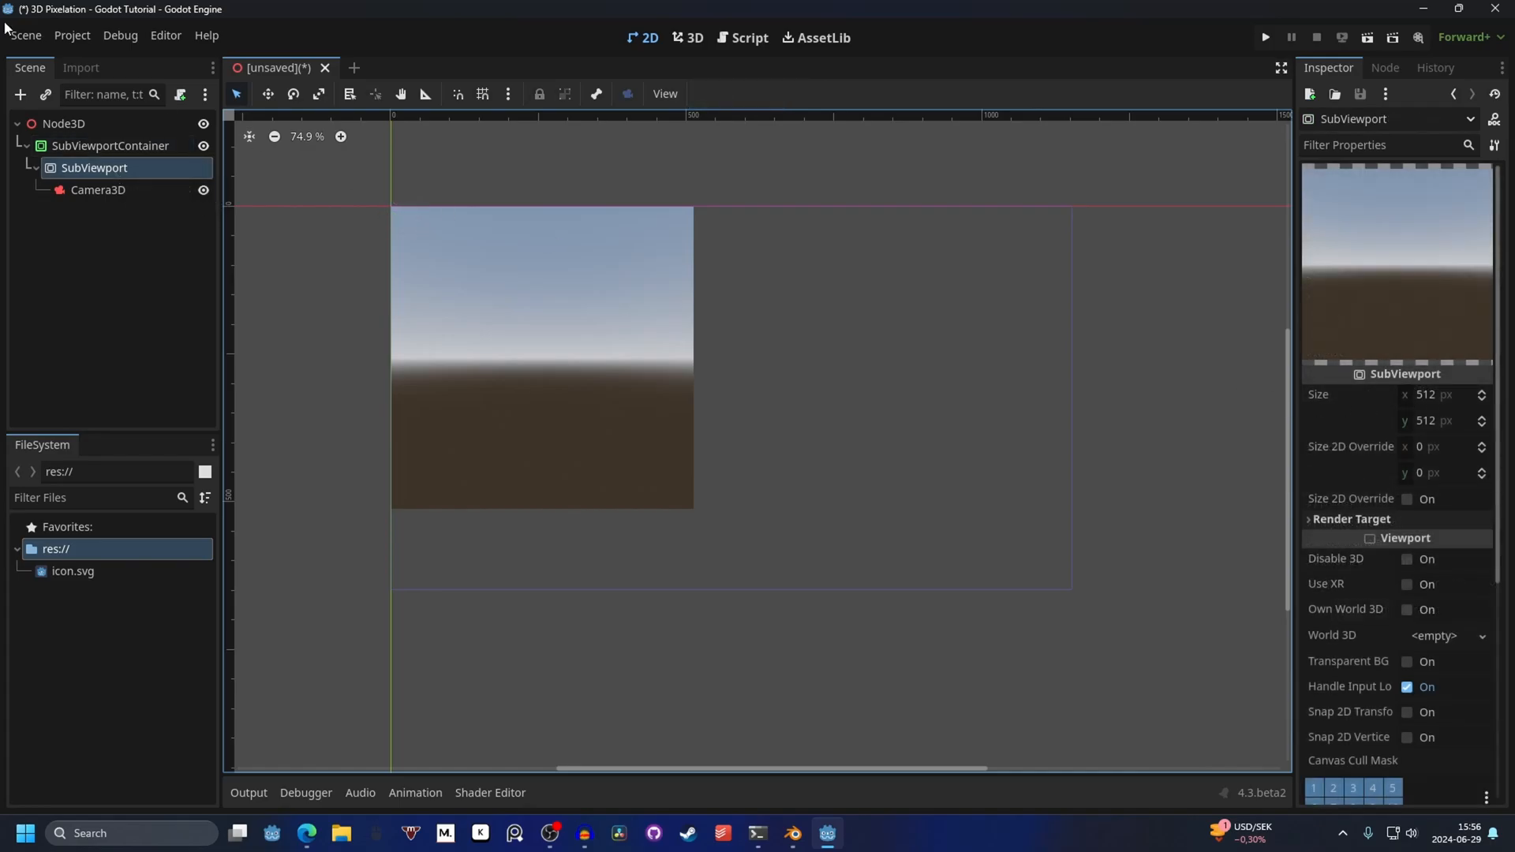
click(71, 36)
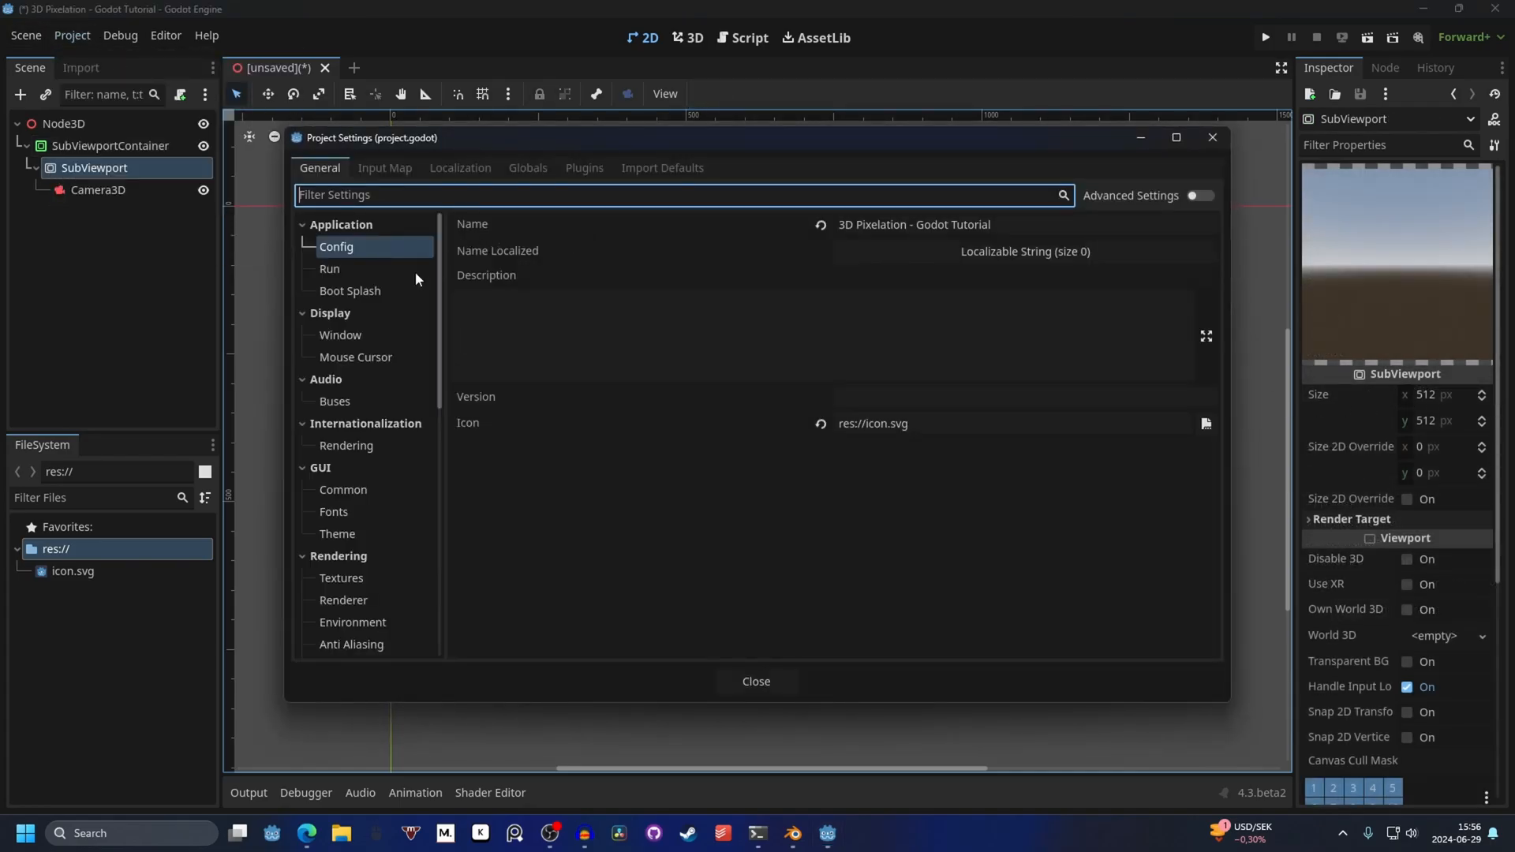
click(341, 334)
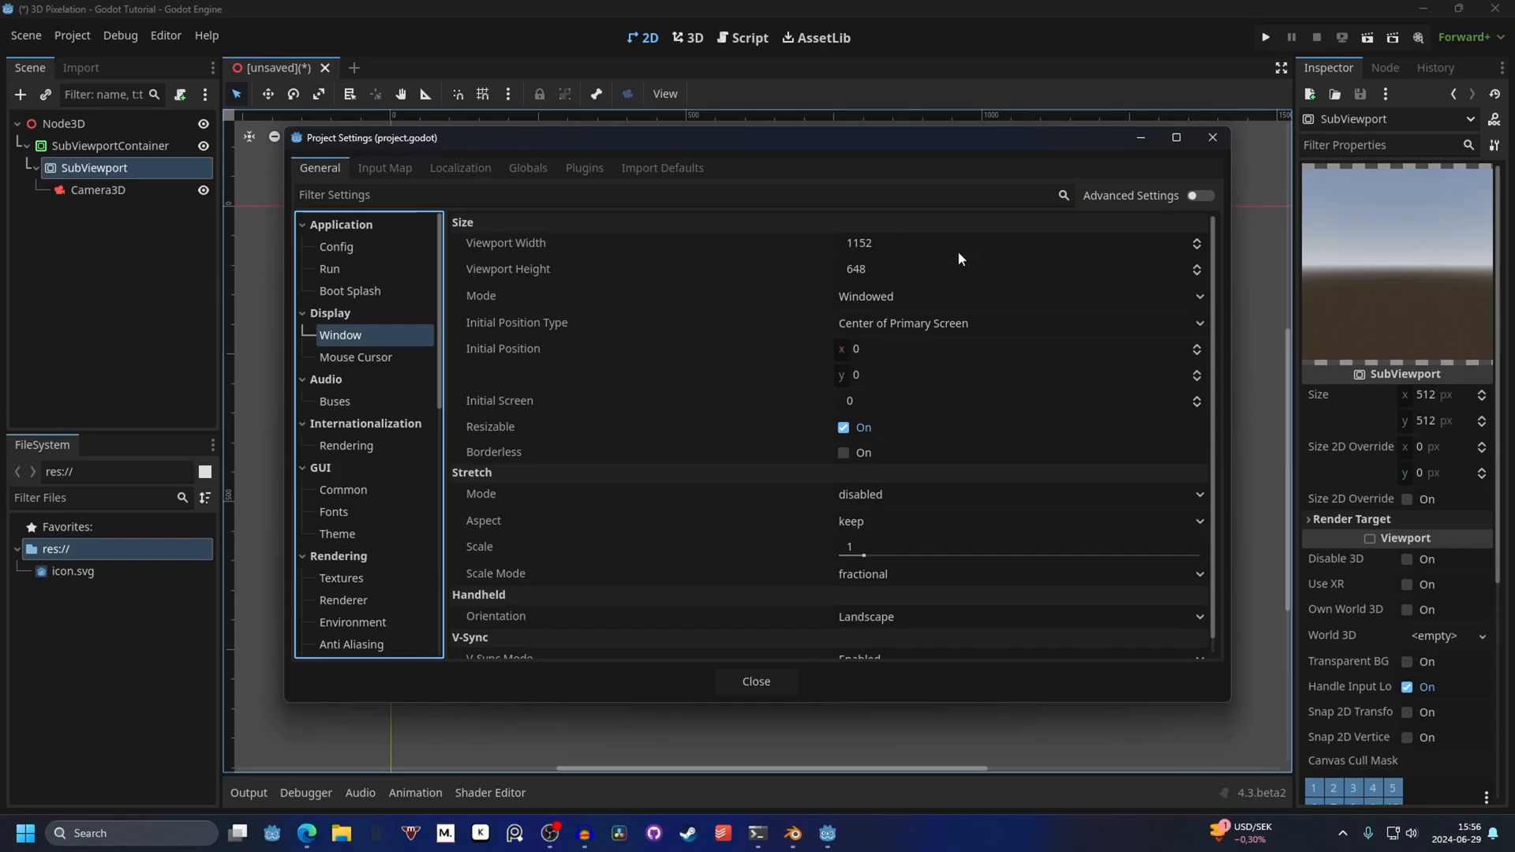
mouse_move(852, 281)
text(1152)
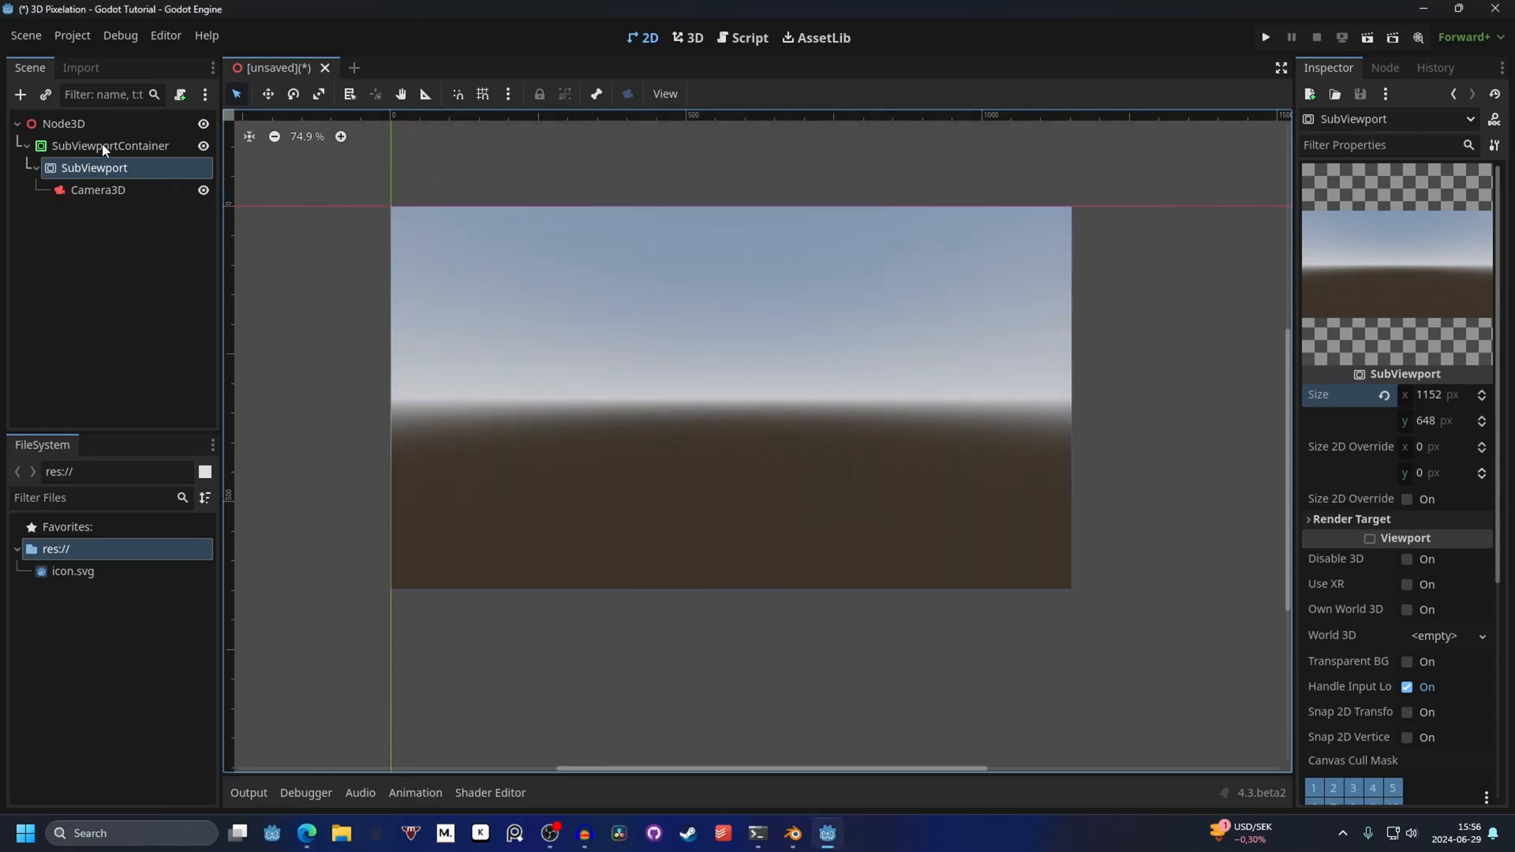
Step: Enable Stretch on the SubViewportContainer and anchor it as Full Rect to fill the screen
click(109, 145)
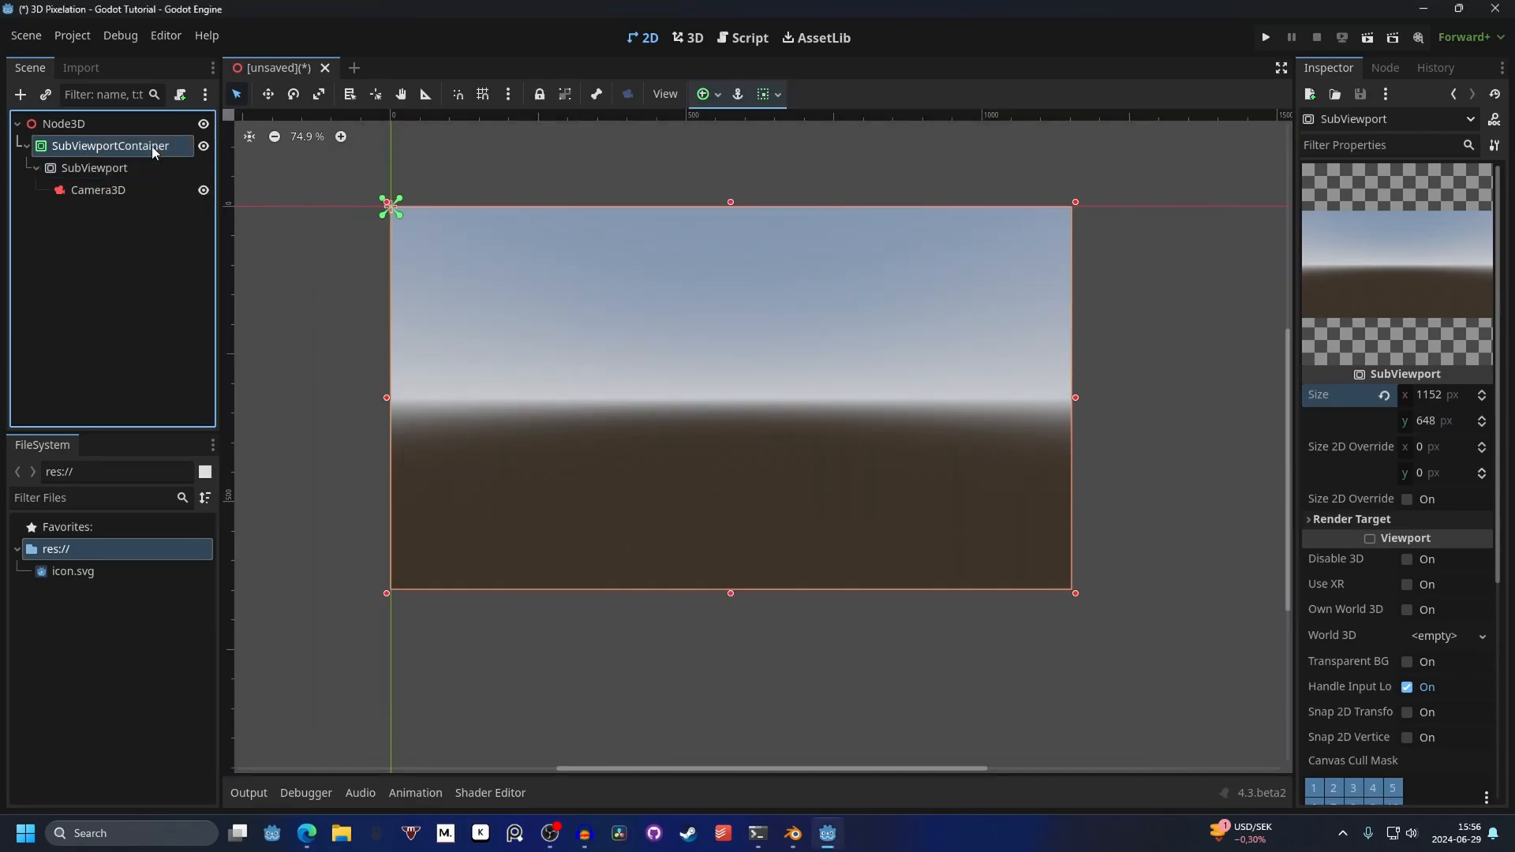
click(111, 145)
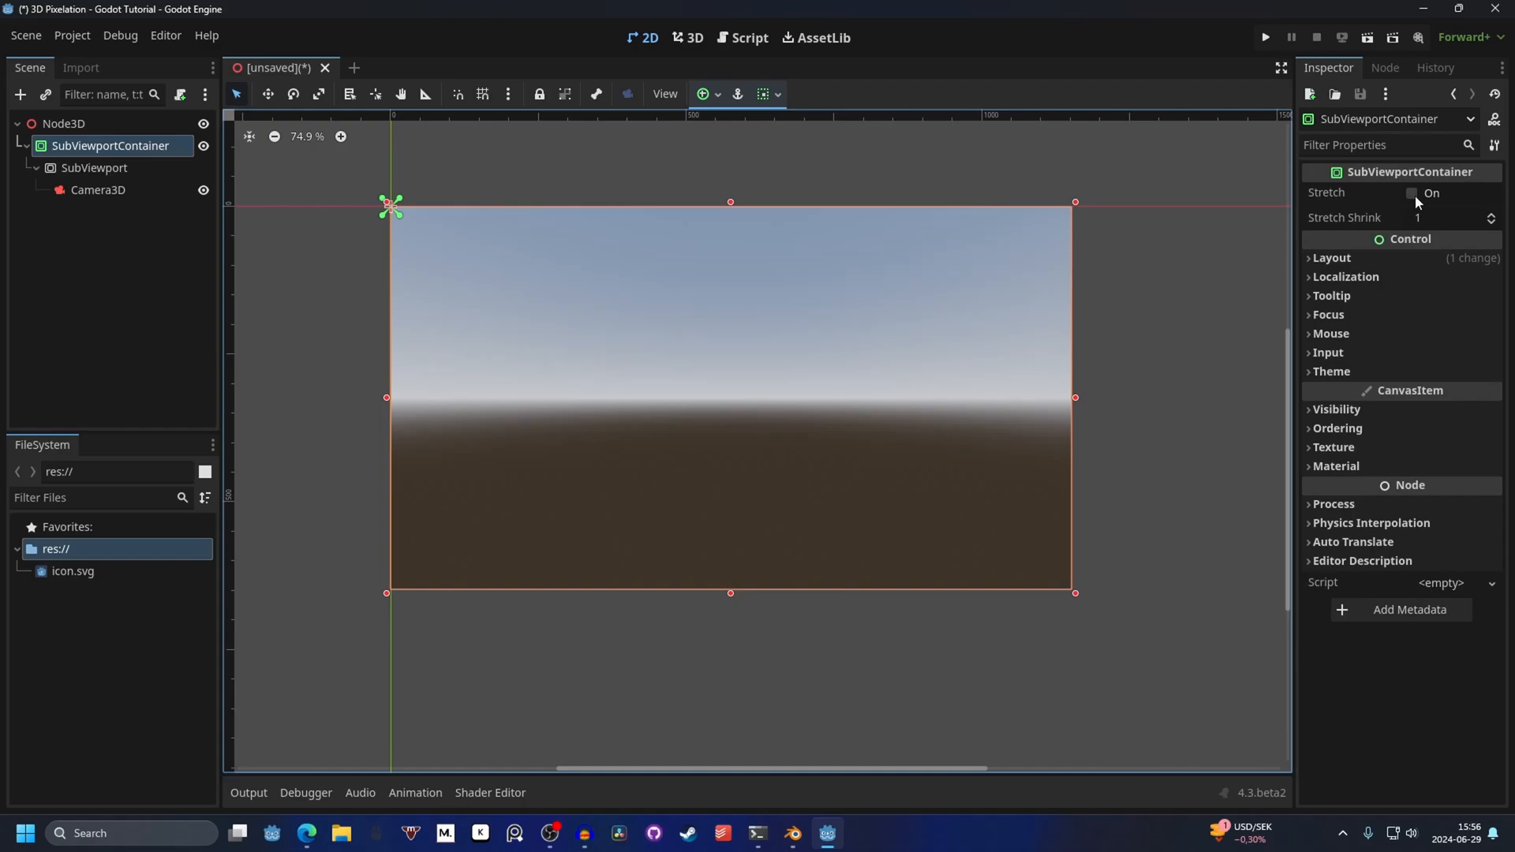
click(1415, 193)
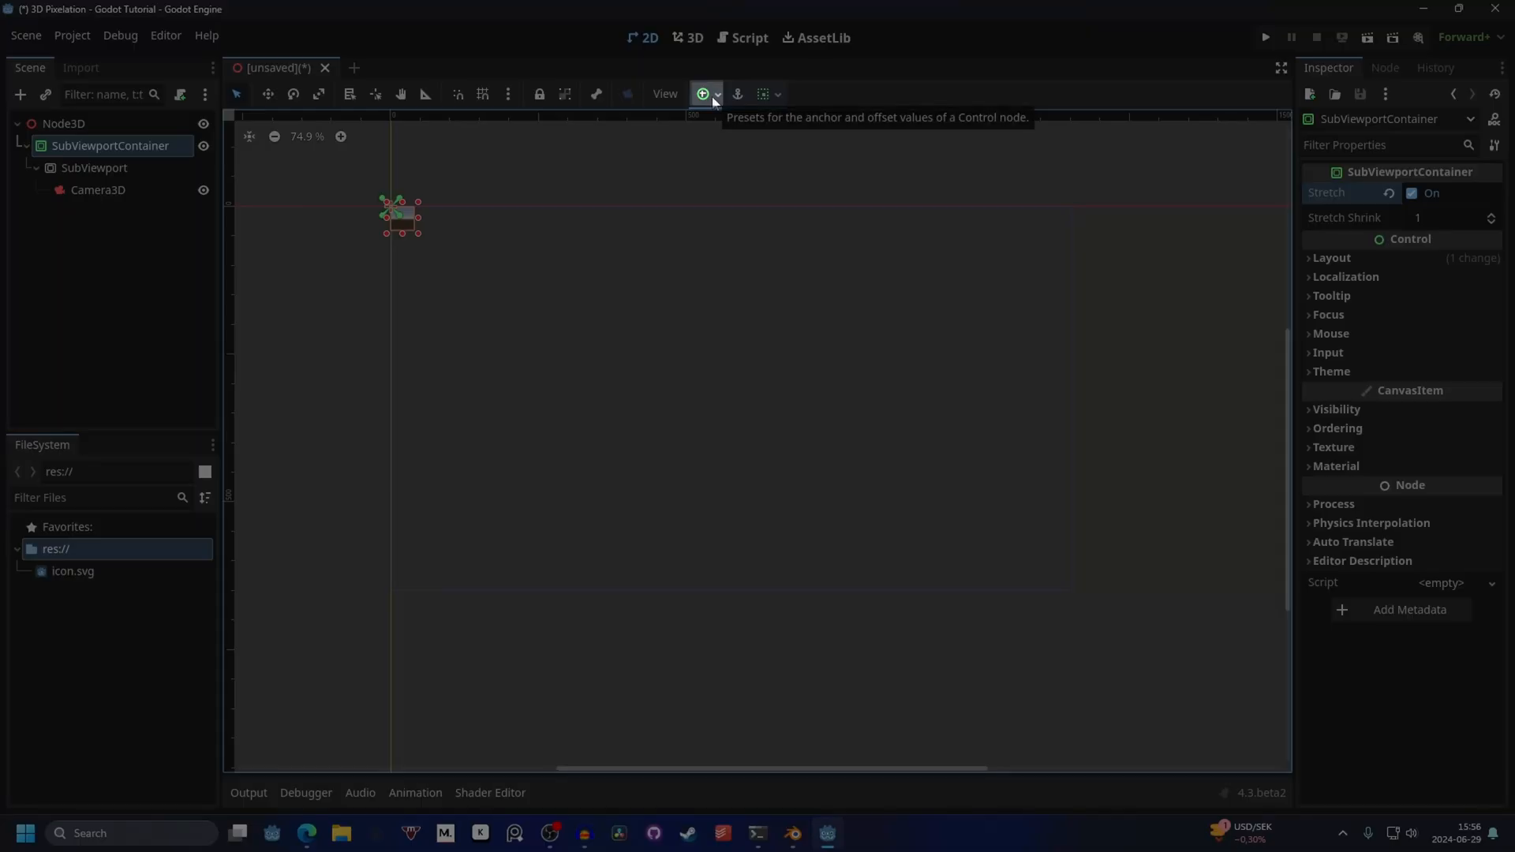
click(704, 93)
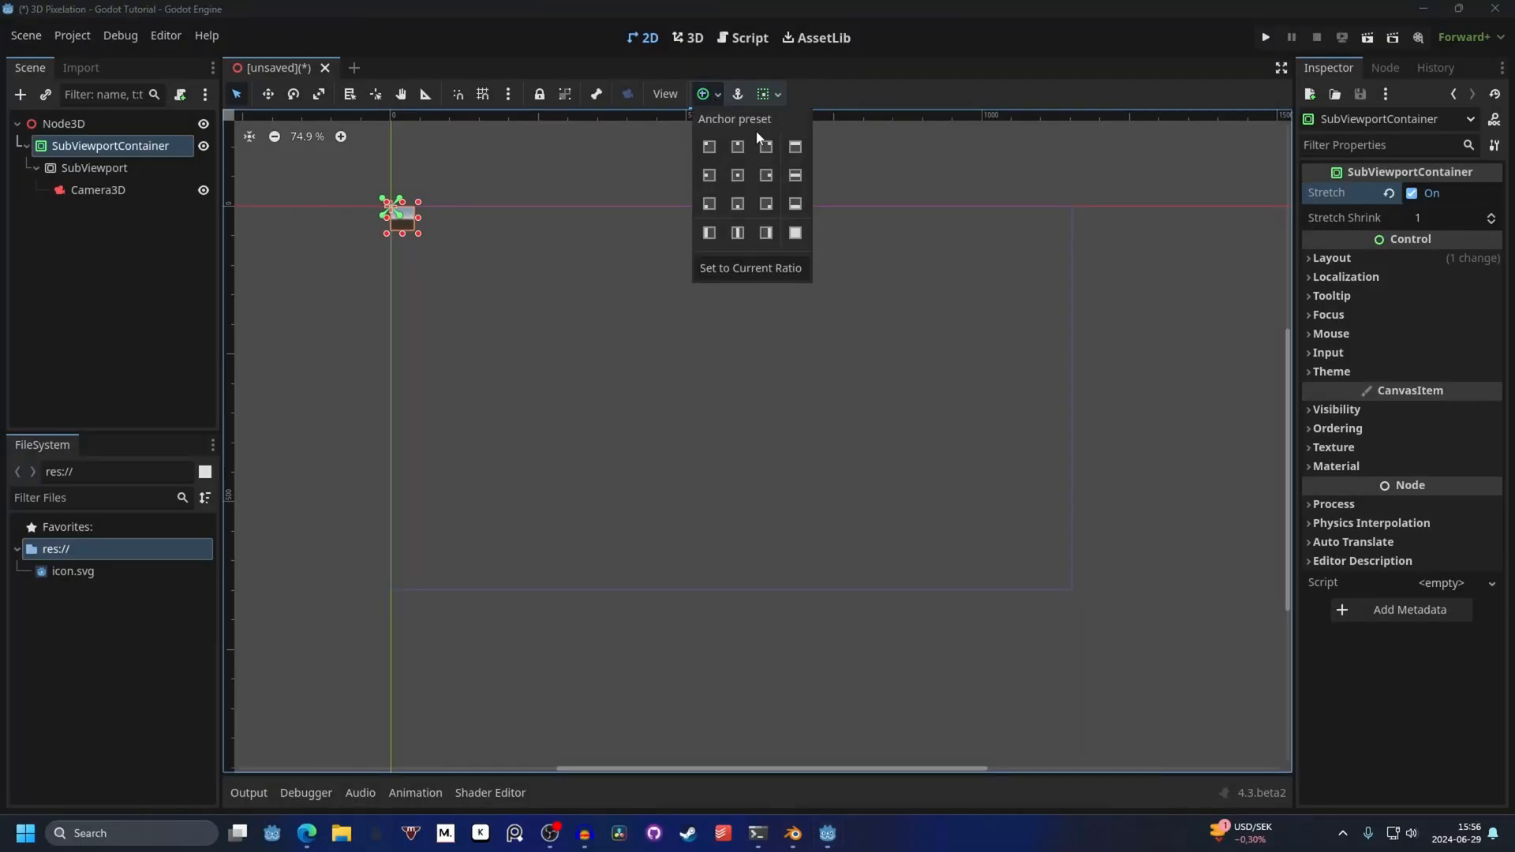
mouse_move(794, 233)
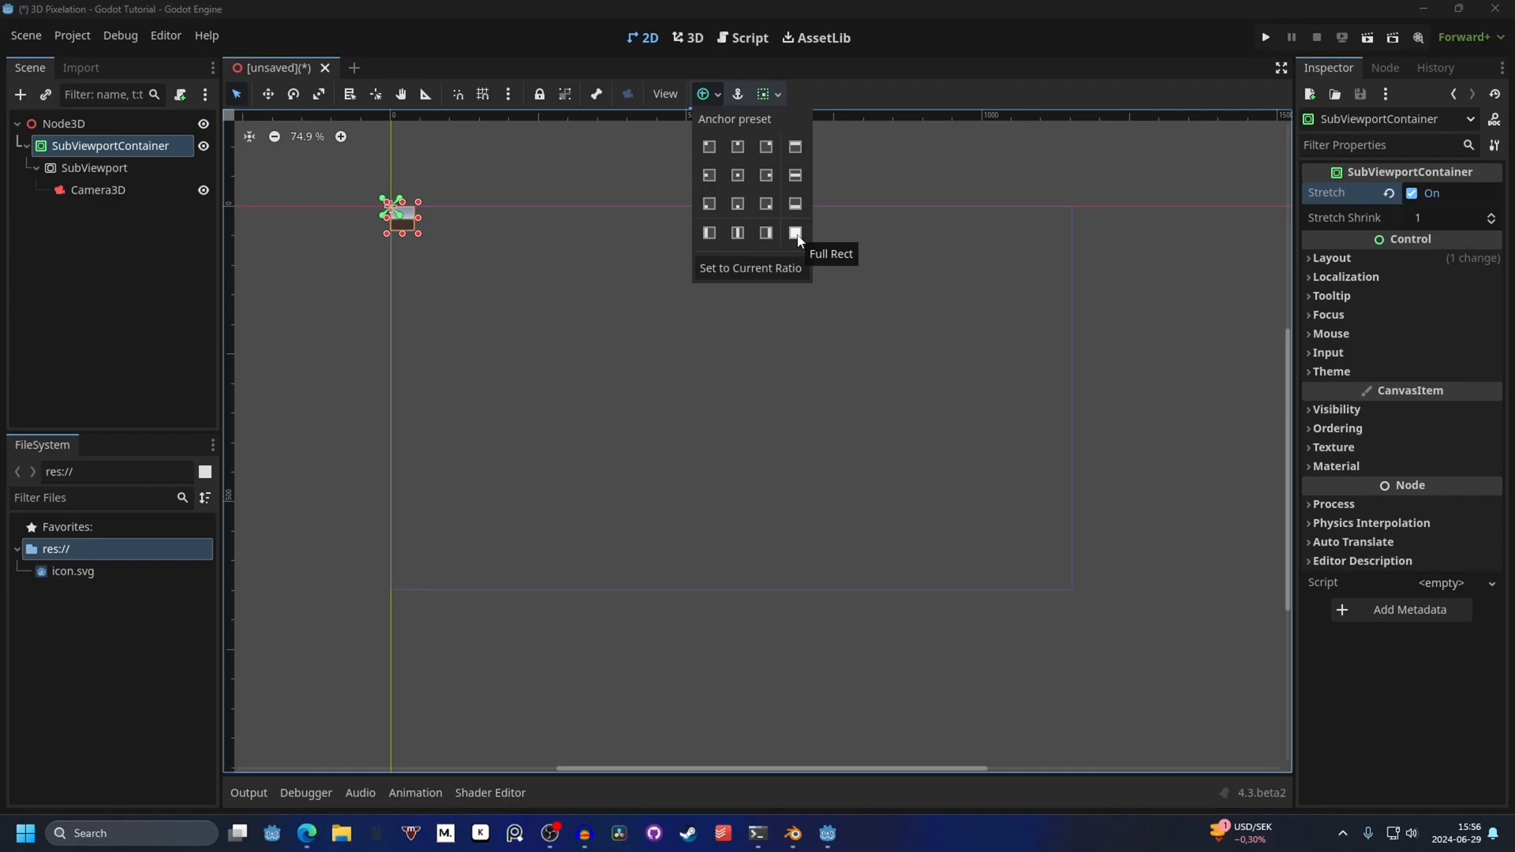
click(794, 232)
text(cs)
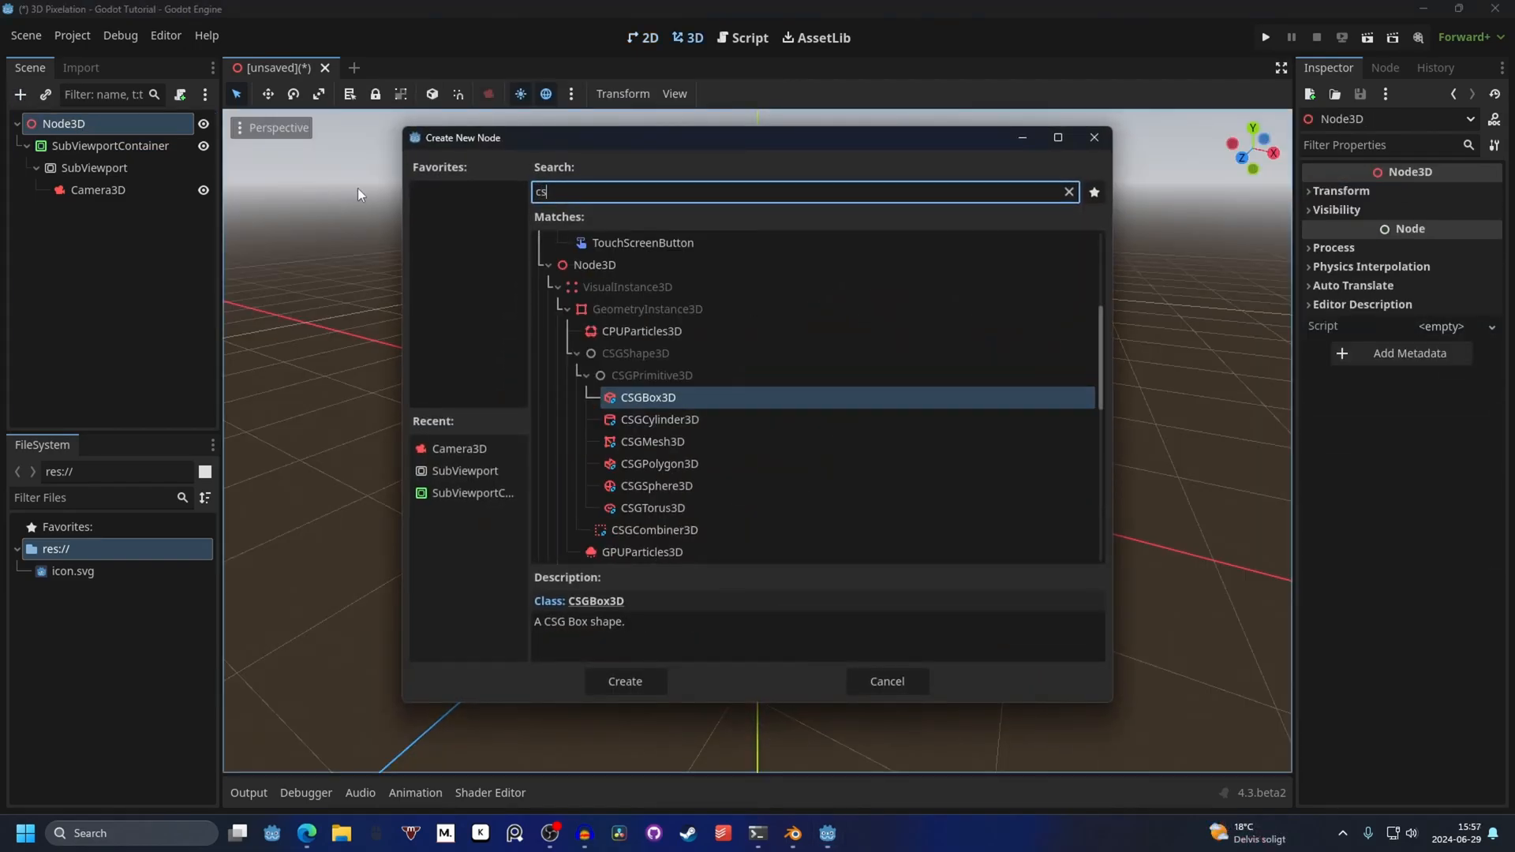
Step: Add a CSGBox3D cube in front of the camera and view its render in the 2D workspace
click(624, 682)
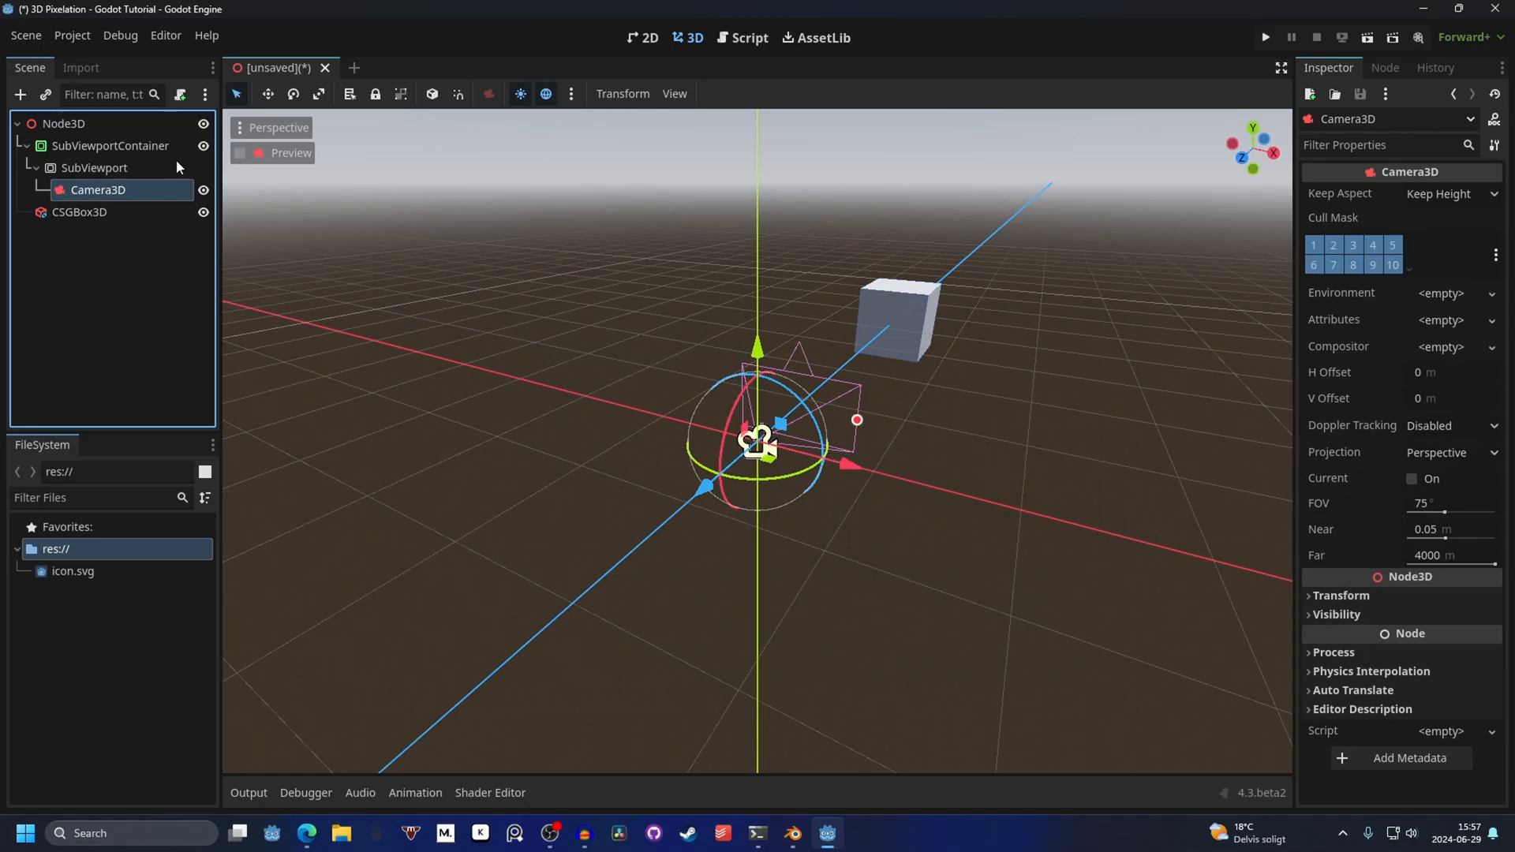
click(80, 211)
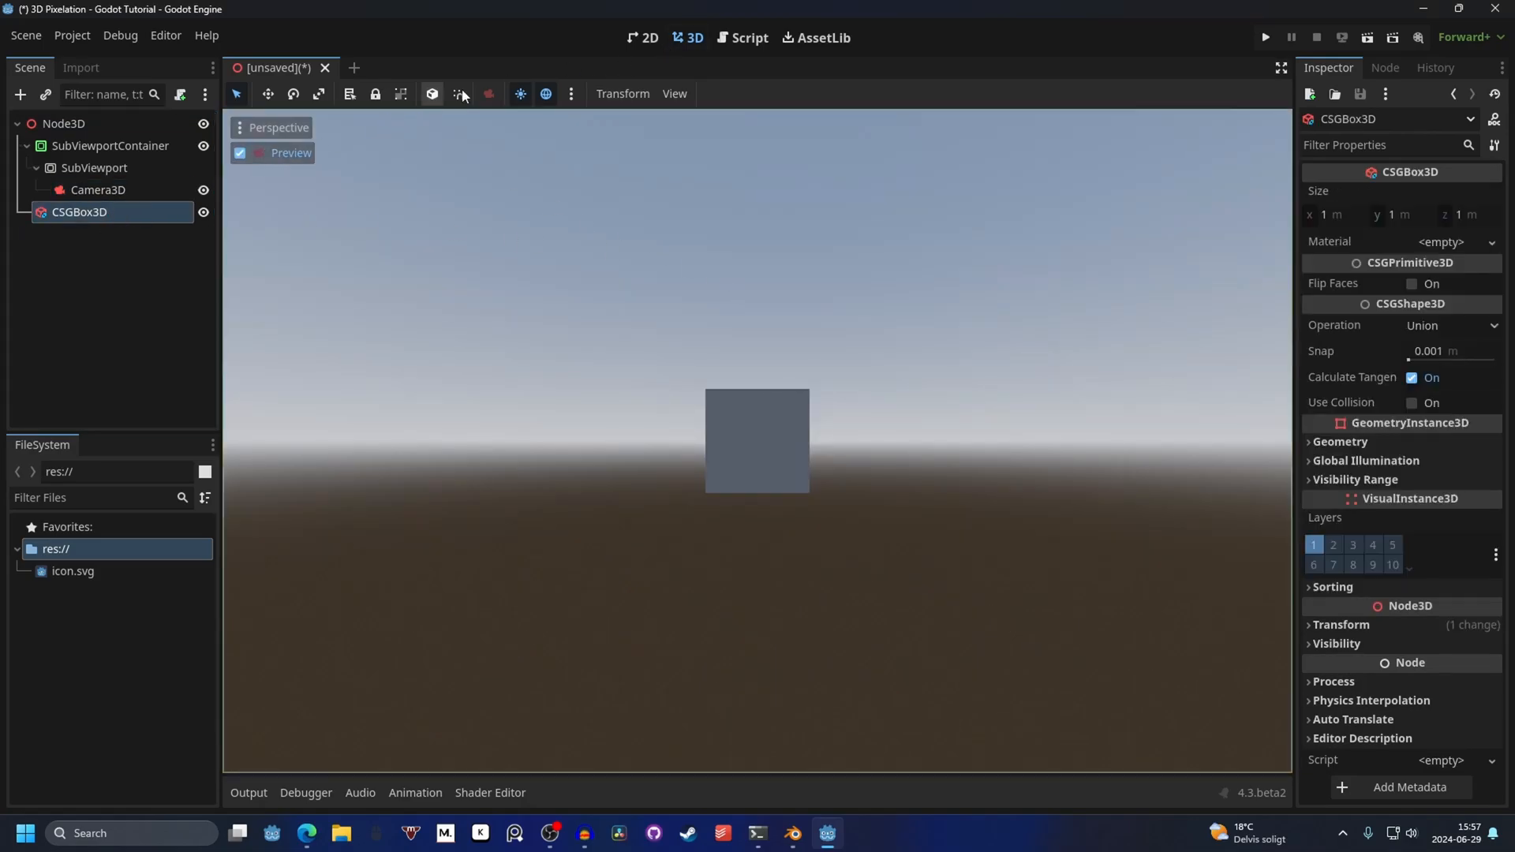
click(240, 153)
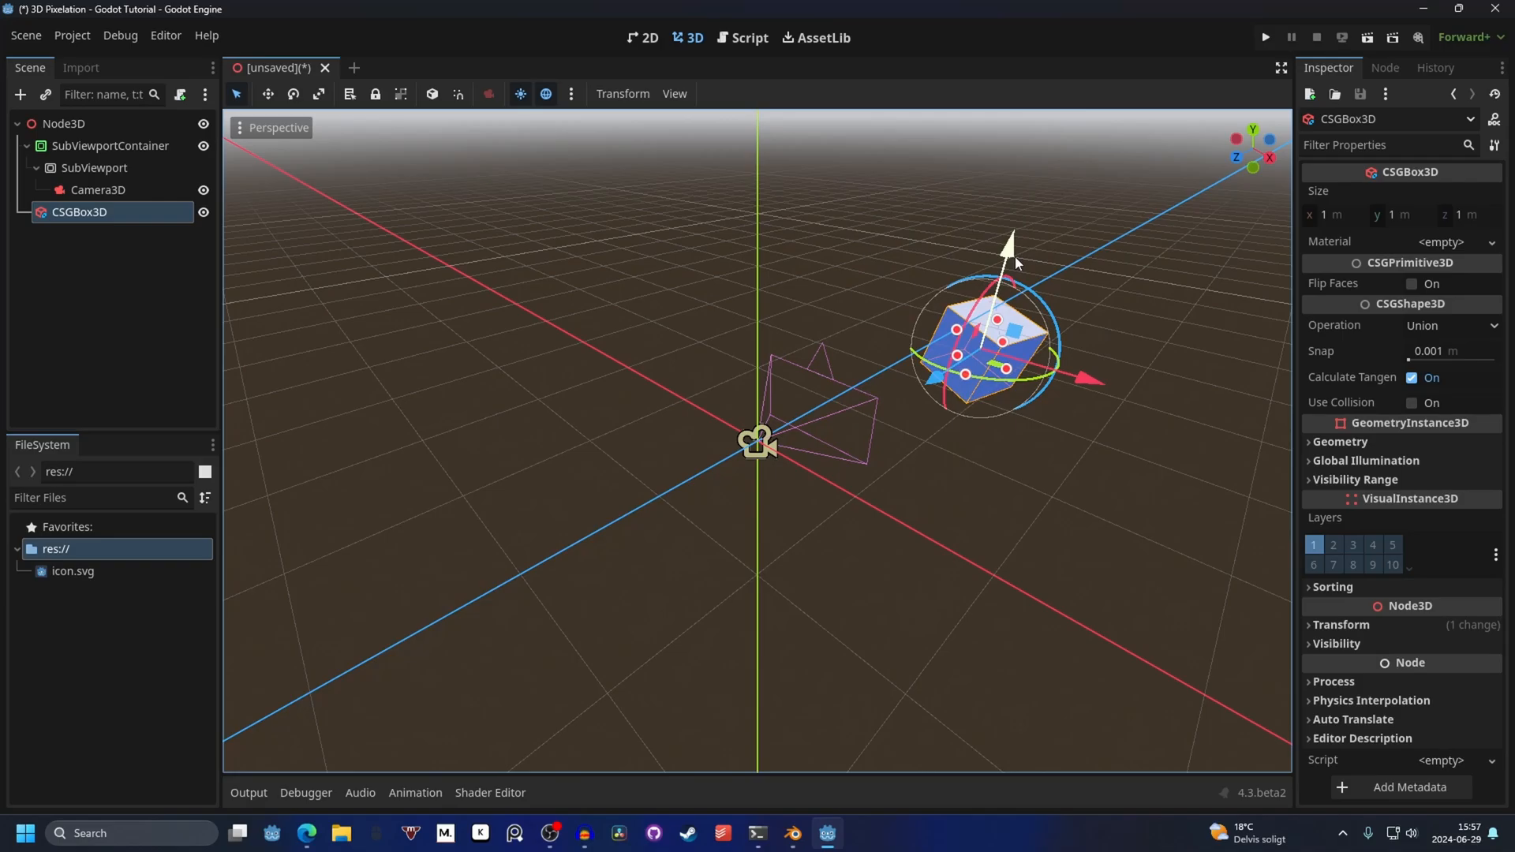
click(643, 38)
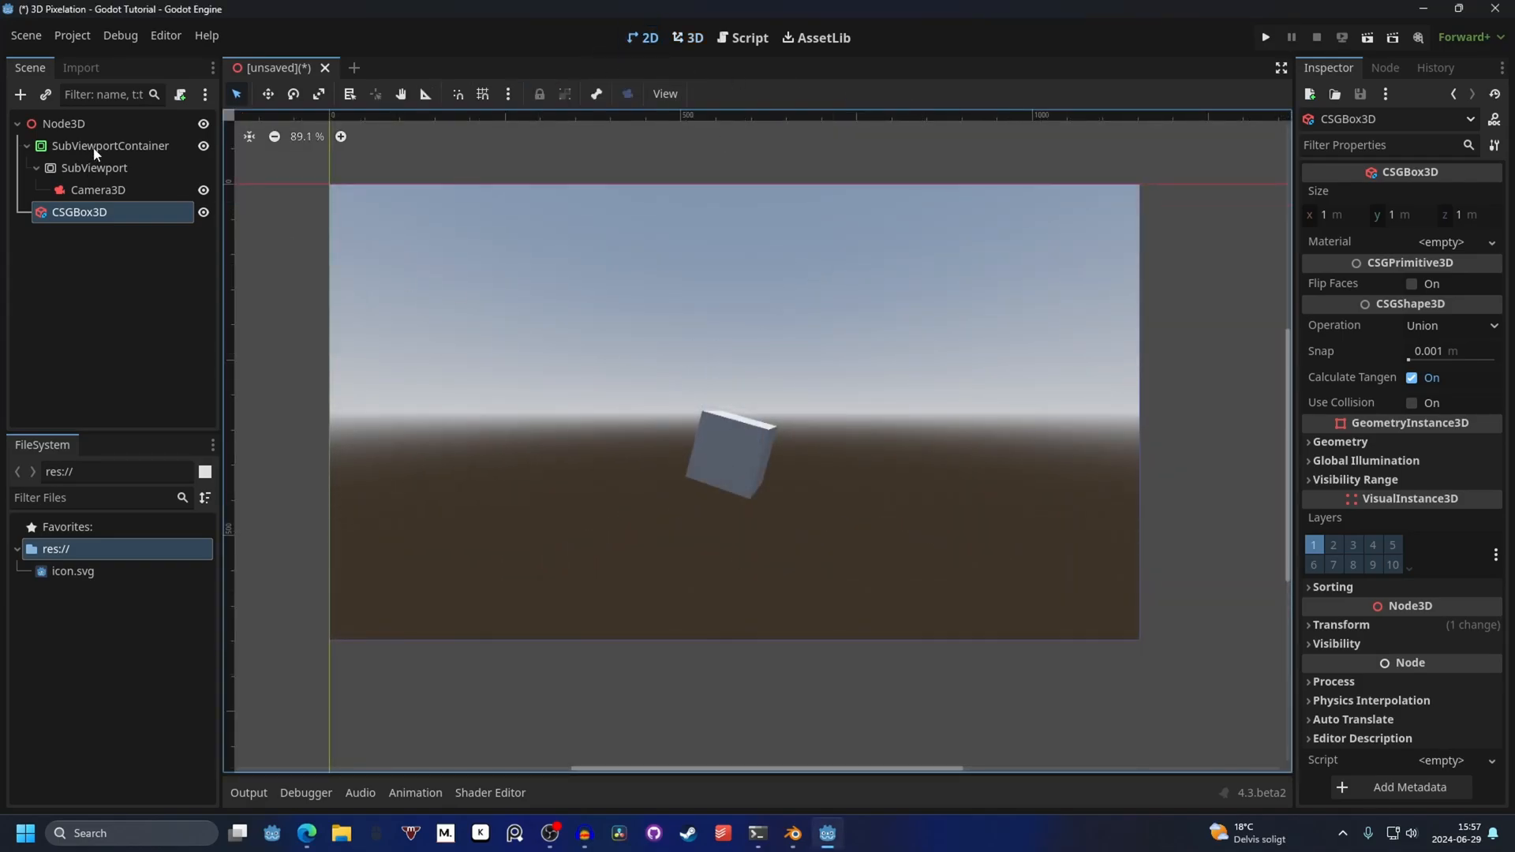
Step: Raise the container's Stretch Shrink (4, 6, 7) and set its texture filter to Nearest for pixelation
click(111, 145)
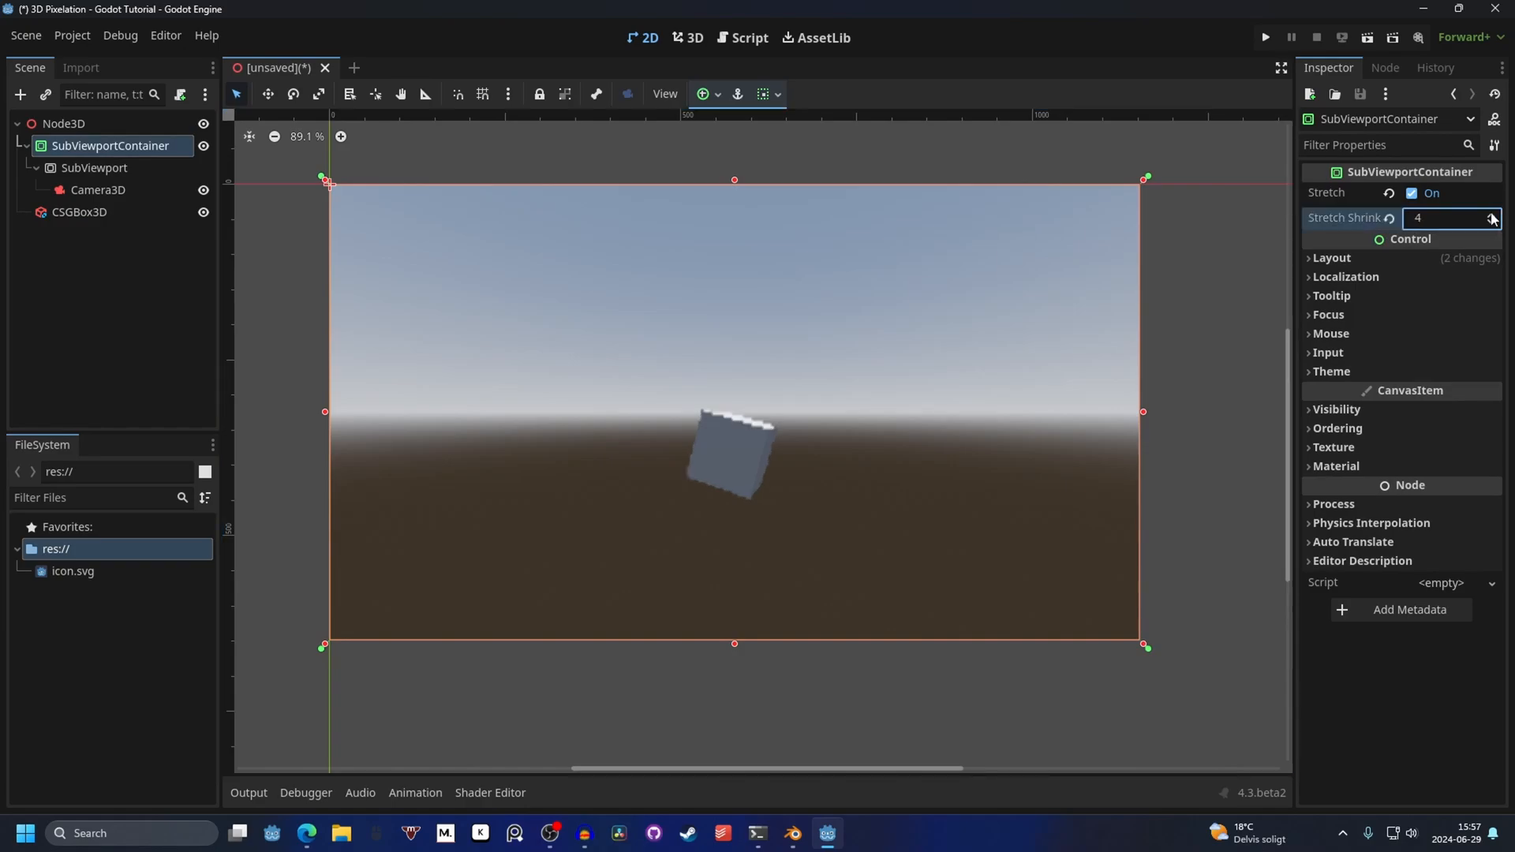
click(1493, 213)
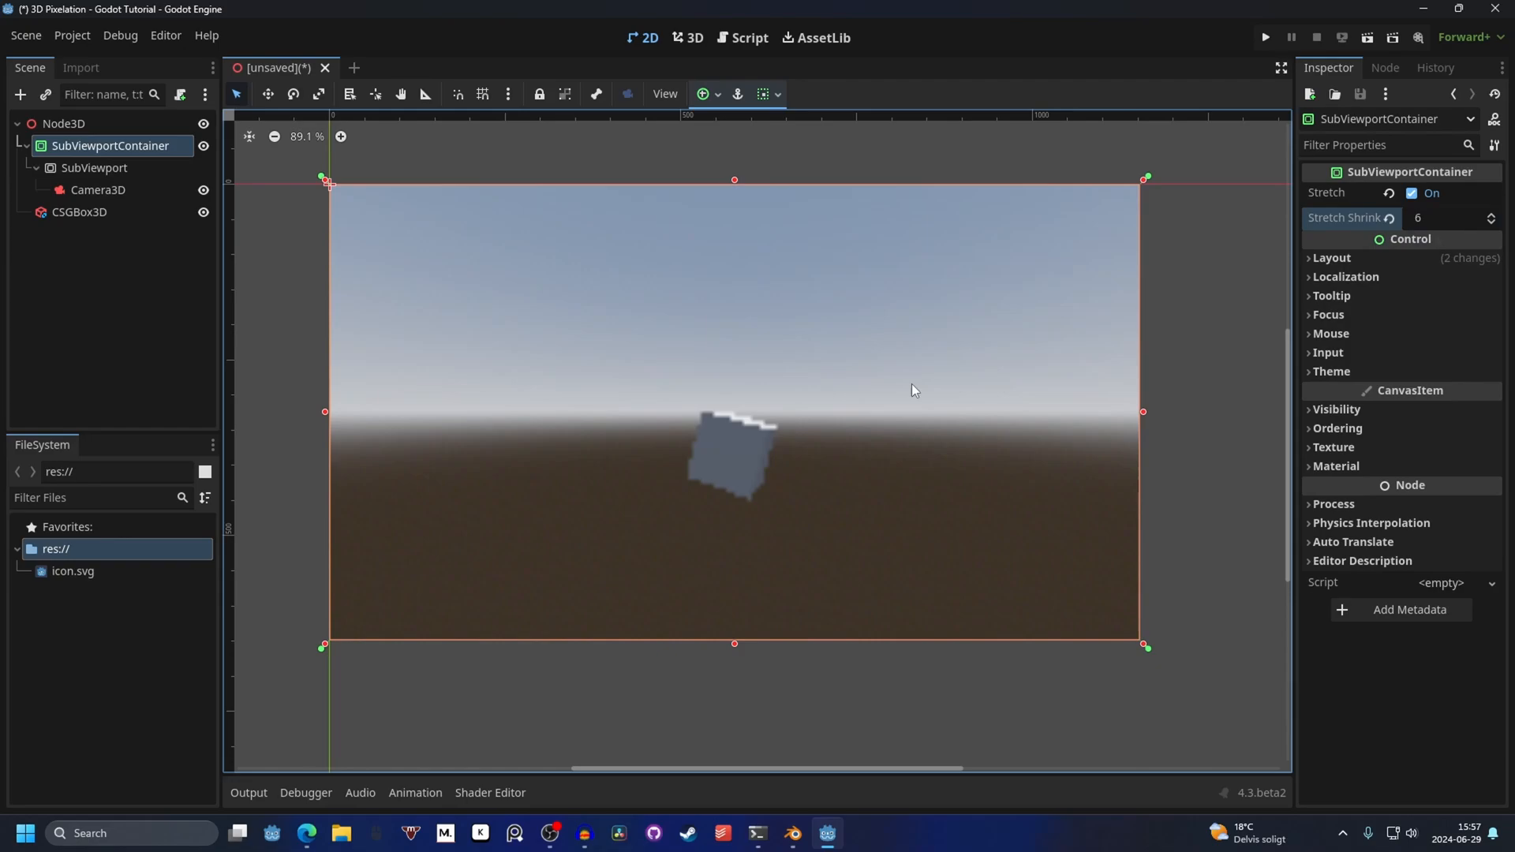
mouse_move(888, 485)
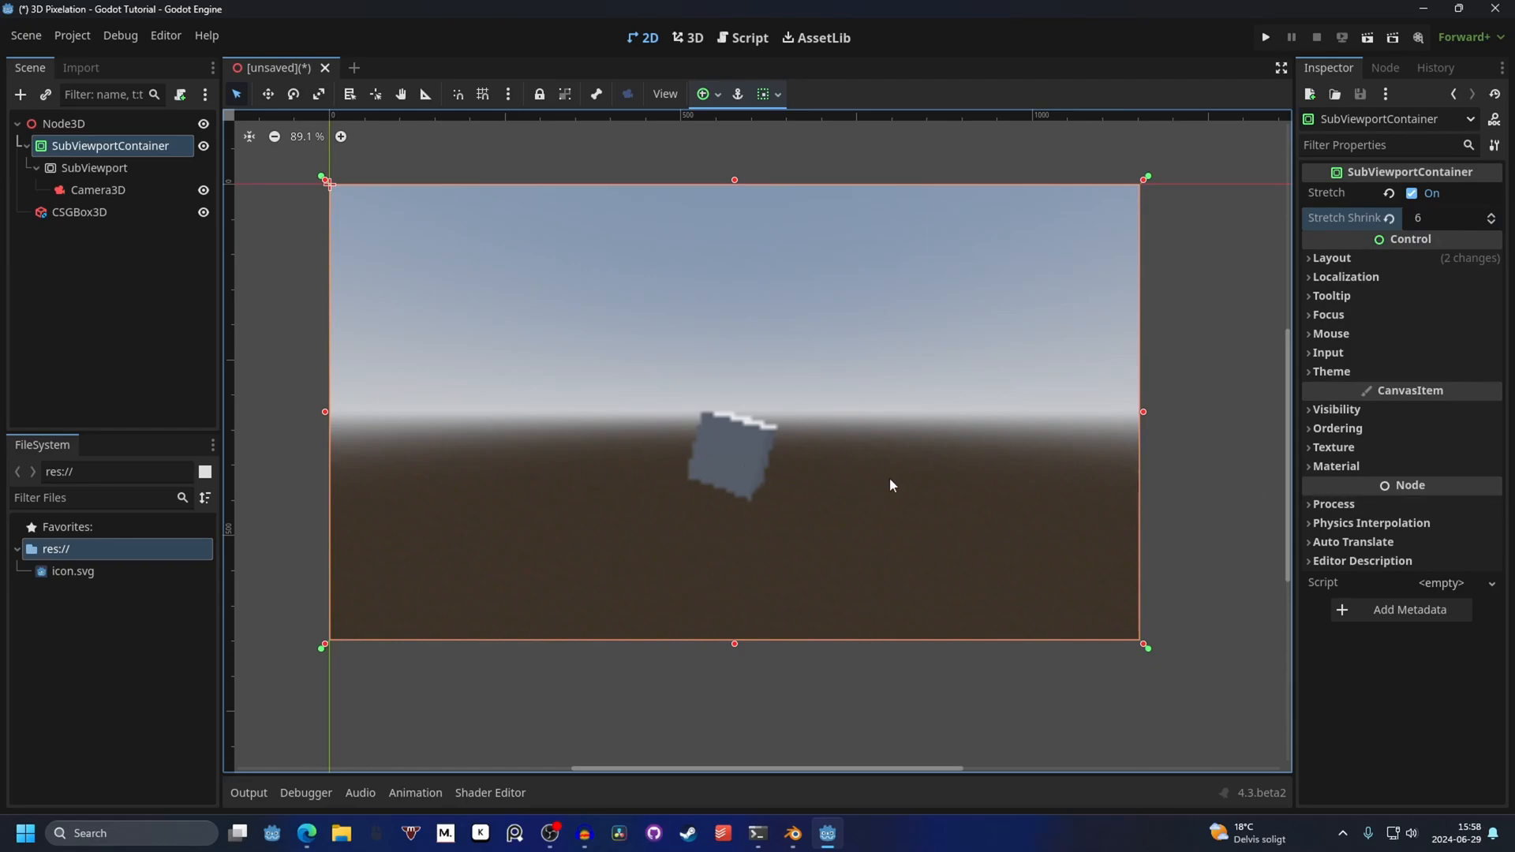
mouse_move(1293, 494)
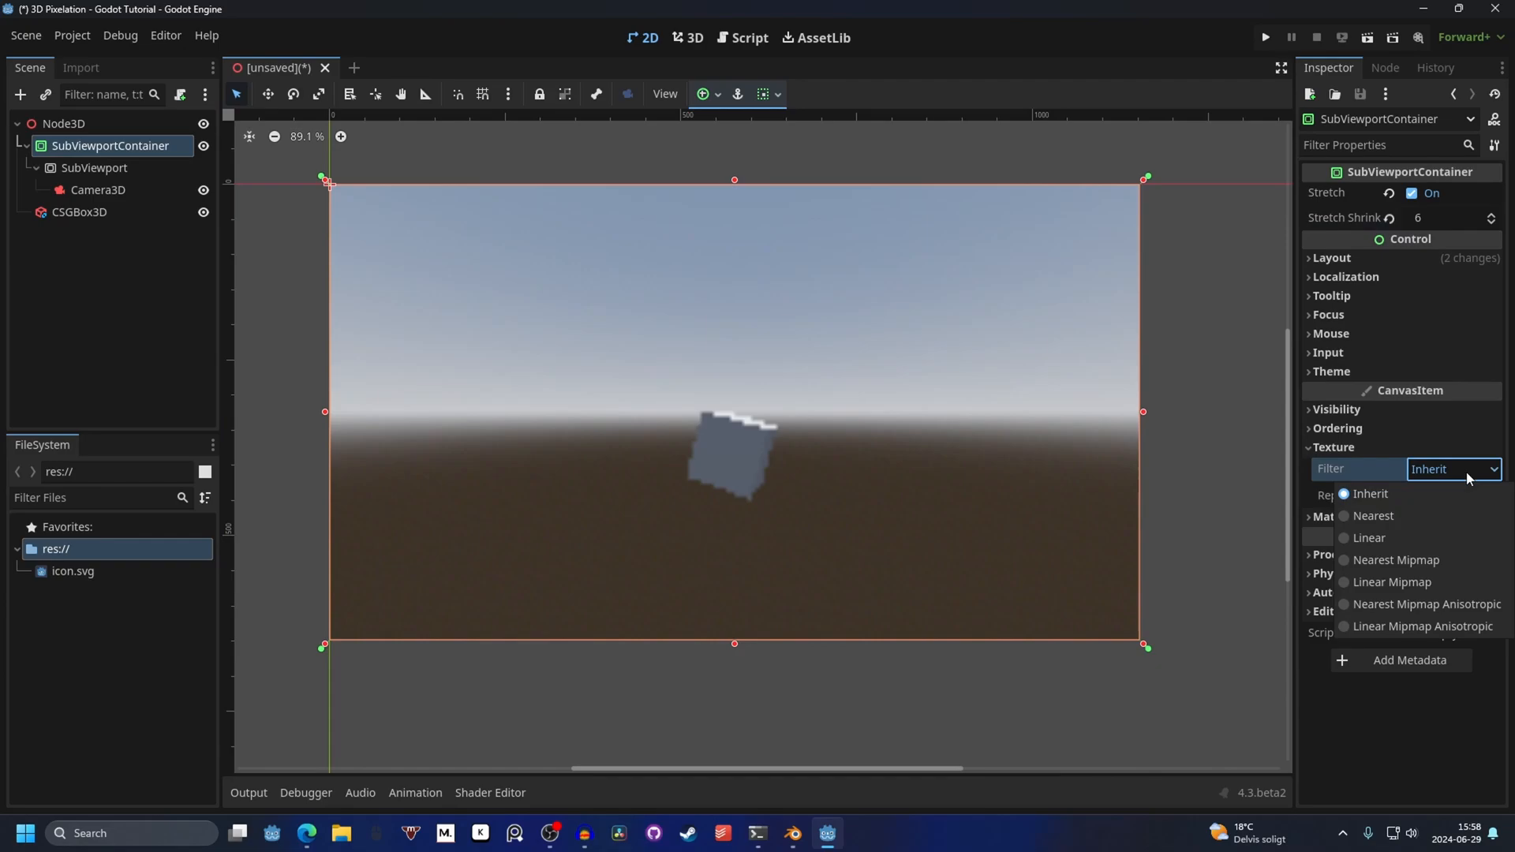
click(1372, 515)
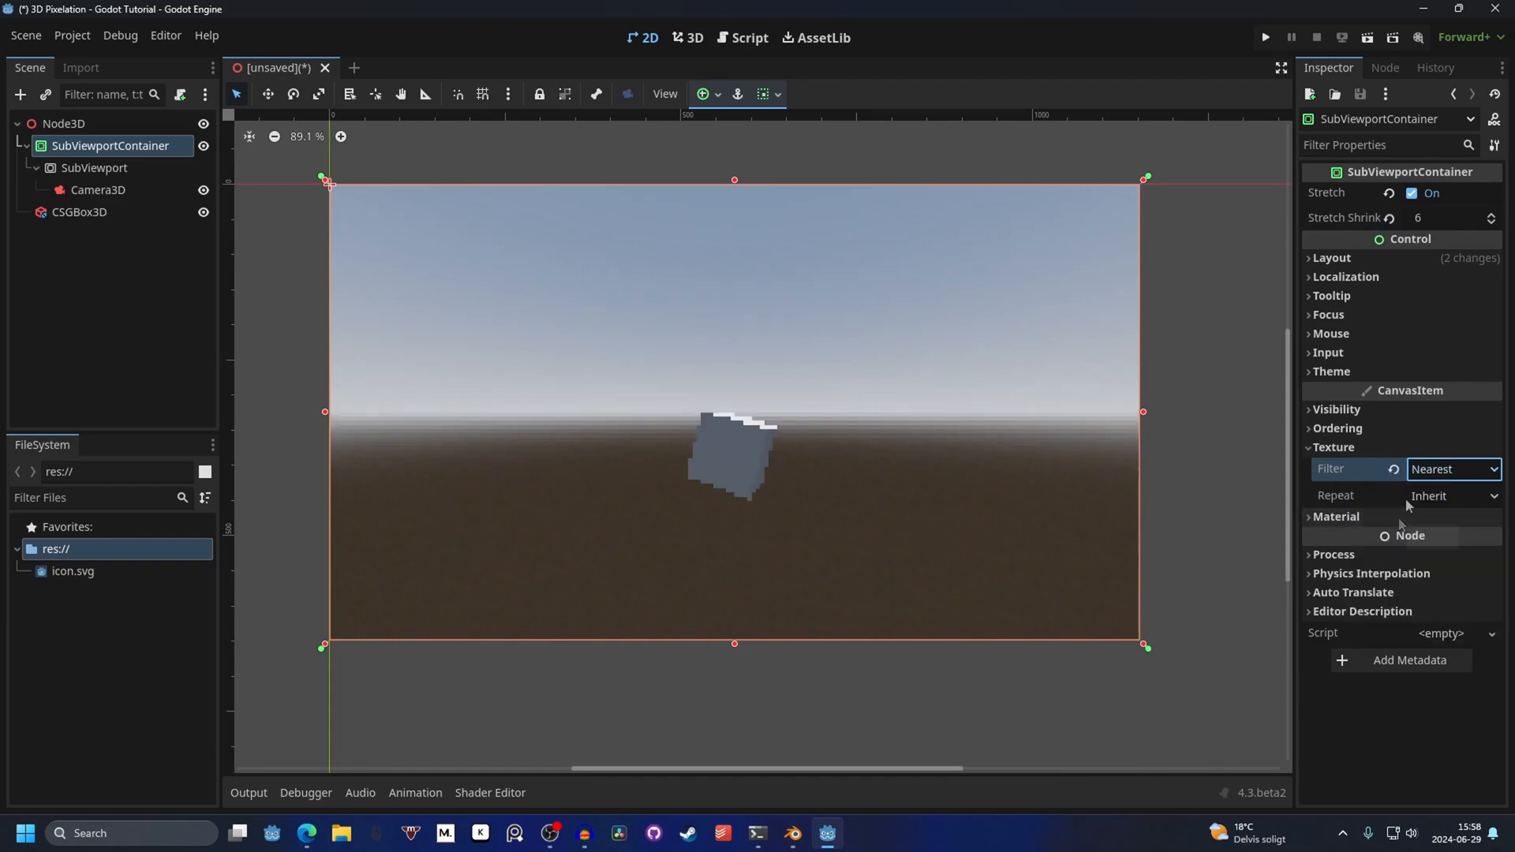
mouse_move(771, 316)
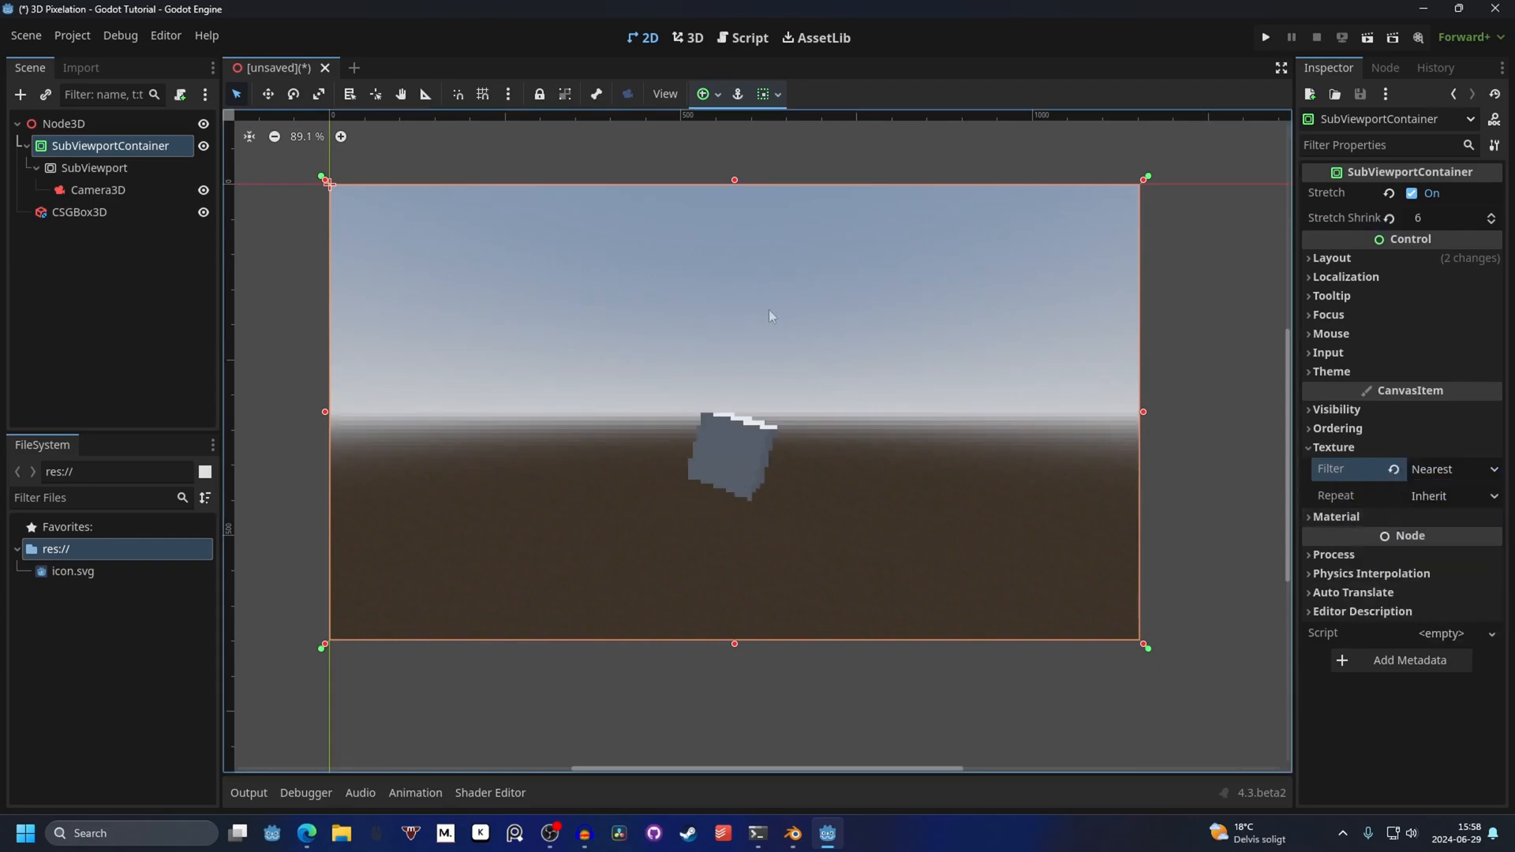
click(1492, 213)
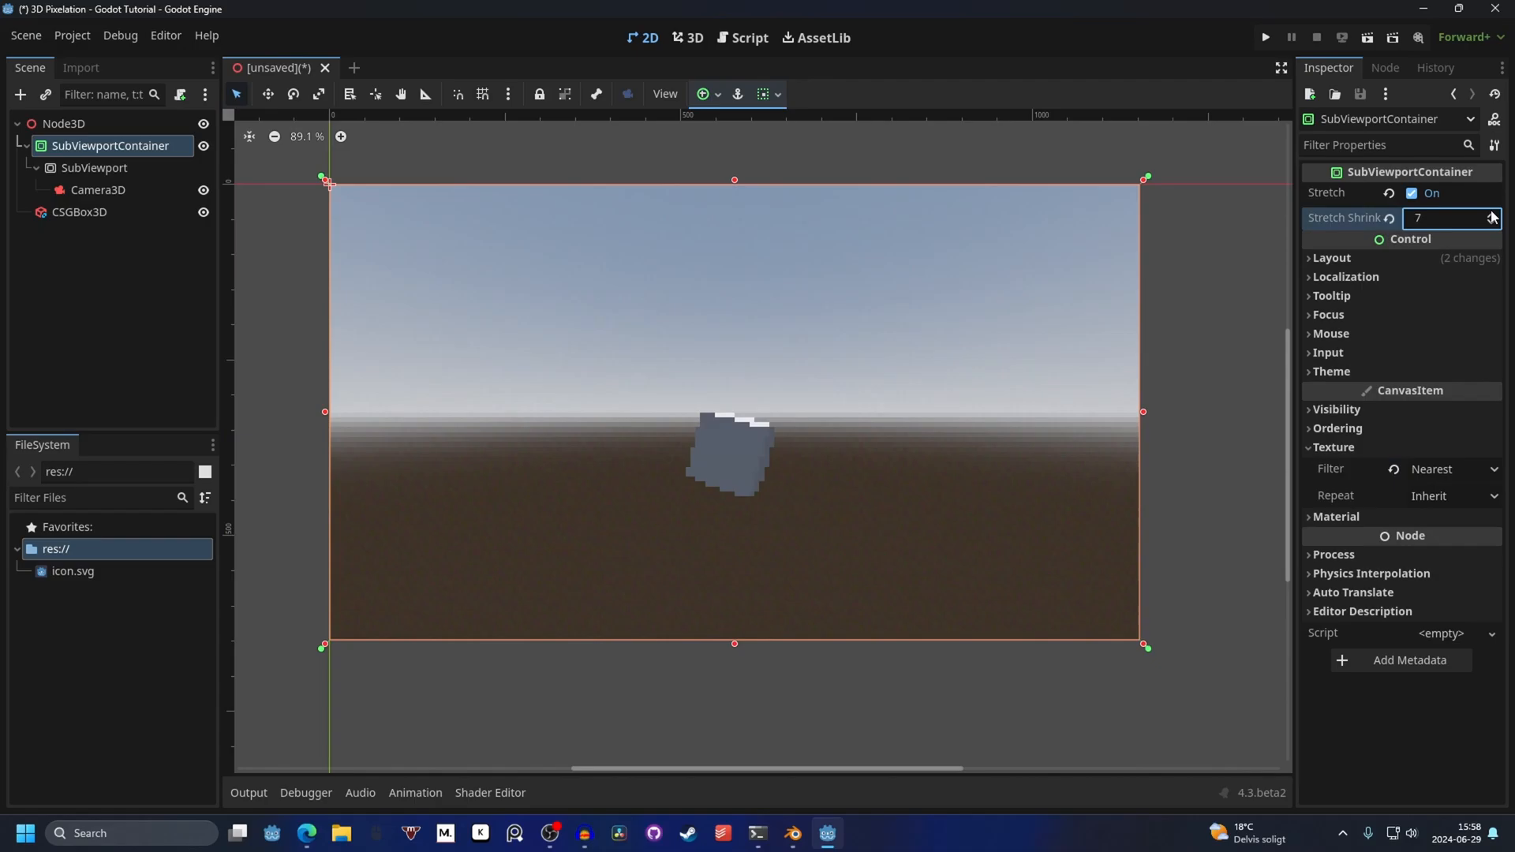
click(1264, 36)
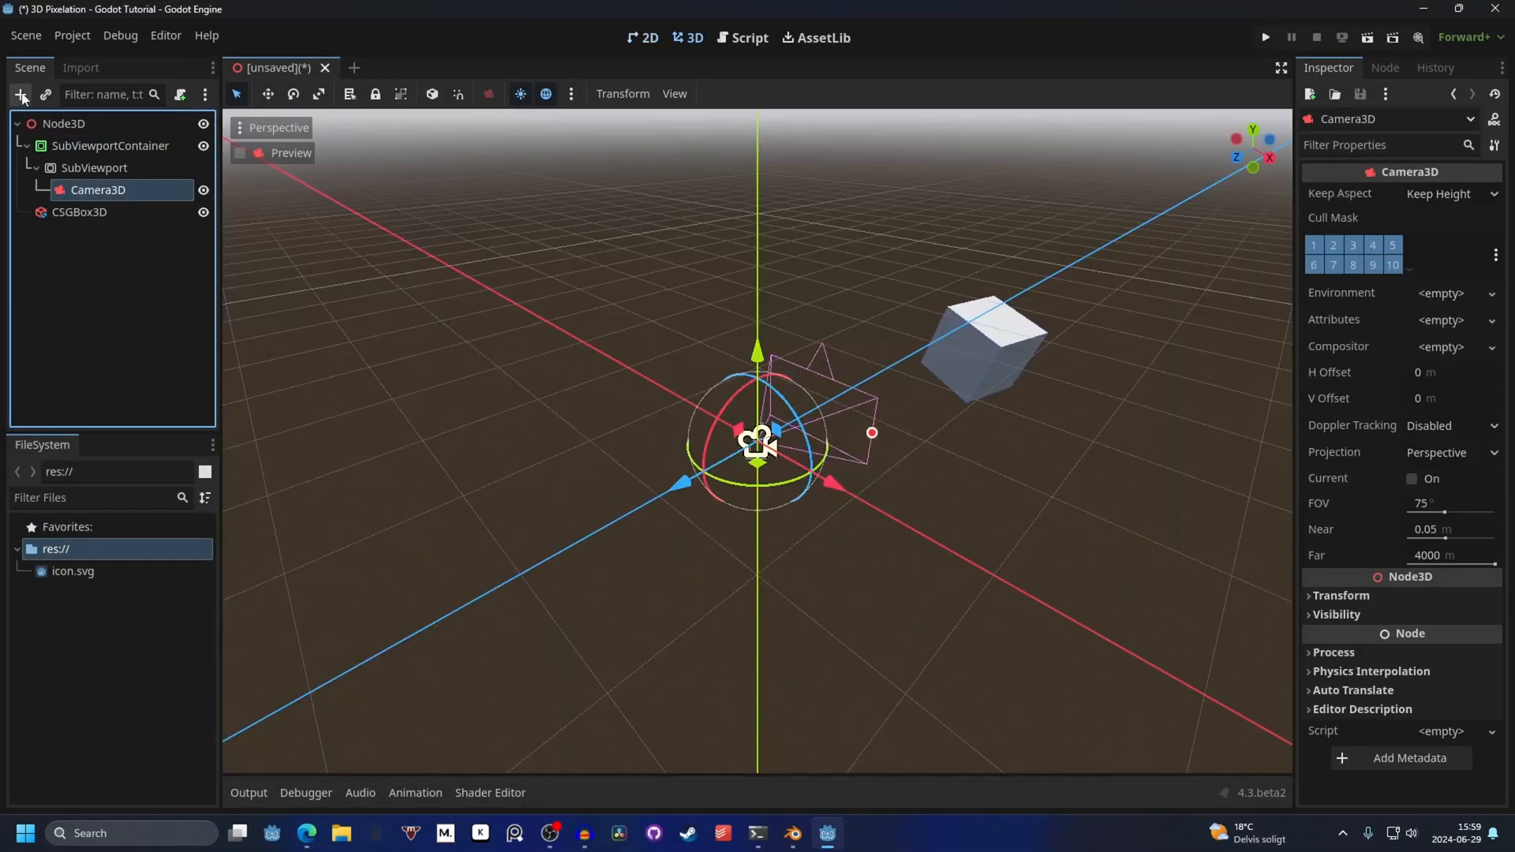
Step: Add a MeshInstance3D under the Camera3D with a new QuadMesh
click(21, 93)
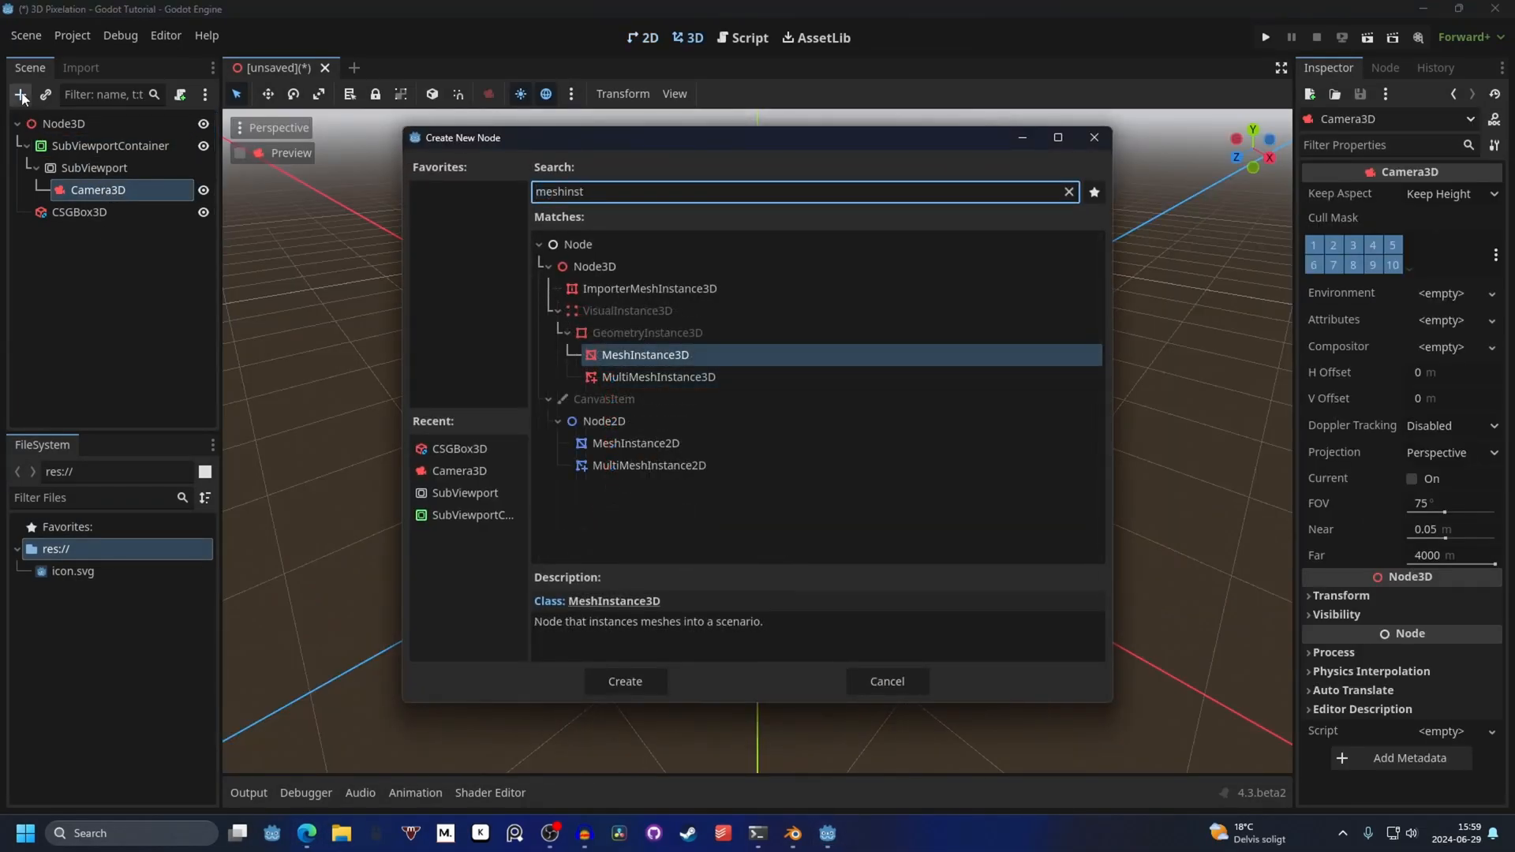
click(625, 682)
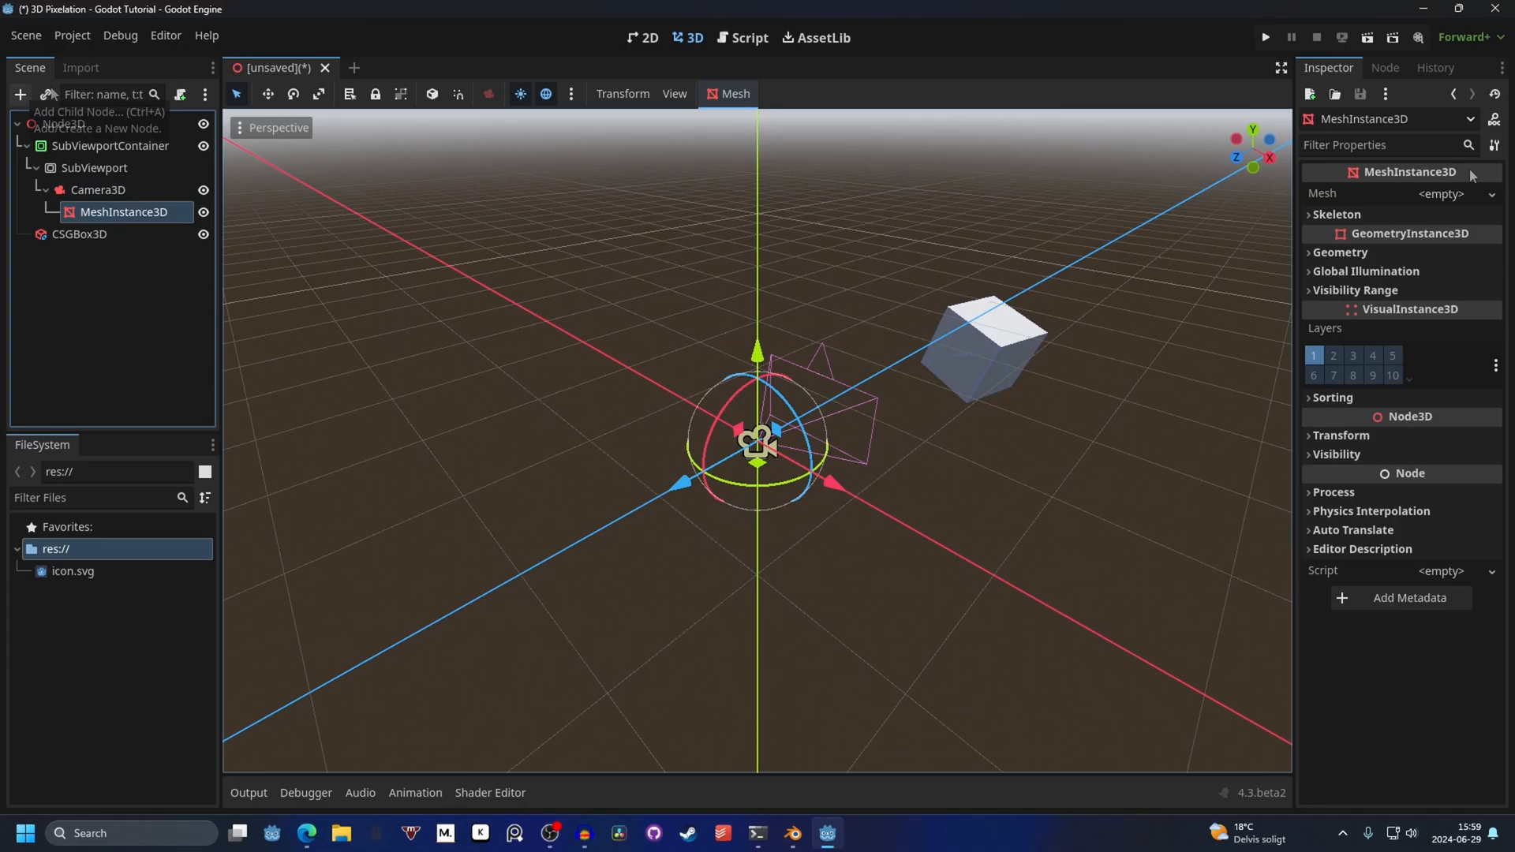
click(1441, 193)
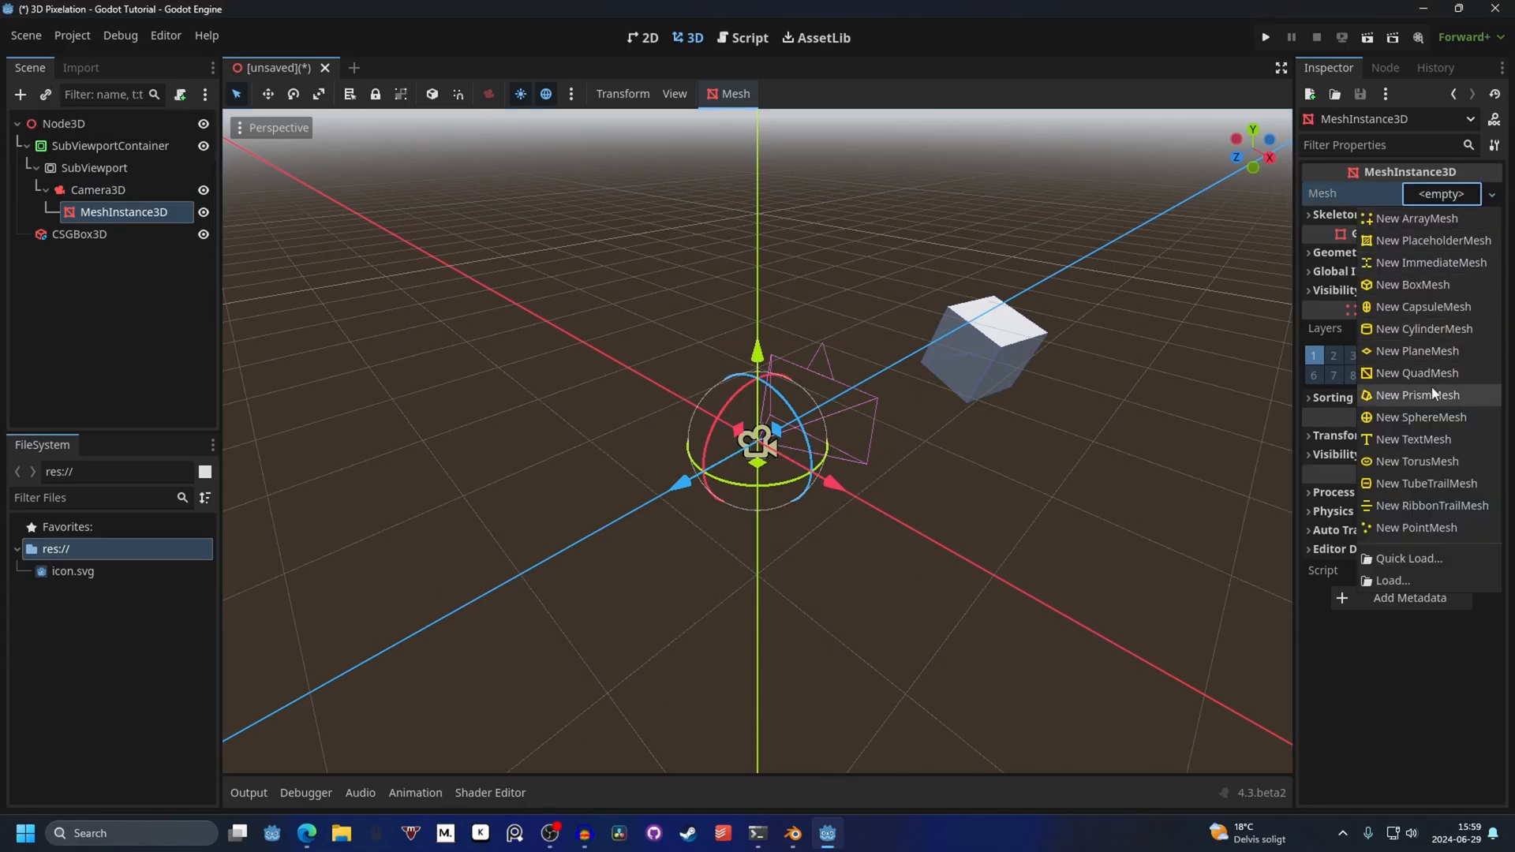
click(1416, 372)
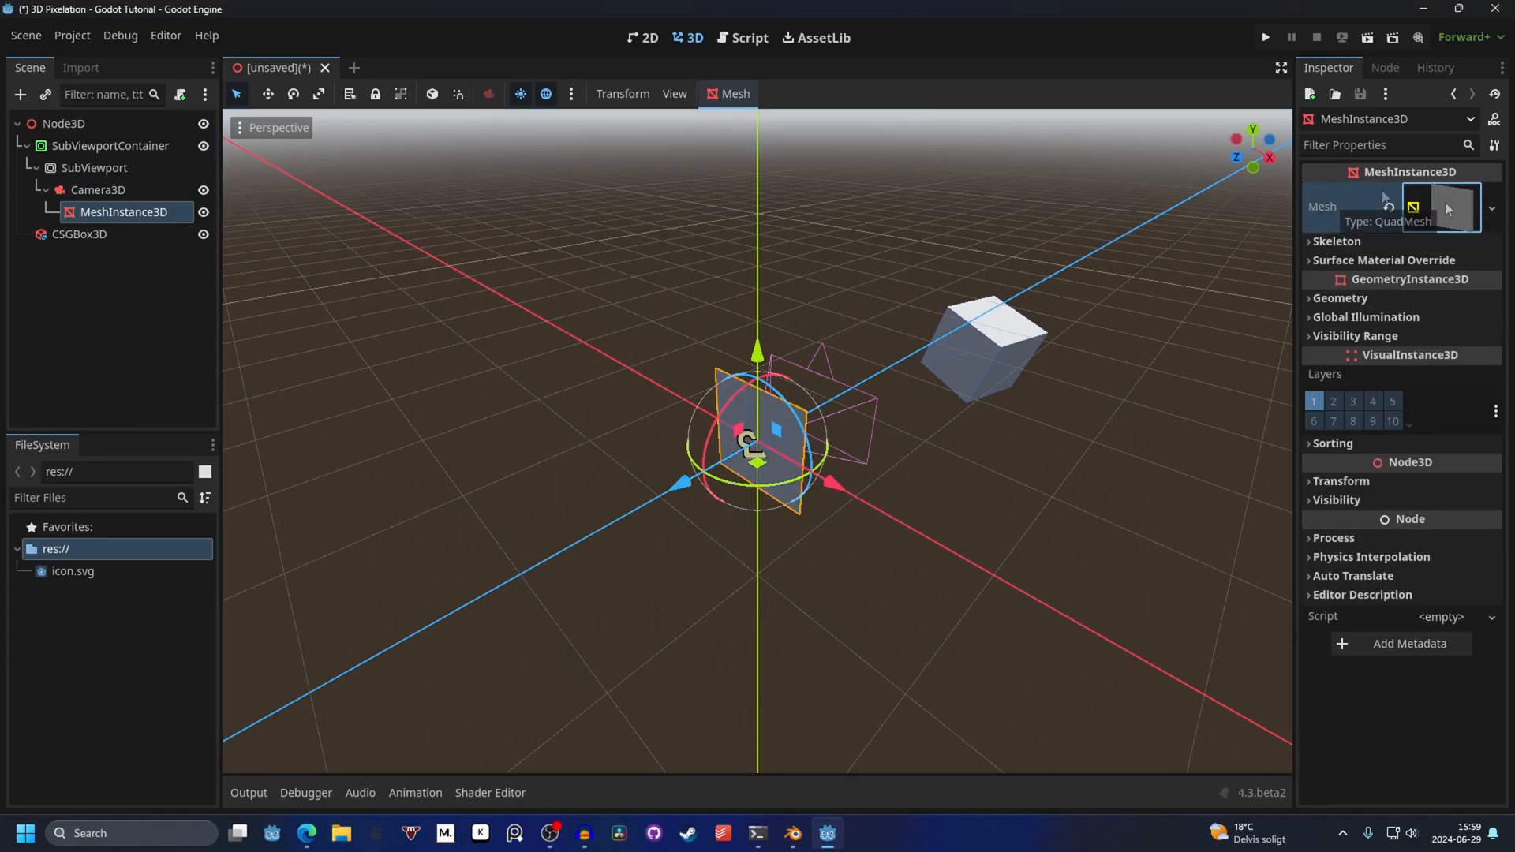
Step: Set the QuadMesh to 2×2 m with Flip Faces enabled
click(1448, 207)
text(2)
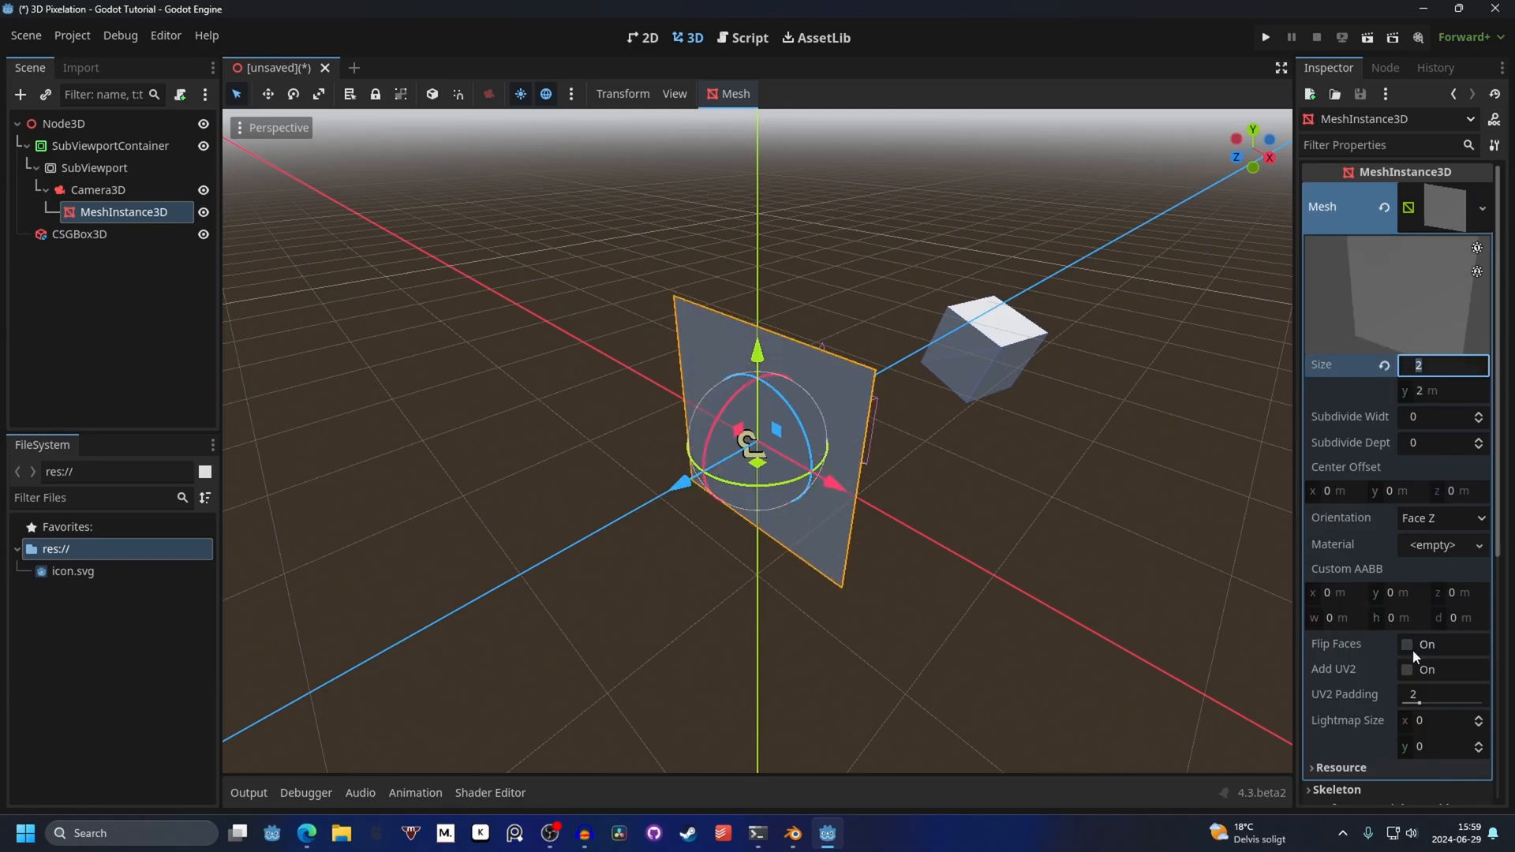
click(1407, 644)
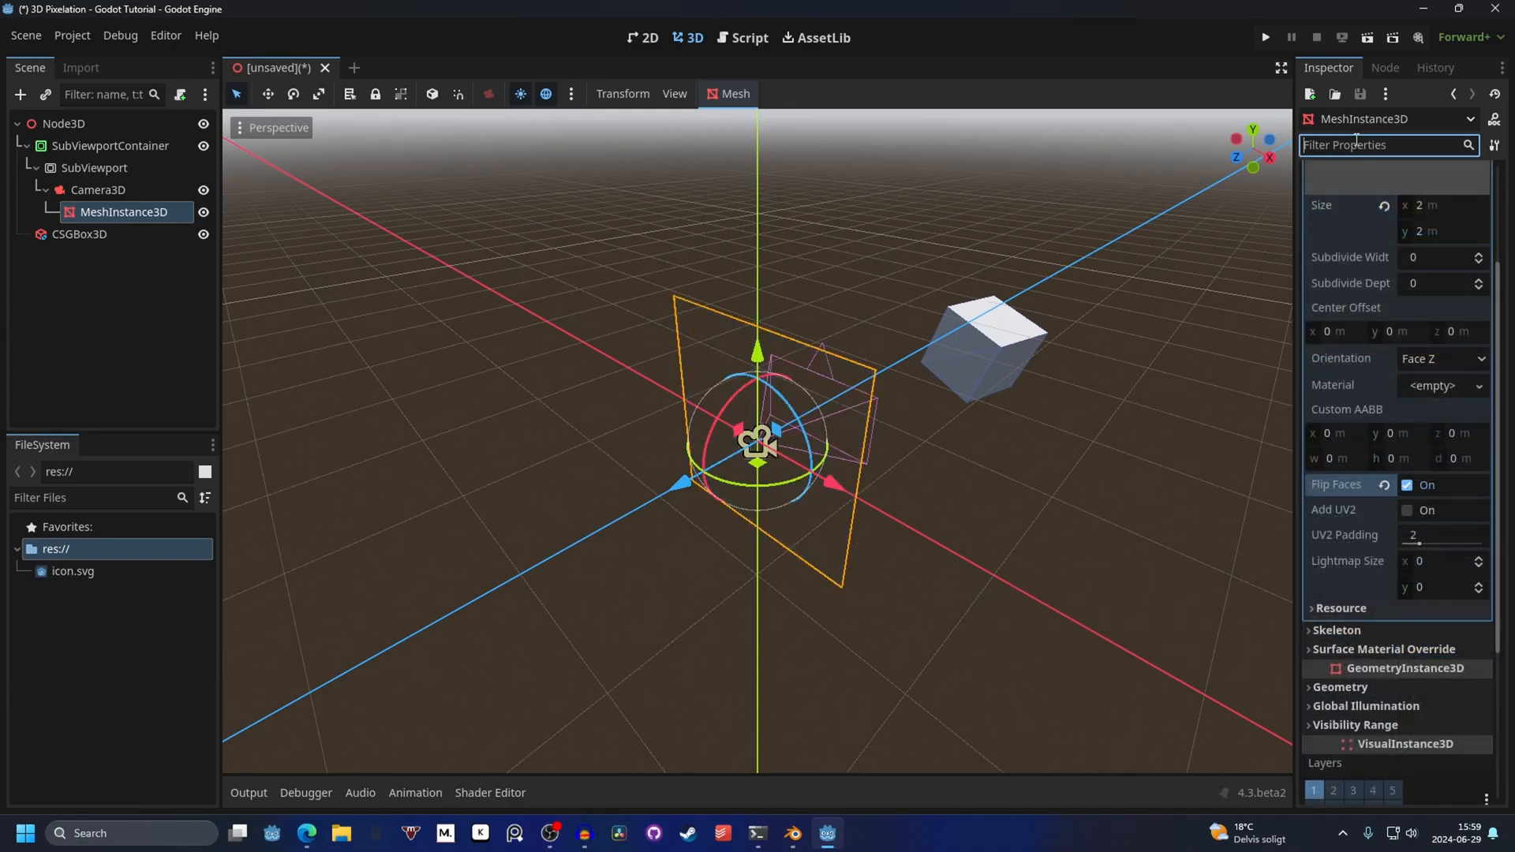
text(extra)
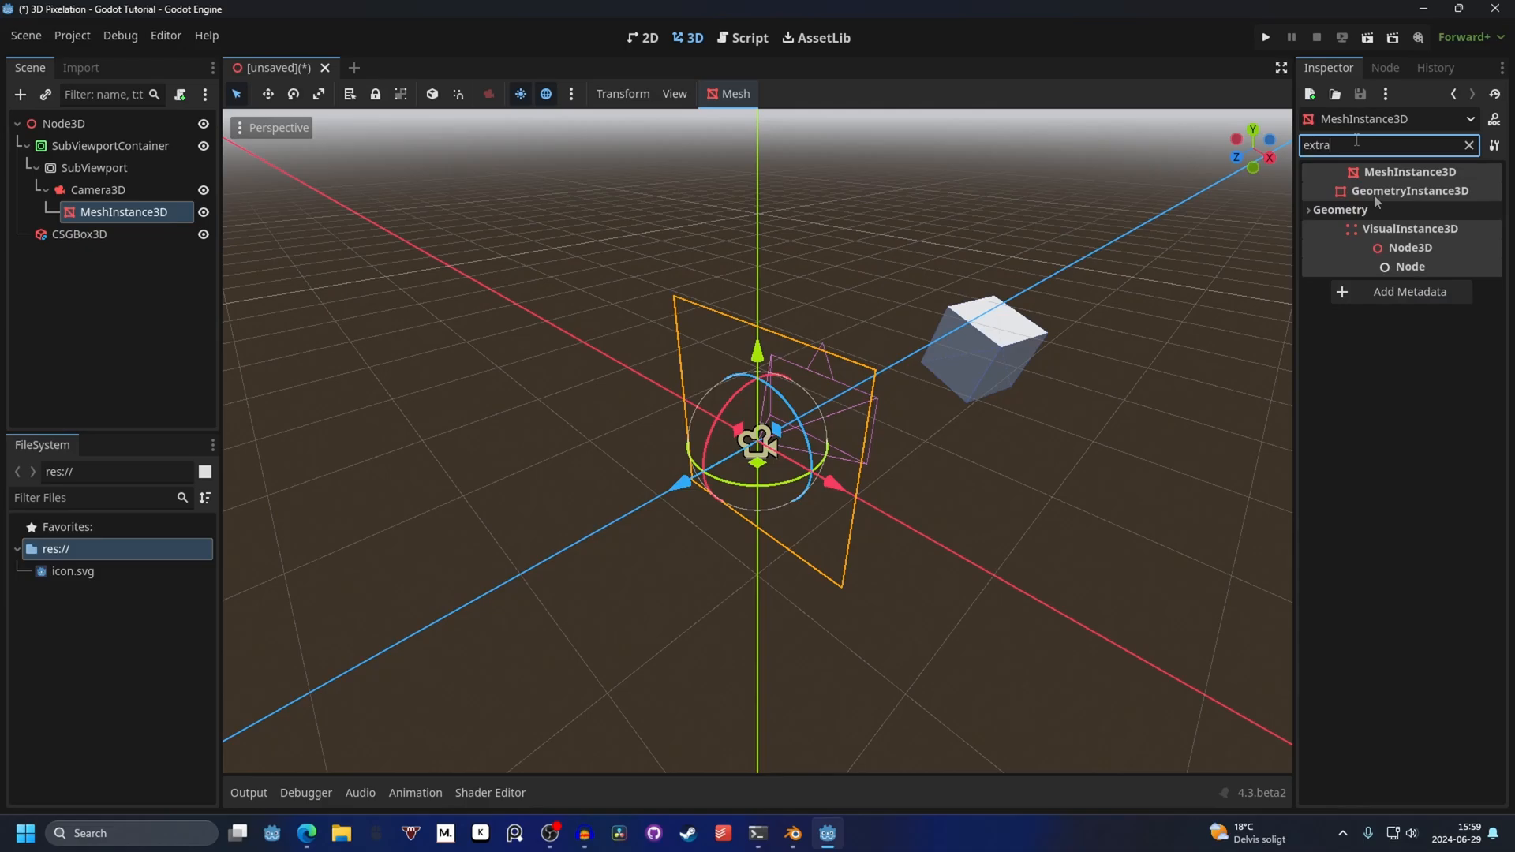
click(1340, 210)
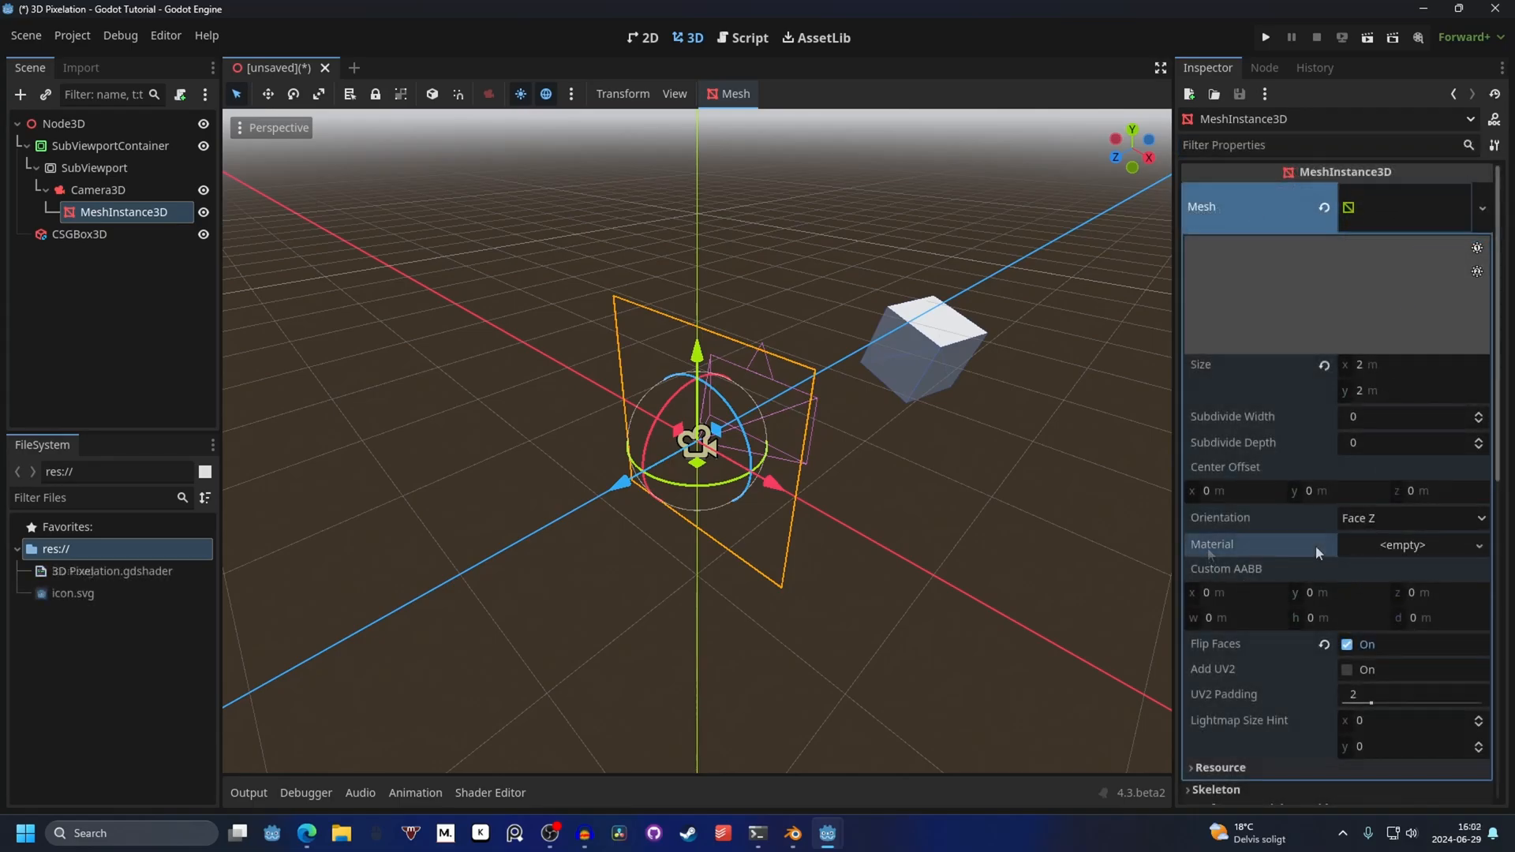
Step: Give the quad a ShaderMaterial with a new Outline.gdshader exposing depth, normal and lighting parameters
click(1405, 545)
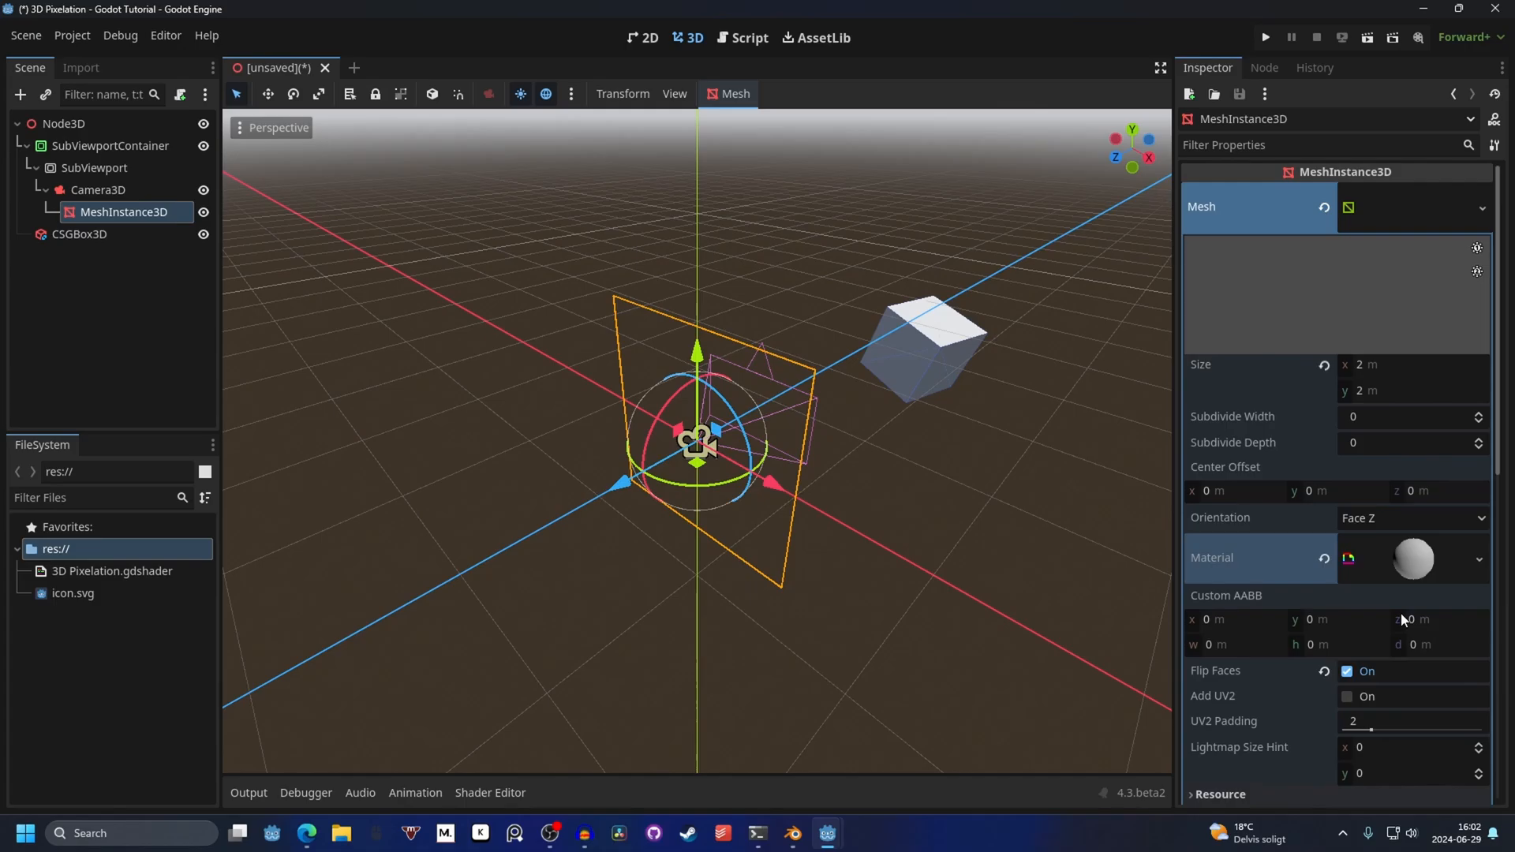
click(1256, 557)
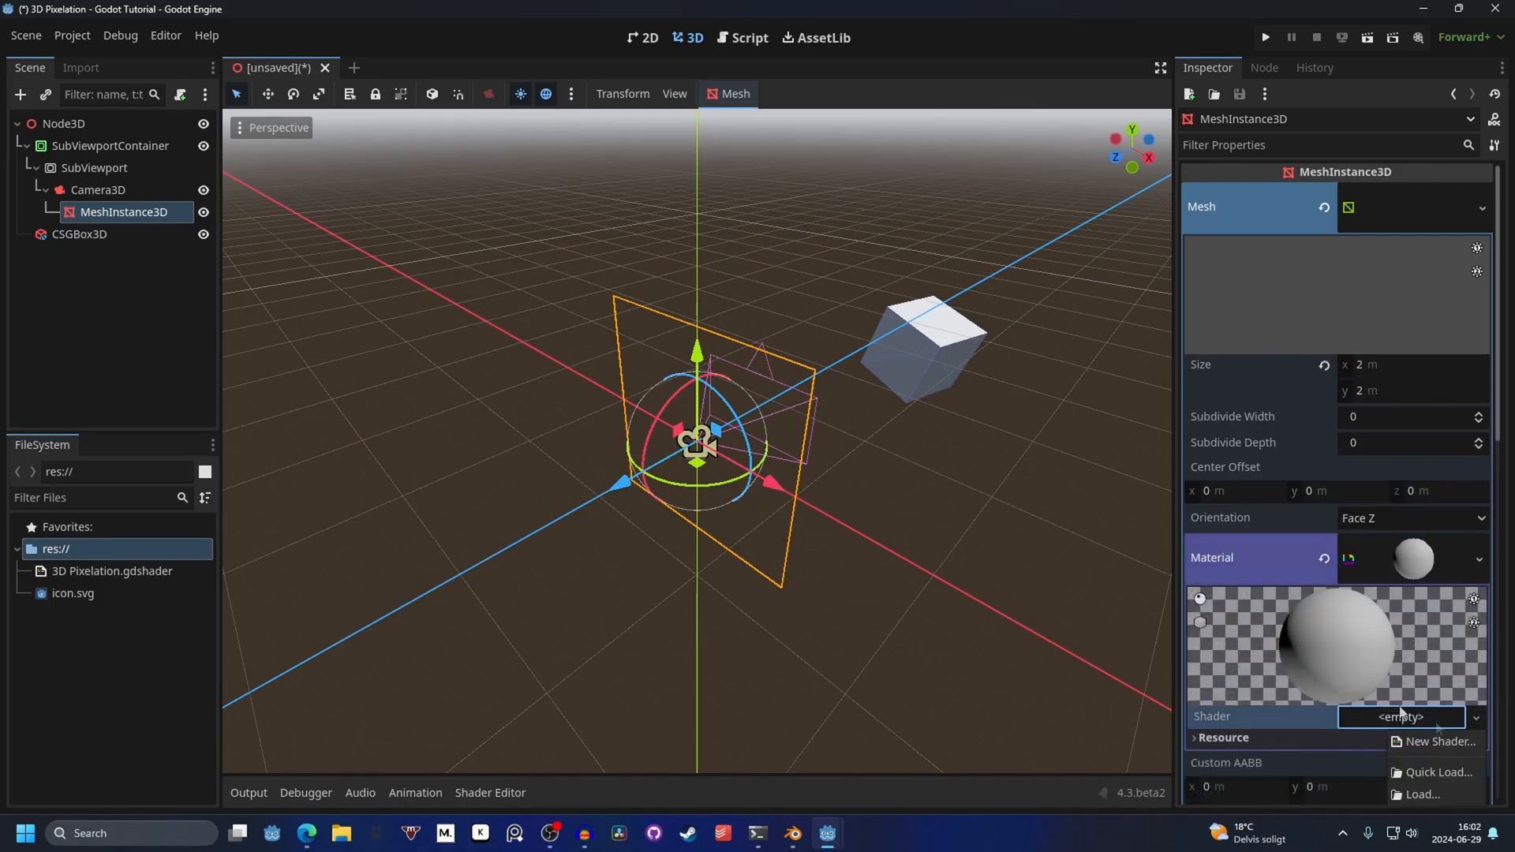
click(1440, 742)
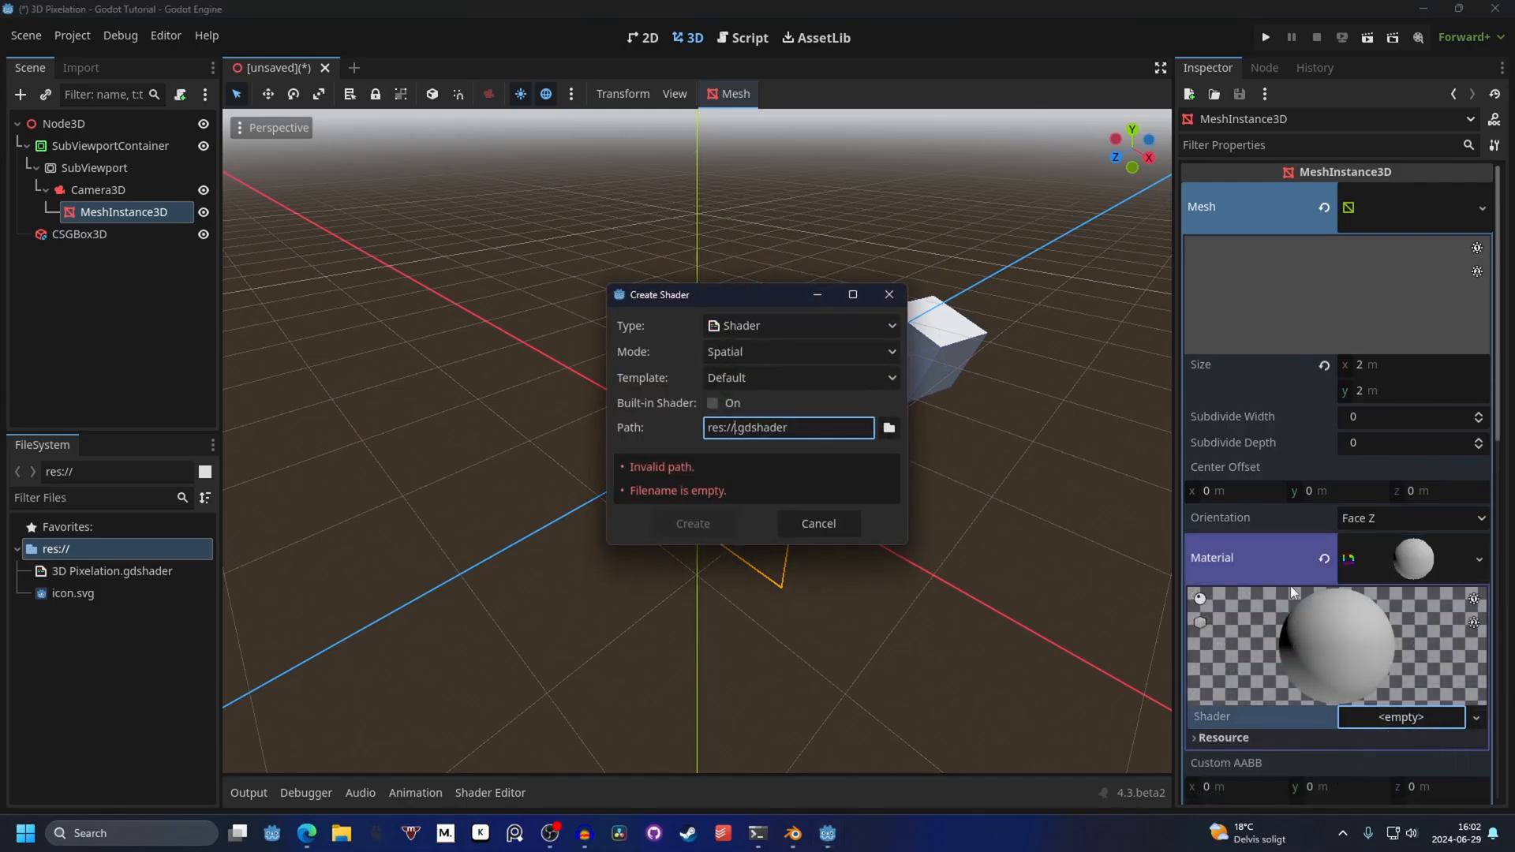
click(692, 523)
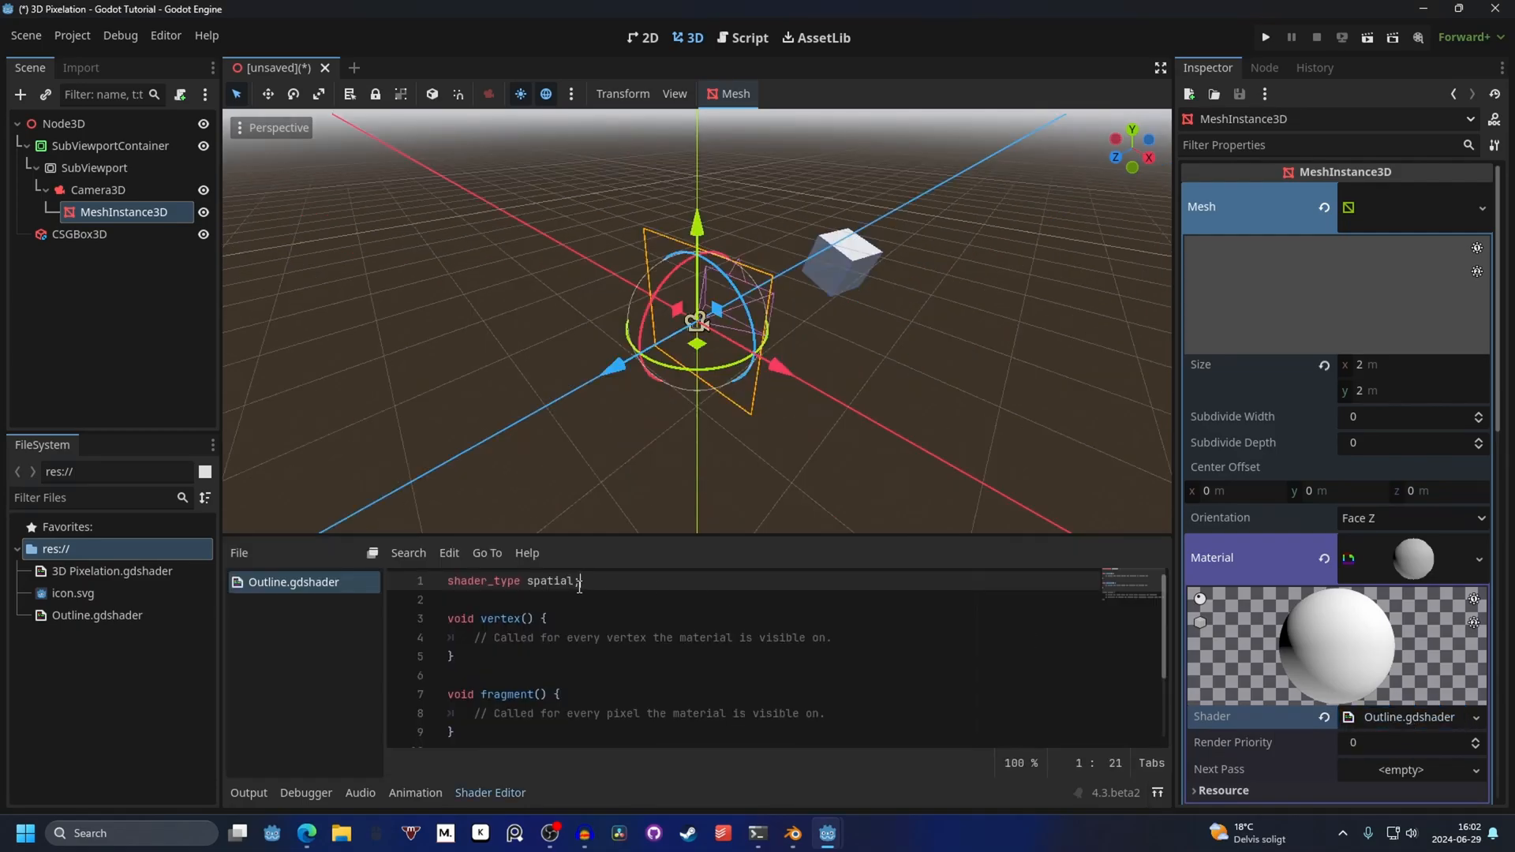
scroll(down, 3)
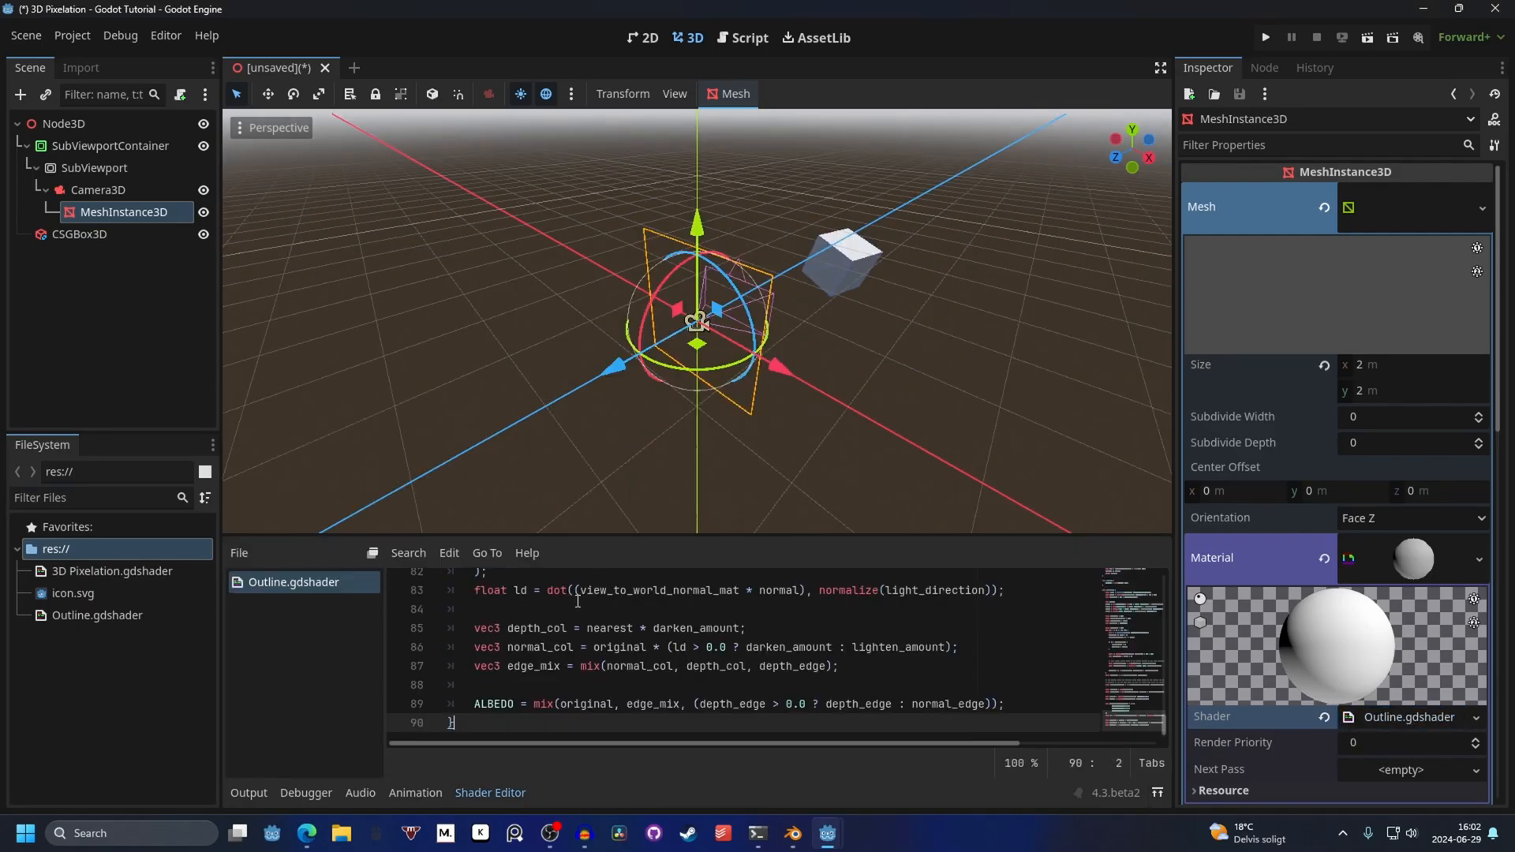
scroll(down, 3)
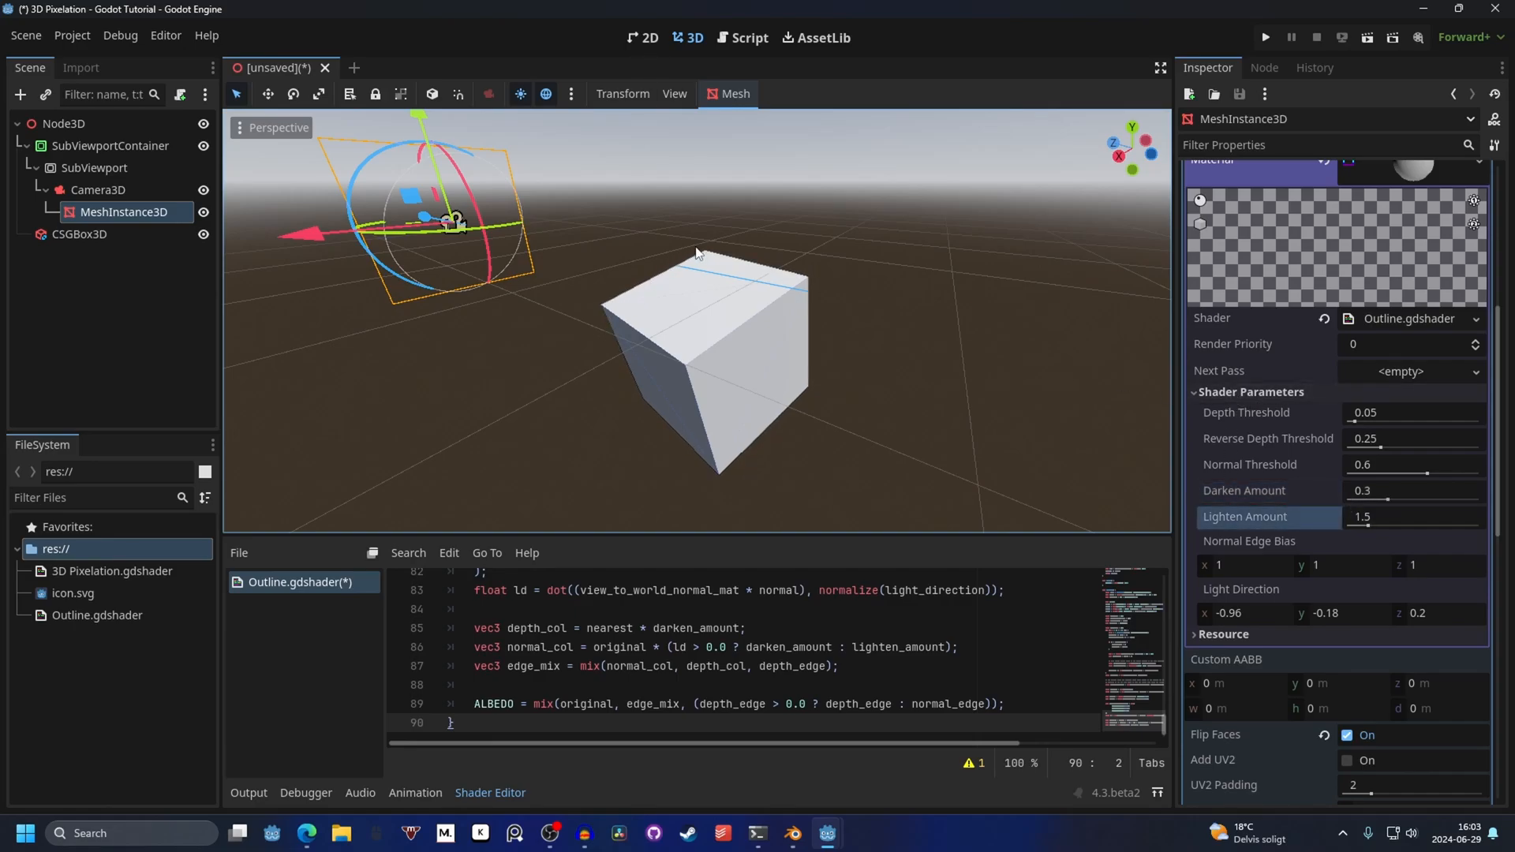
mouse_move(653, 19)
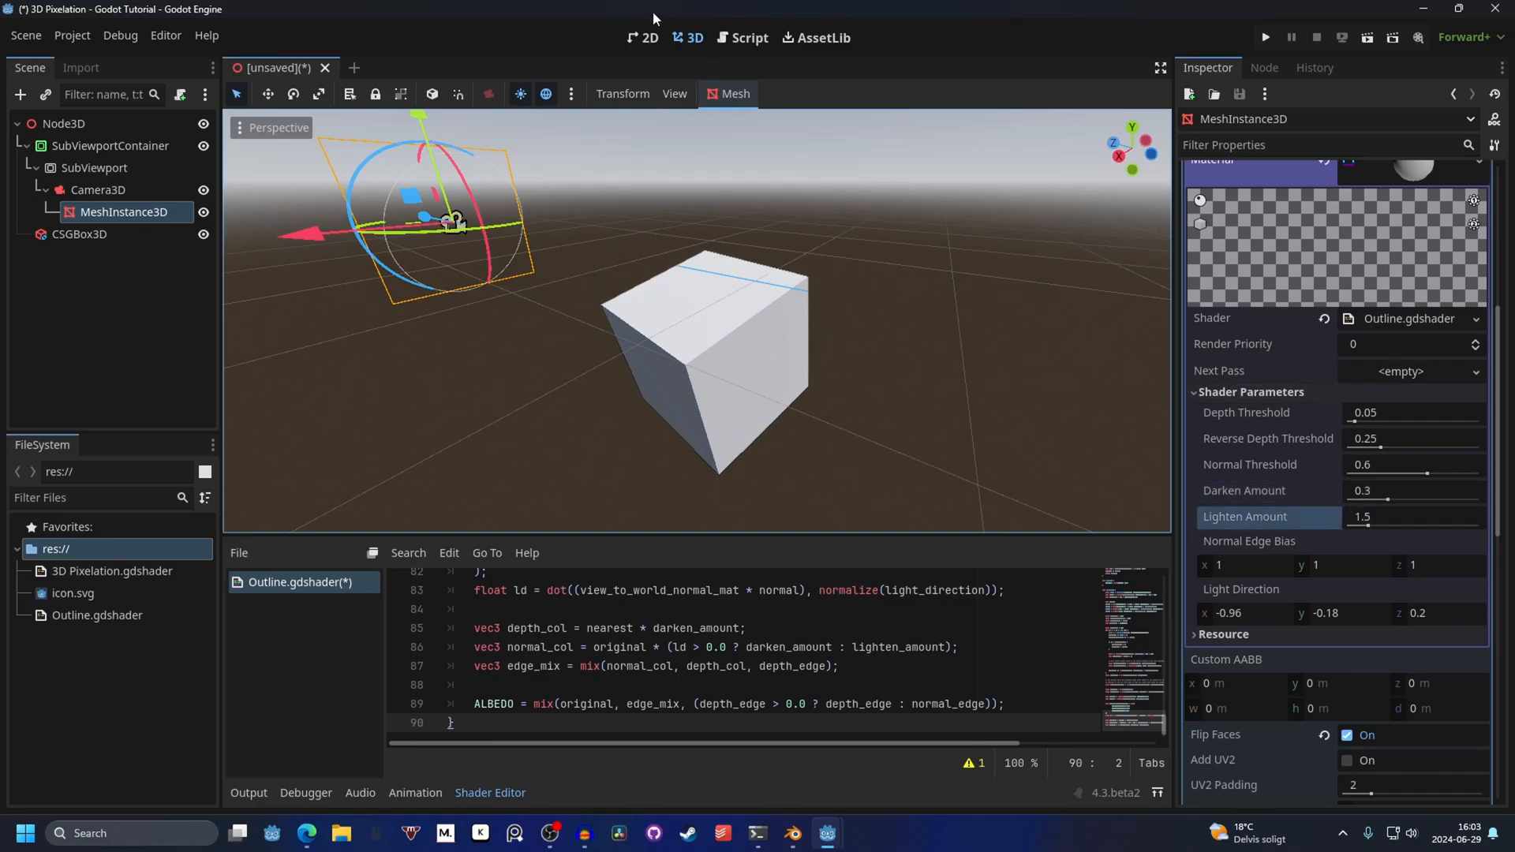
Step: Inspect the pixelated, outlined cube in the 2D preview and clear the node selection
click(644, 38)
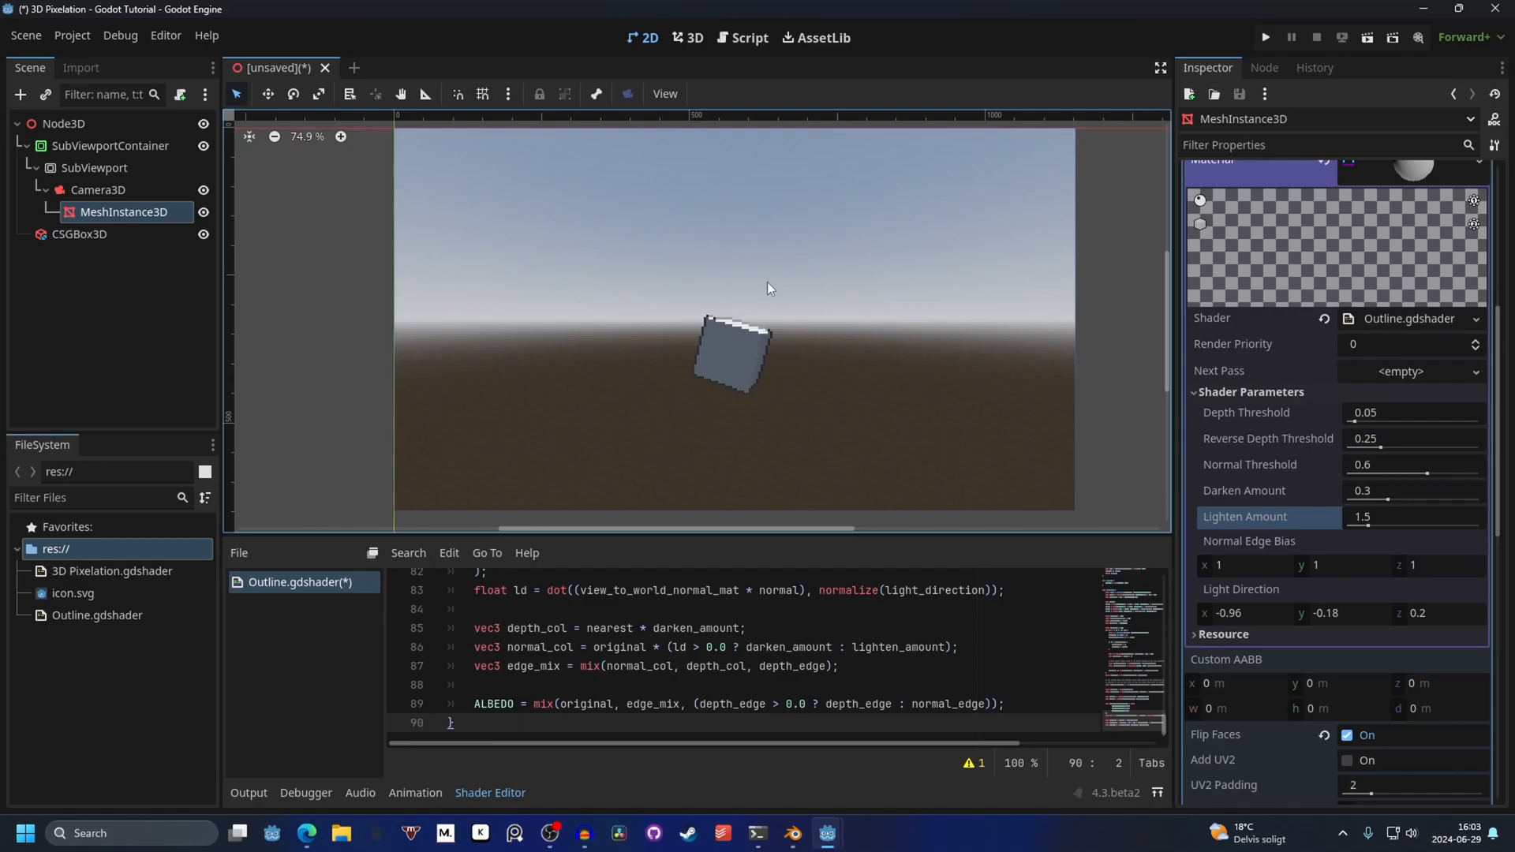
scroll(up, 3)
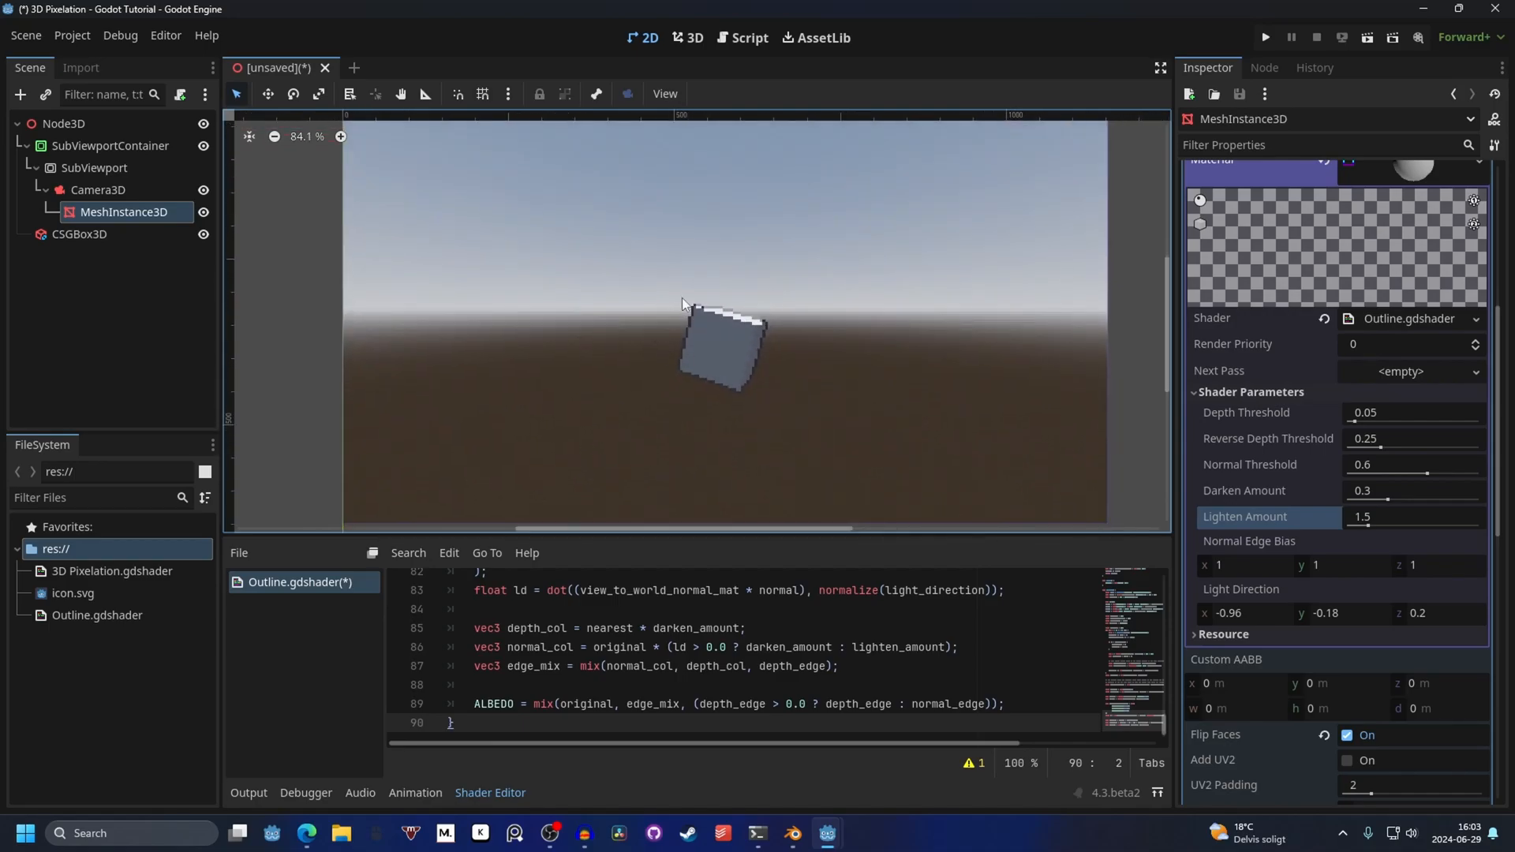
mouse_move(677, 369)
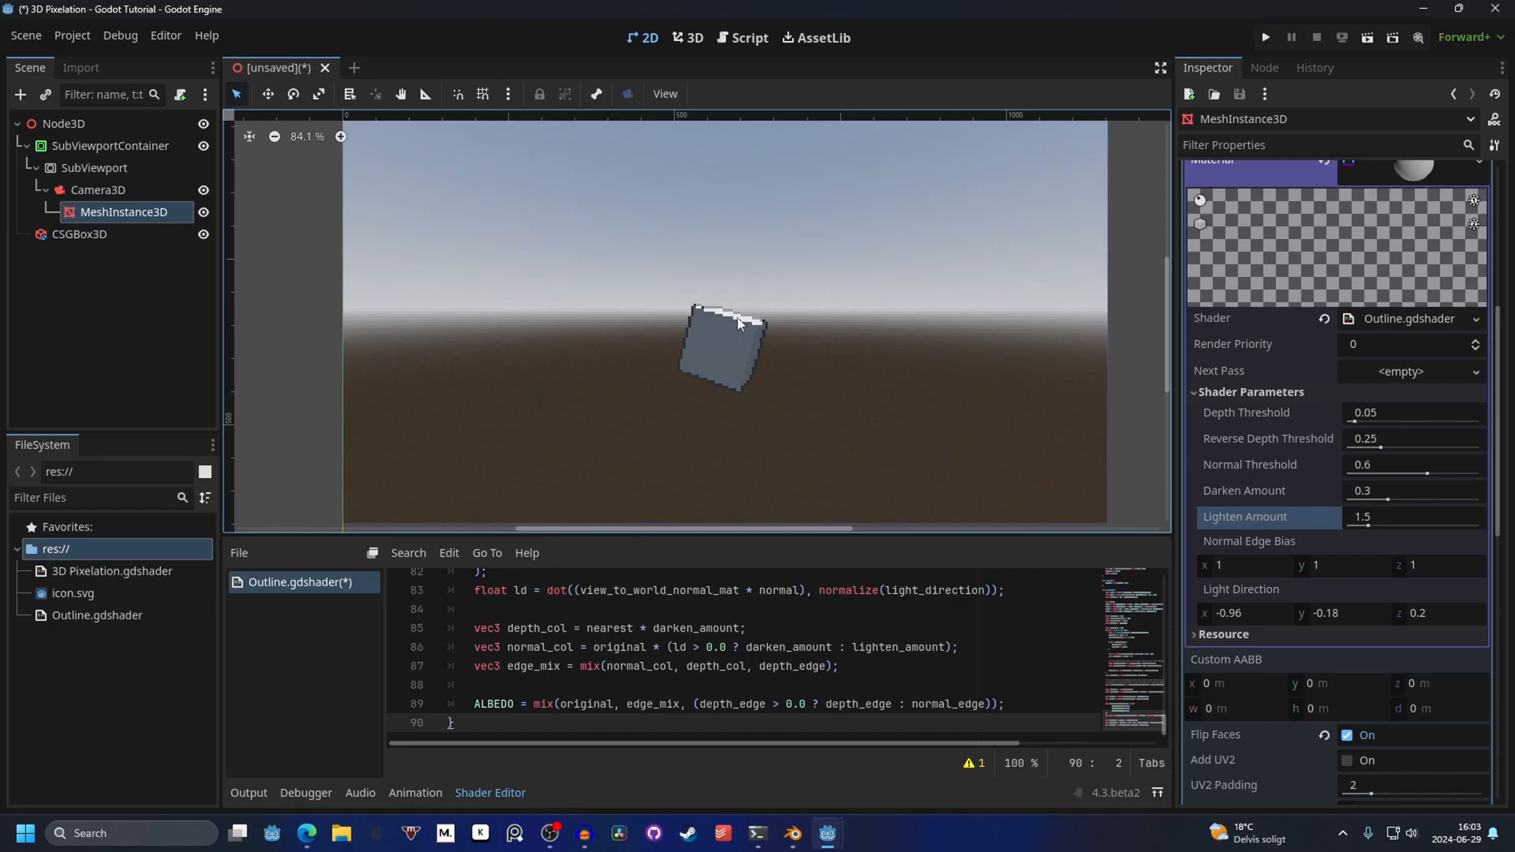
scroll(down, 3)
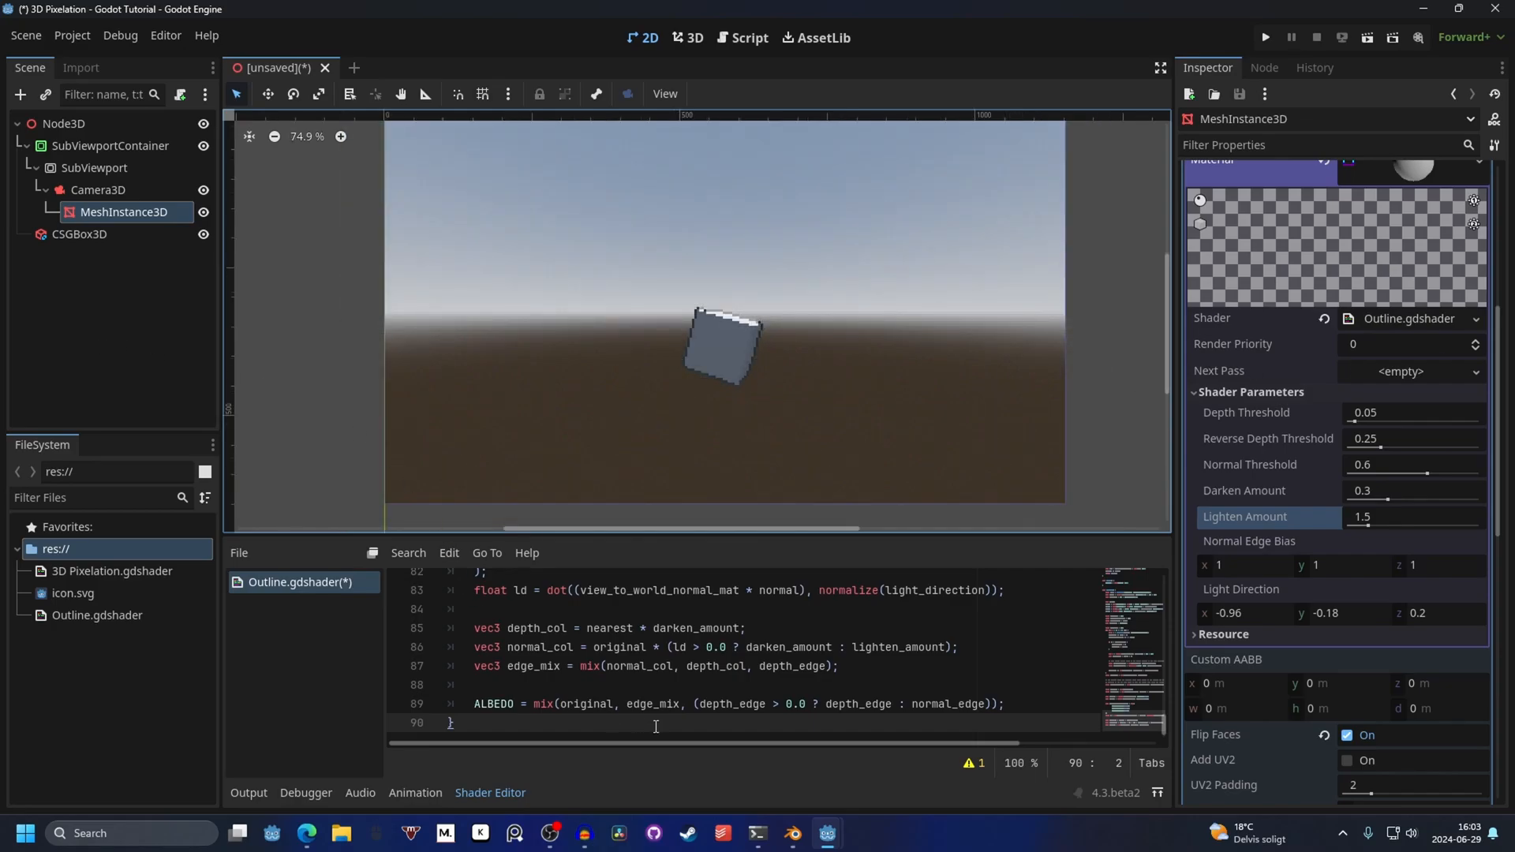
click(89, 291)
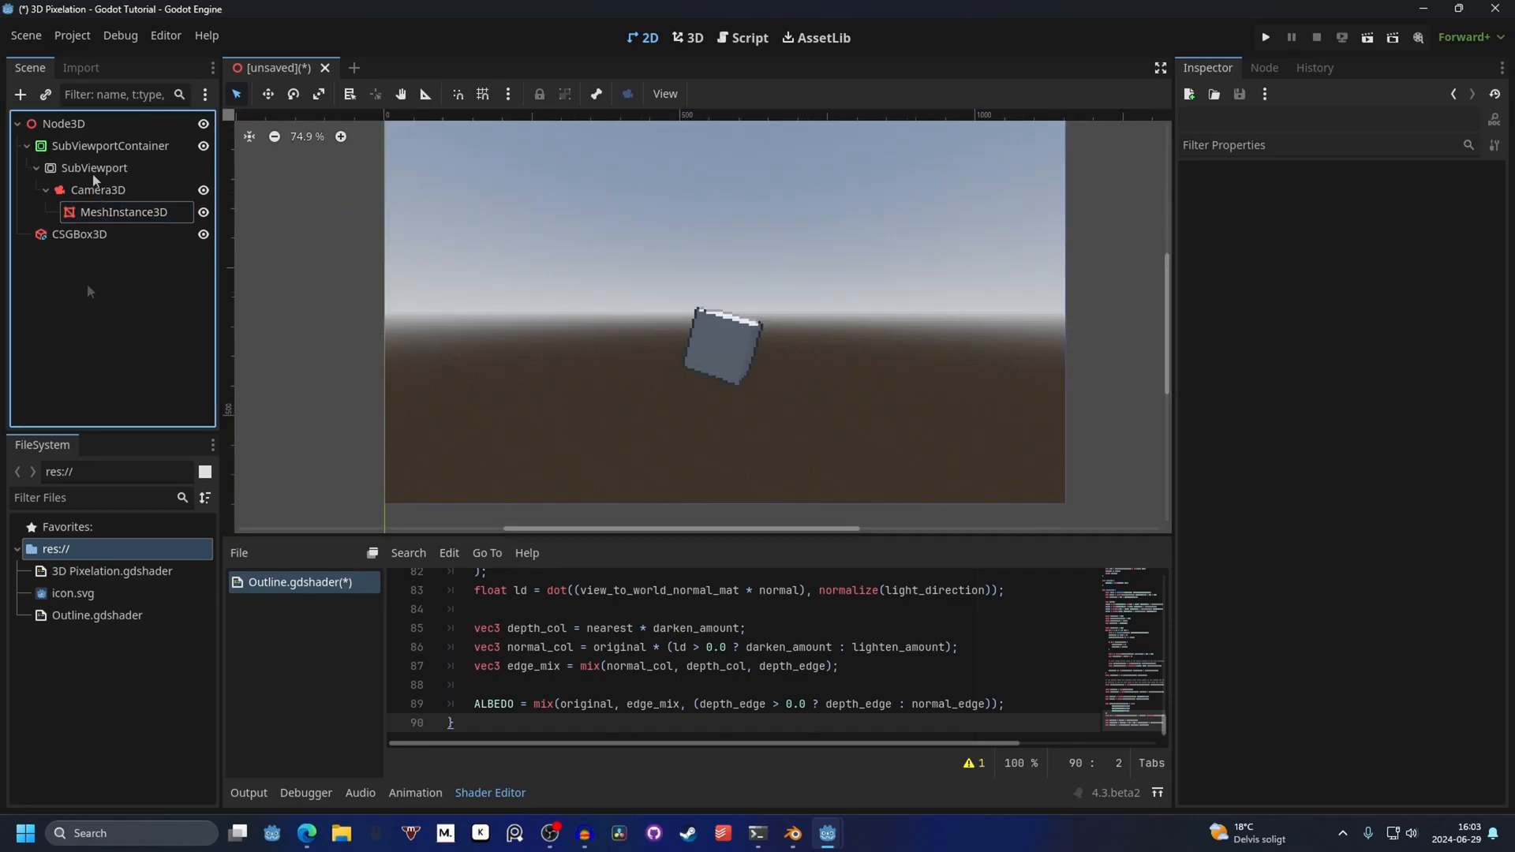
Step: Add a CharacterBody3D under the SubViewport holding the camera, and a Label under the root
click(94, 168)
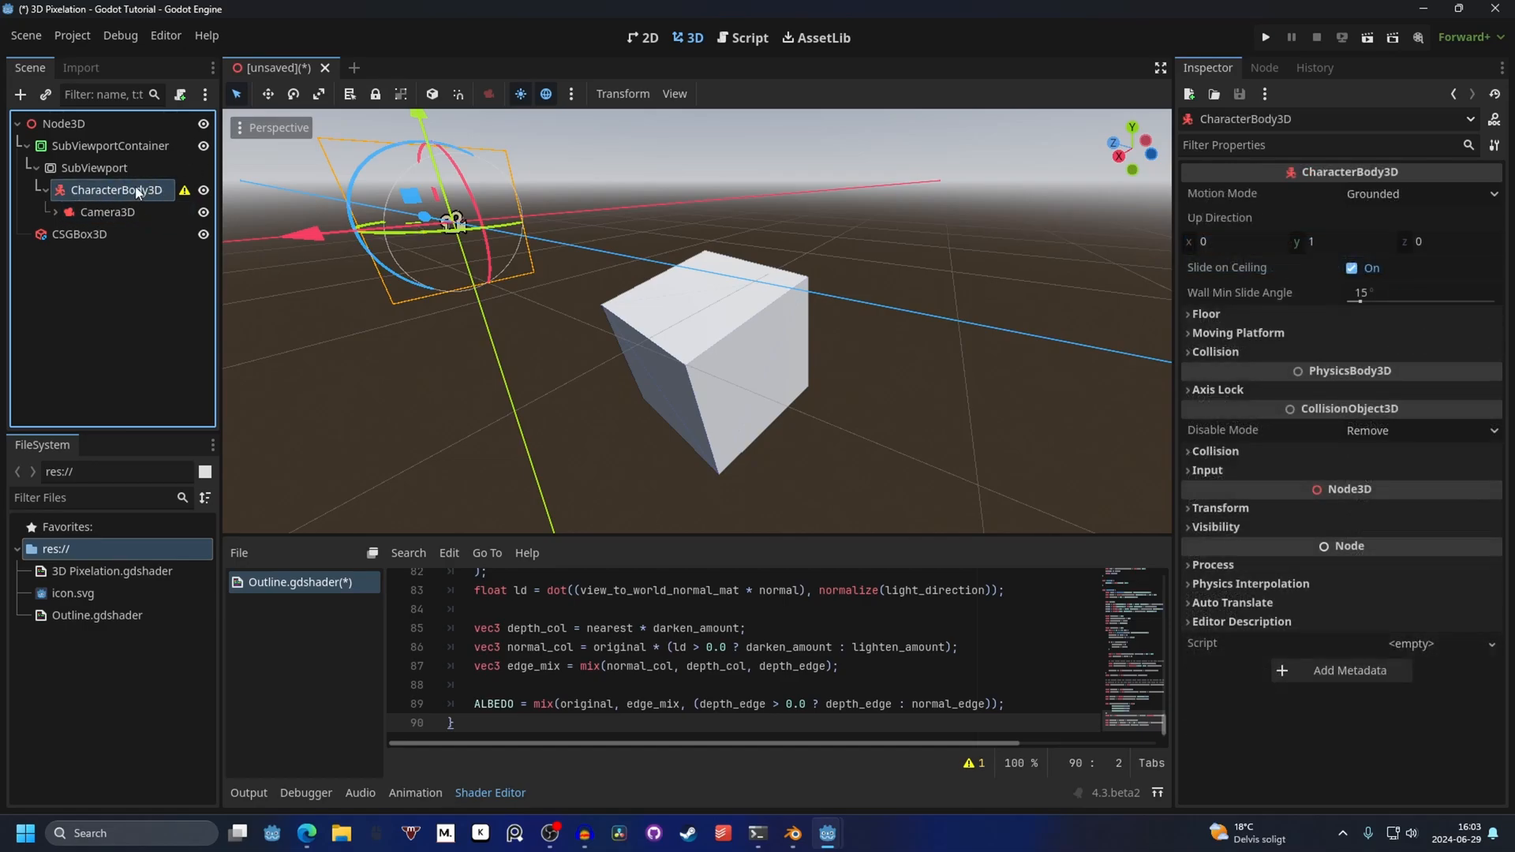
mouse_move(78, 164)
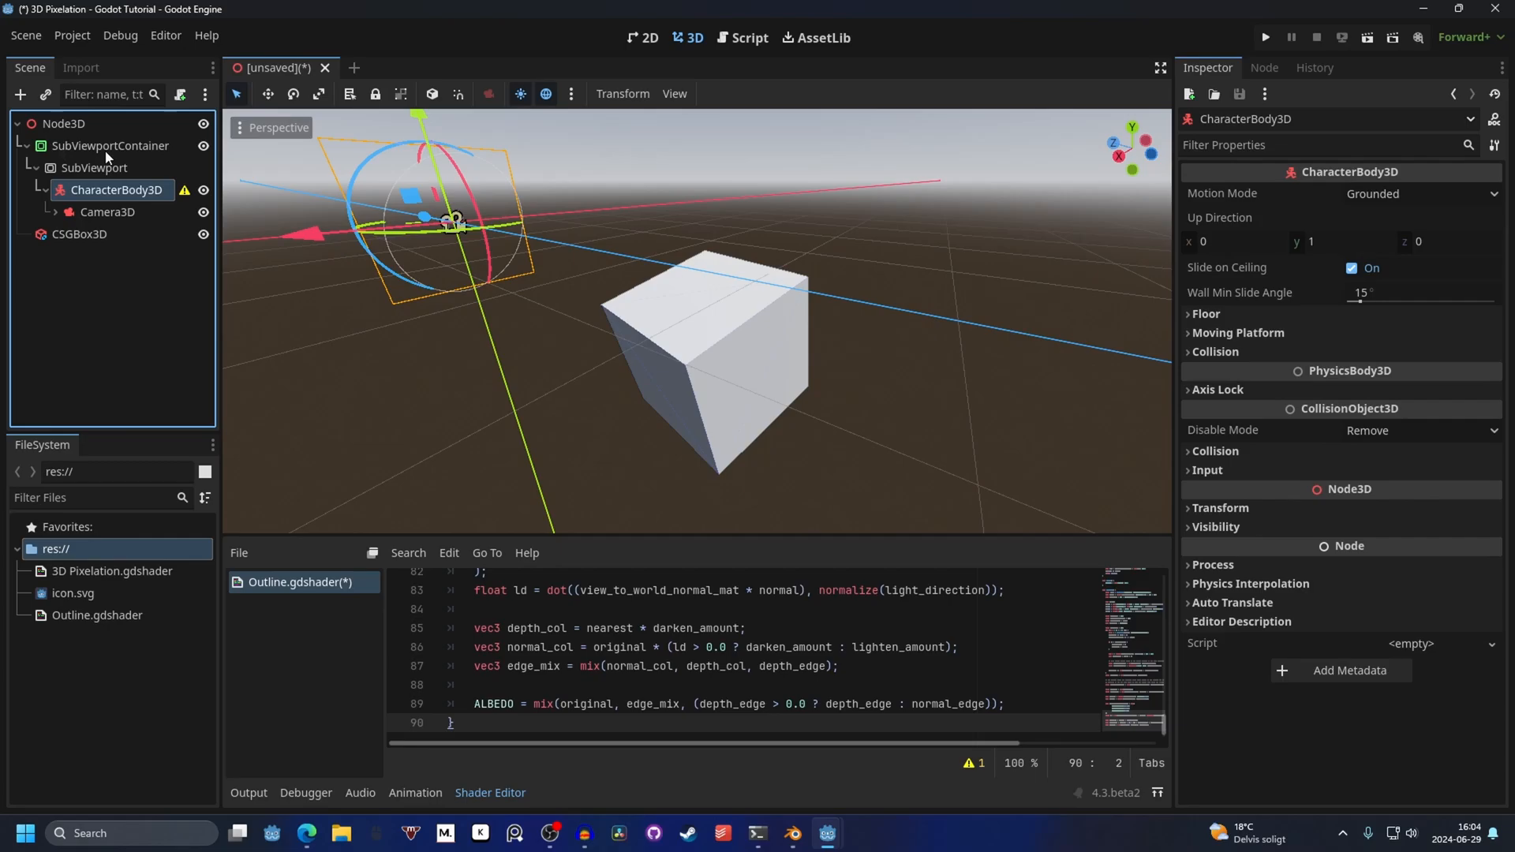
click(19, 94)
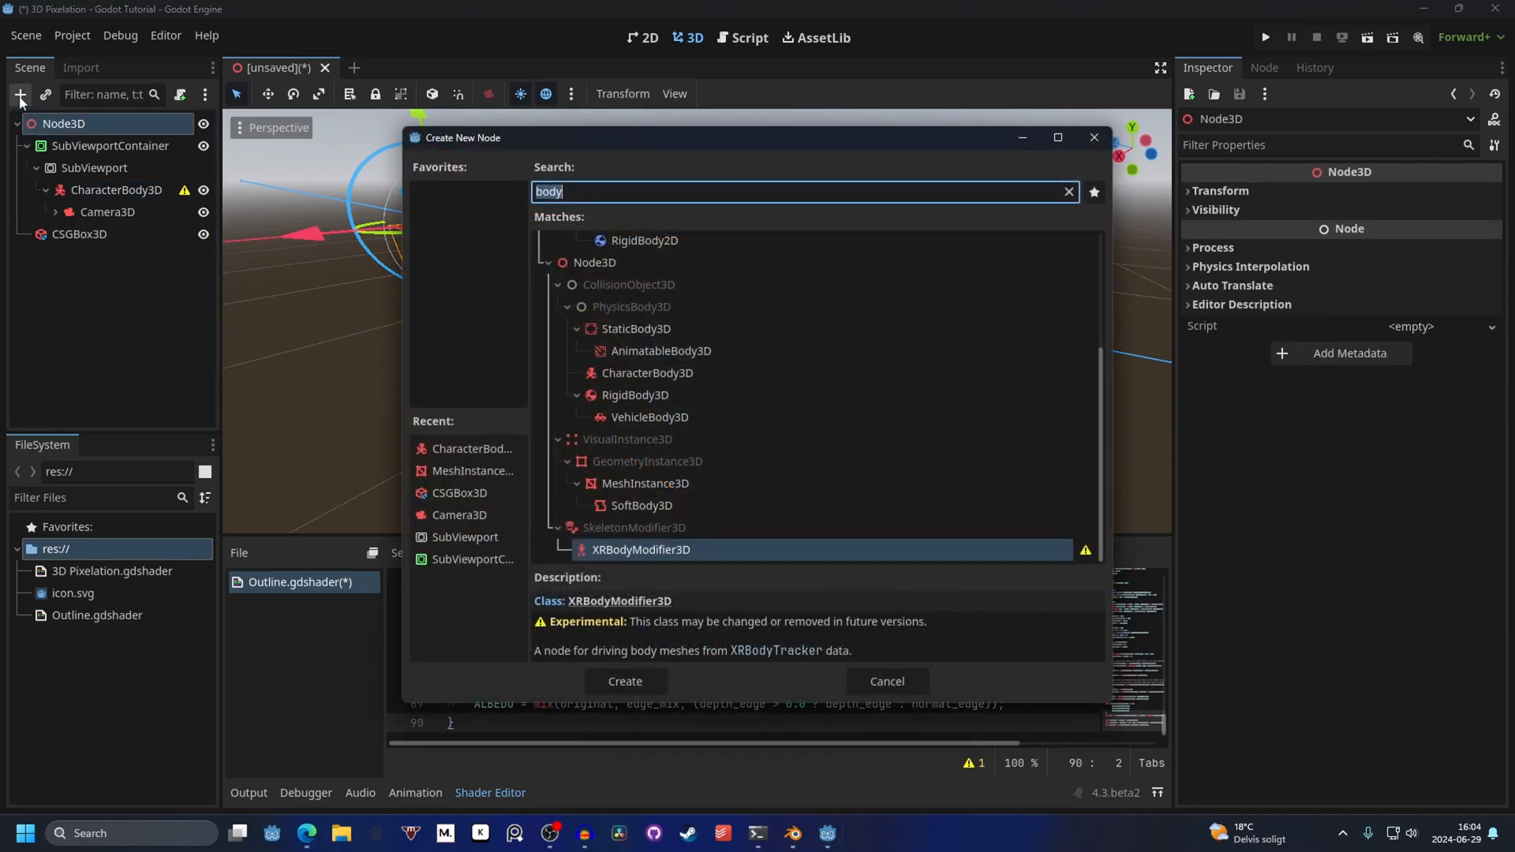
click(625, 682)
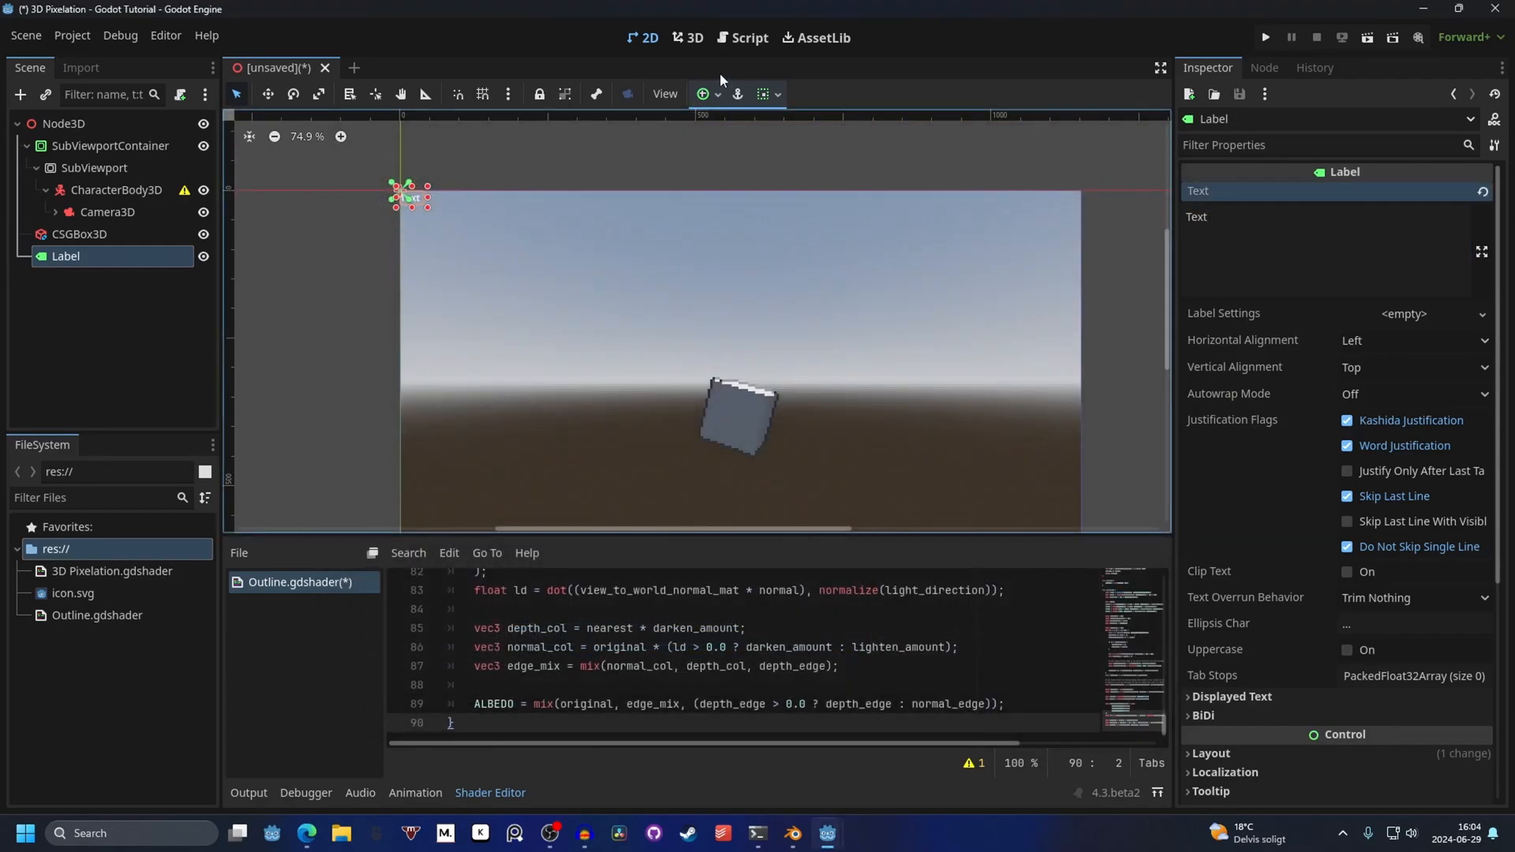
click(109, 146)
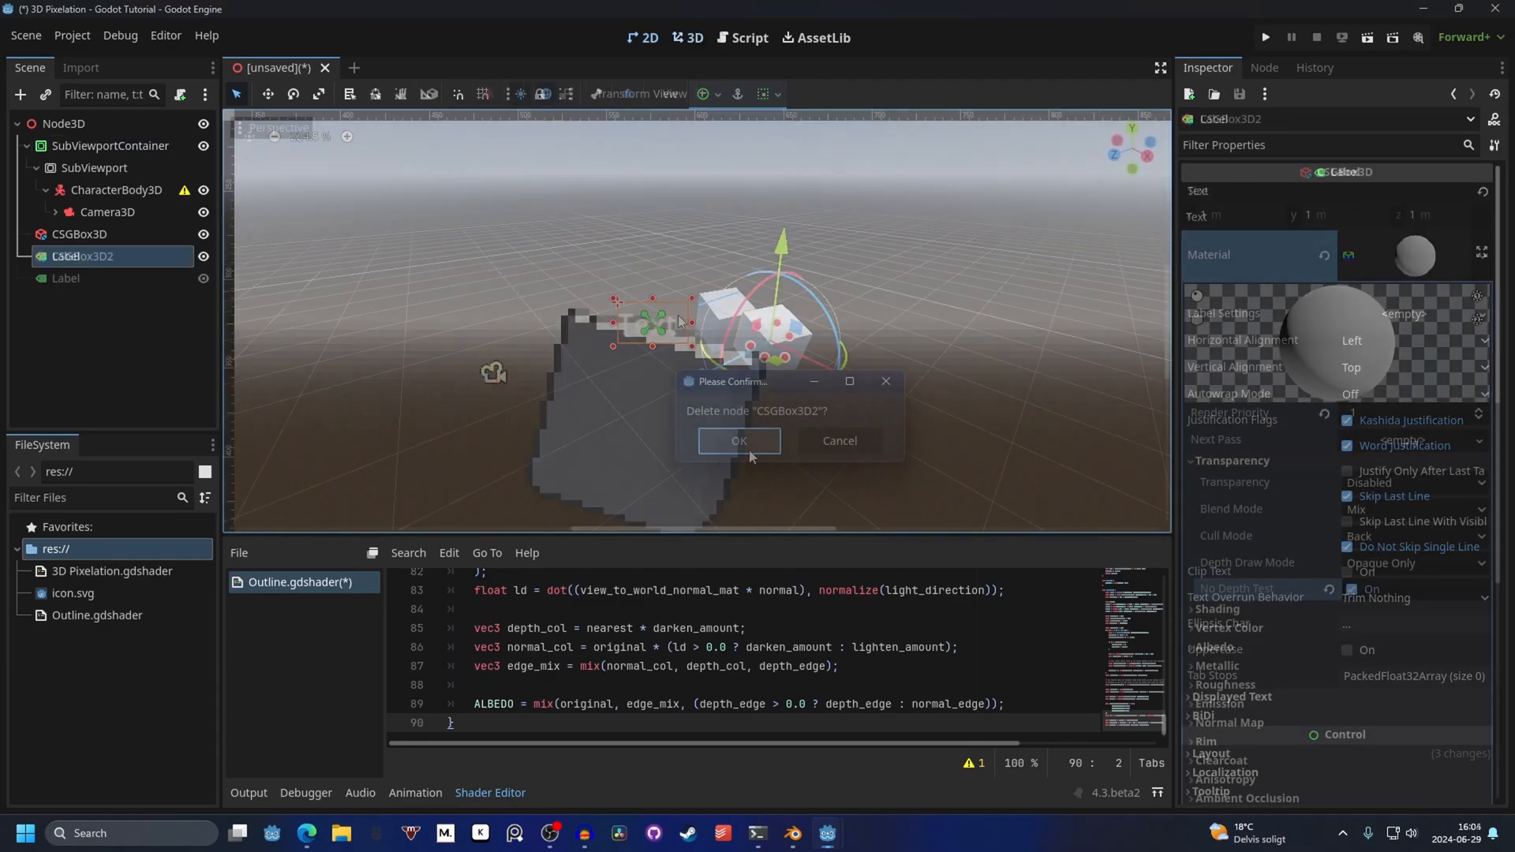
Step: Delete the stray box, duplicate CSGBox3D as a second cube above it, and preview both in 2D
click(739, 440)
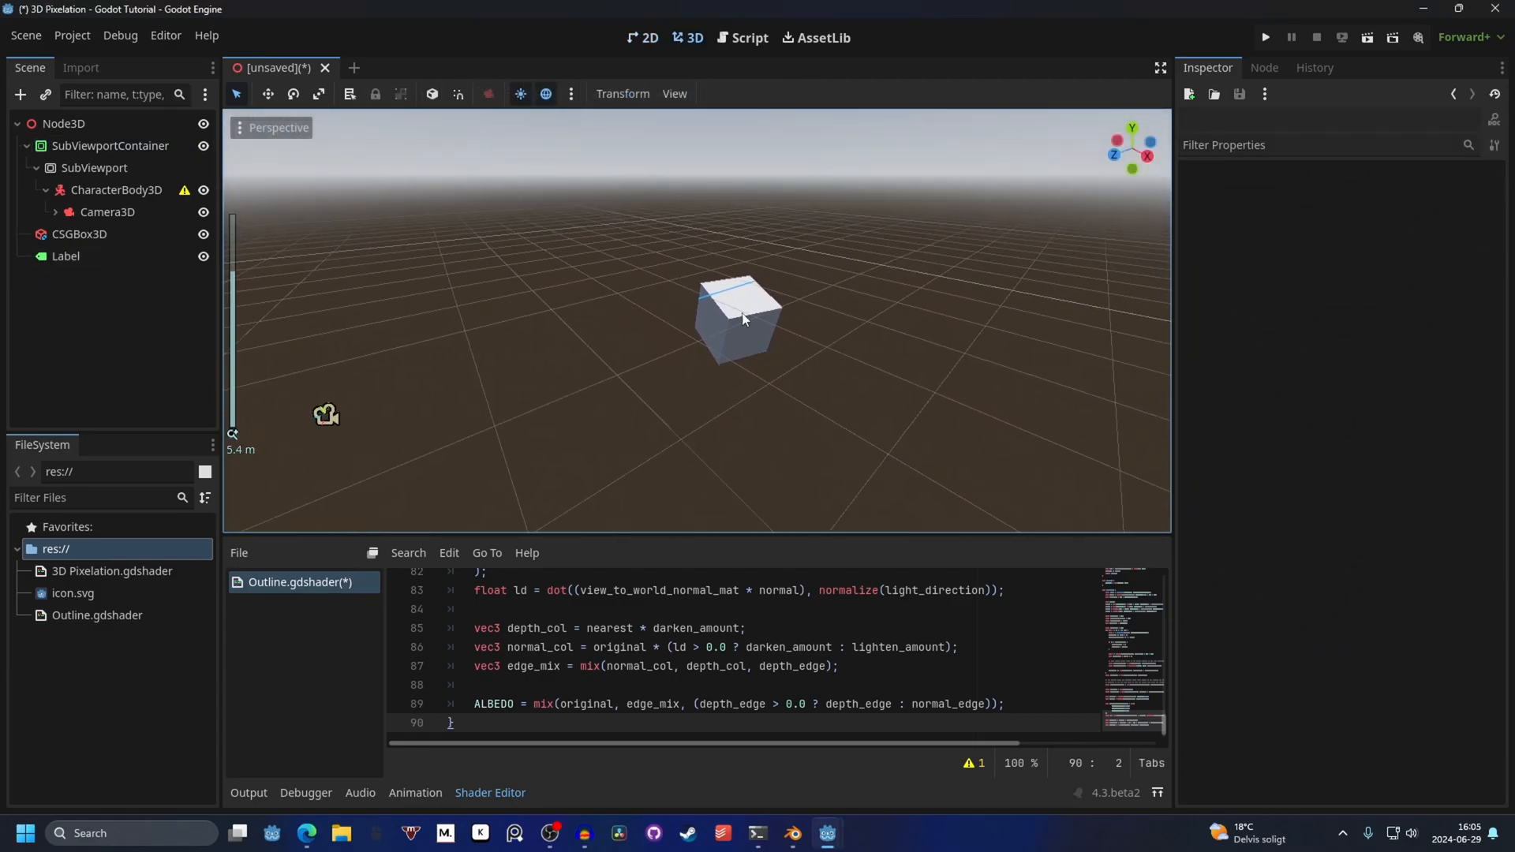
click(79, 234)
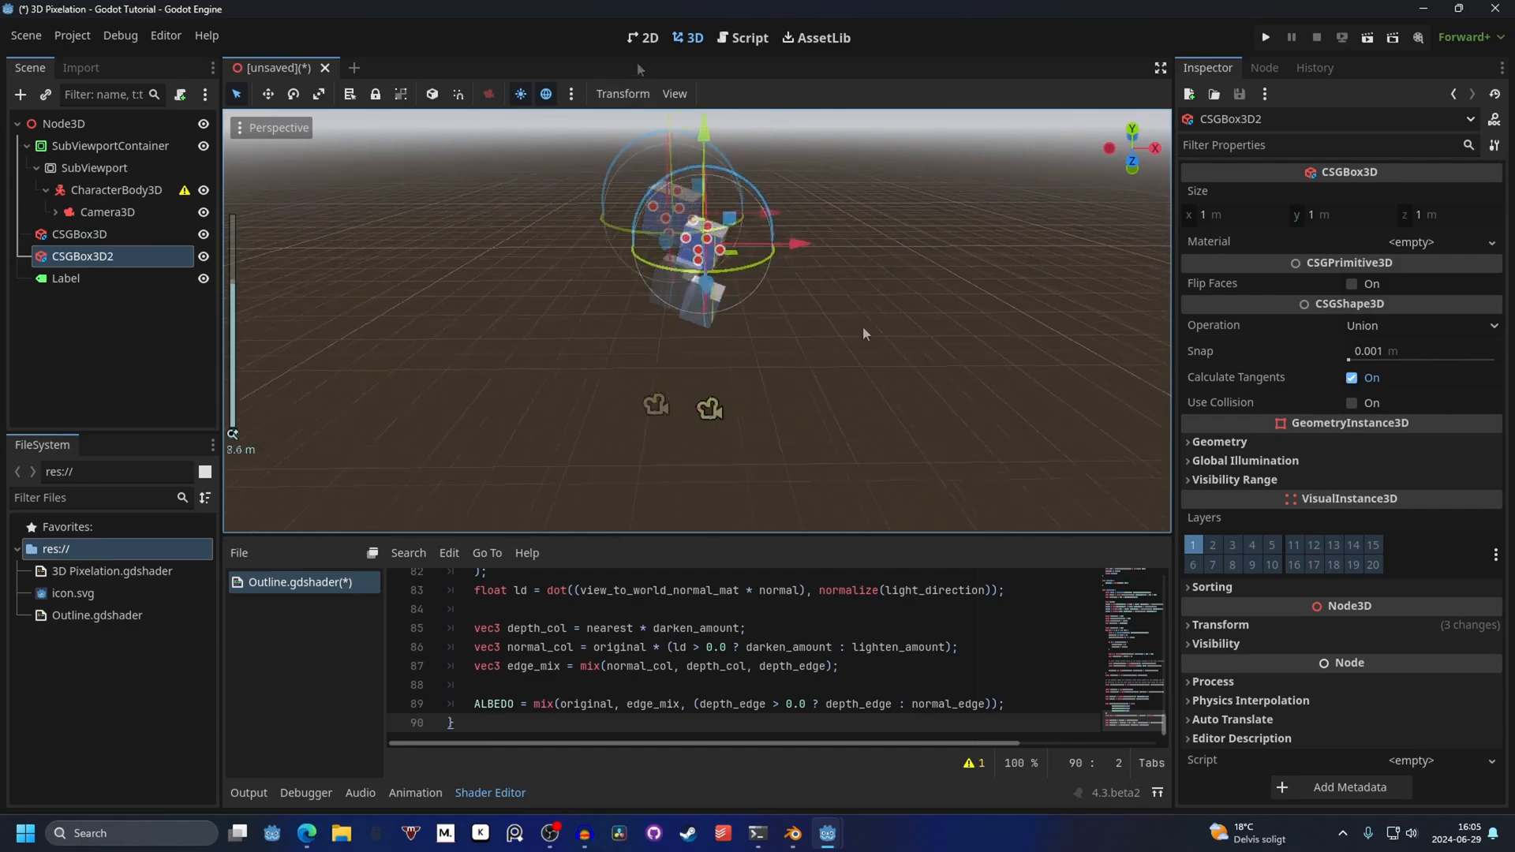
click(644, 38)
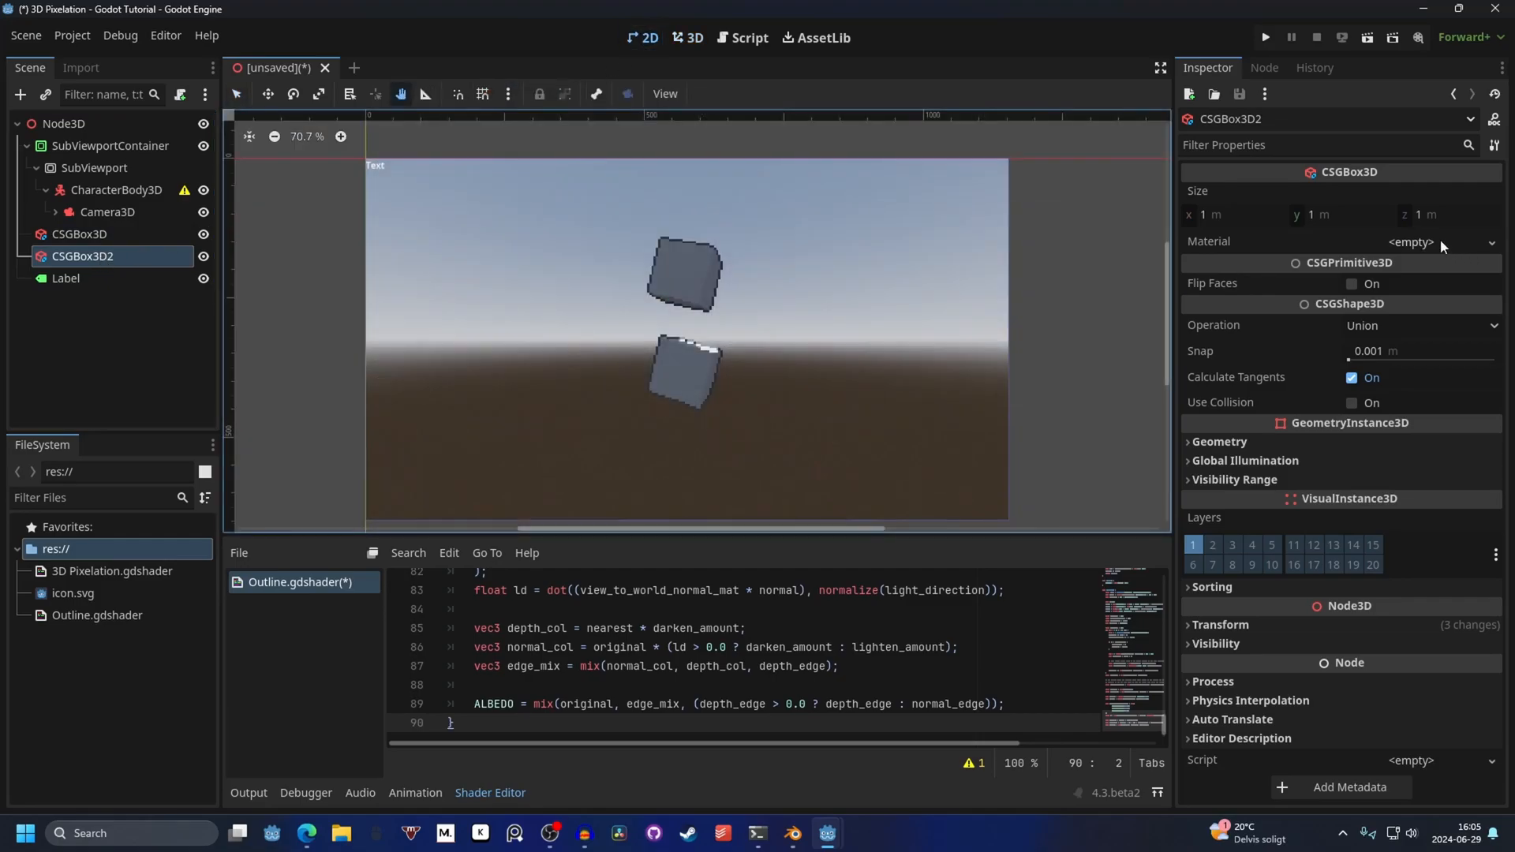
Step: Assign the second cube a new StandardMaterial3D with Render Priority 1 and No Depth Test enabled
click(1407, 240)
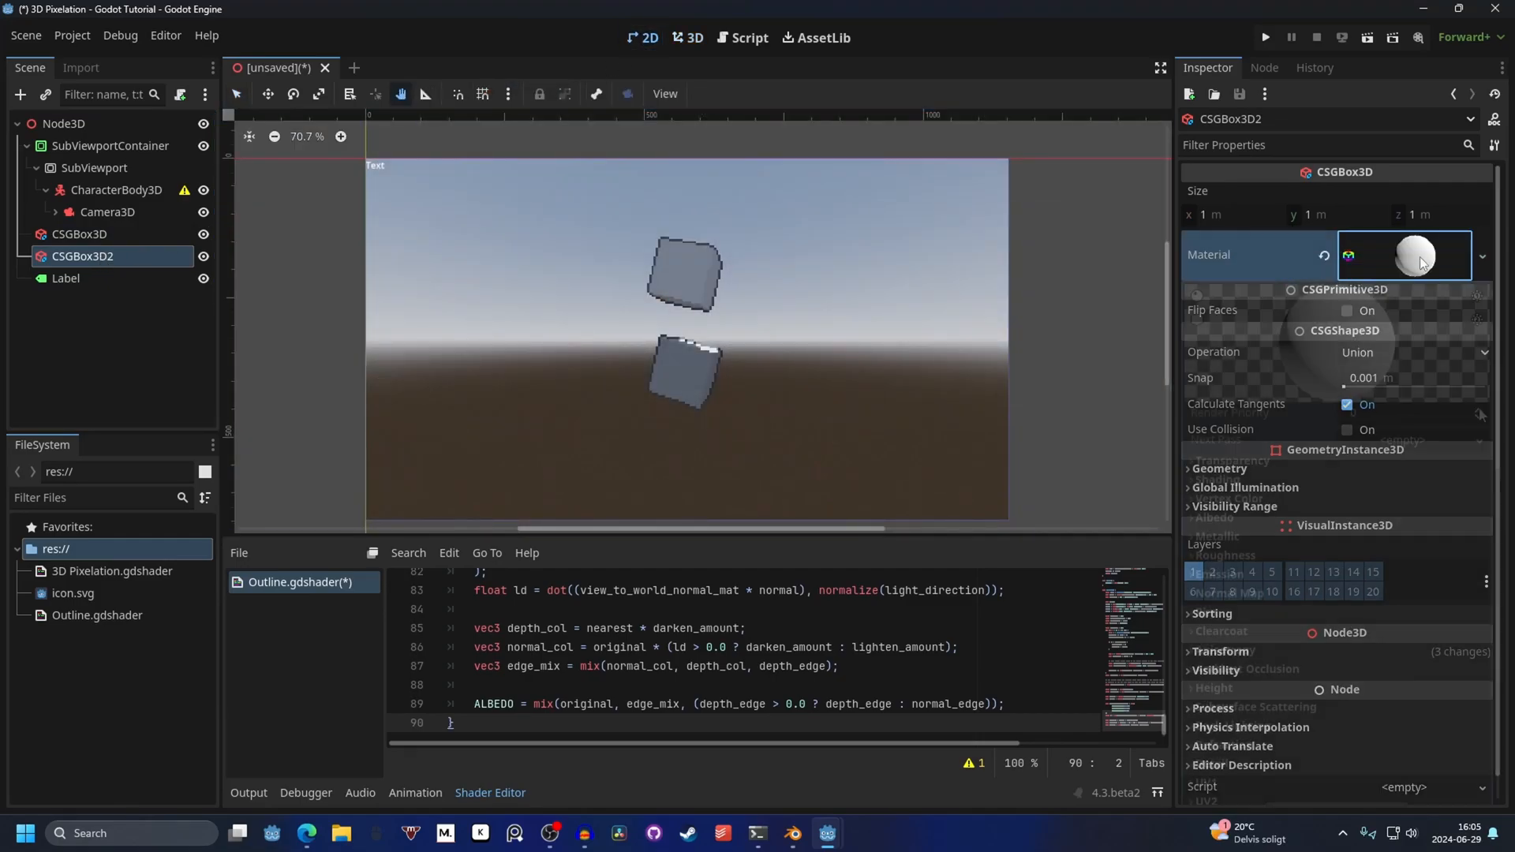
click(1407, 256)
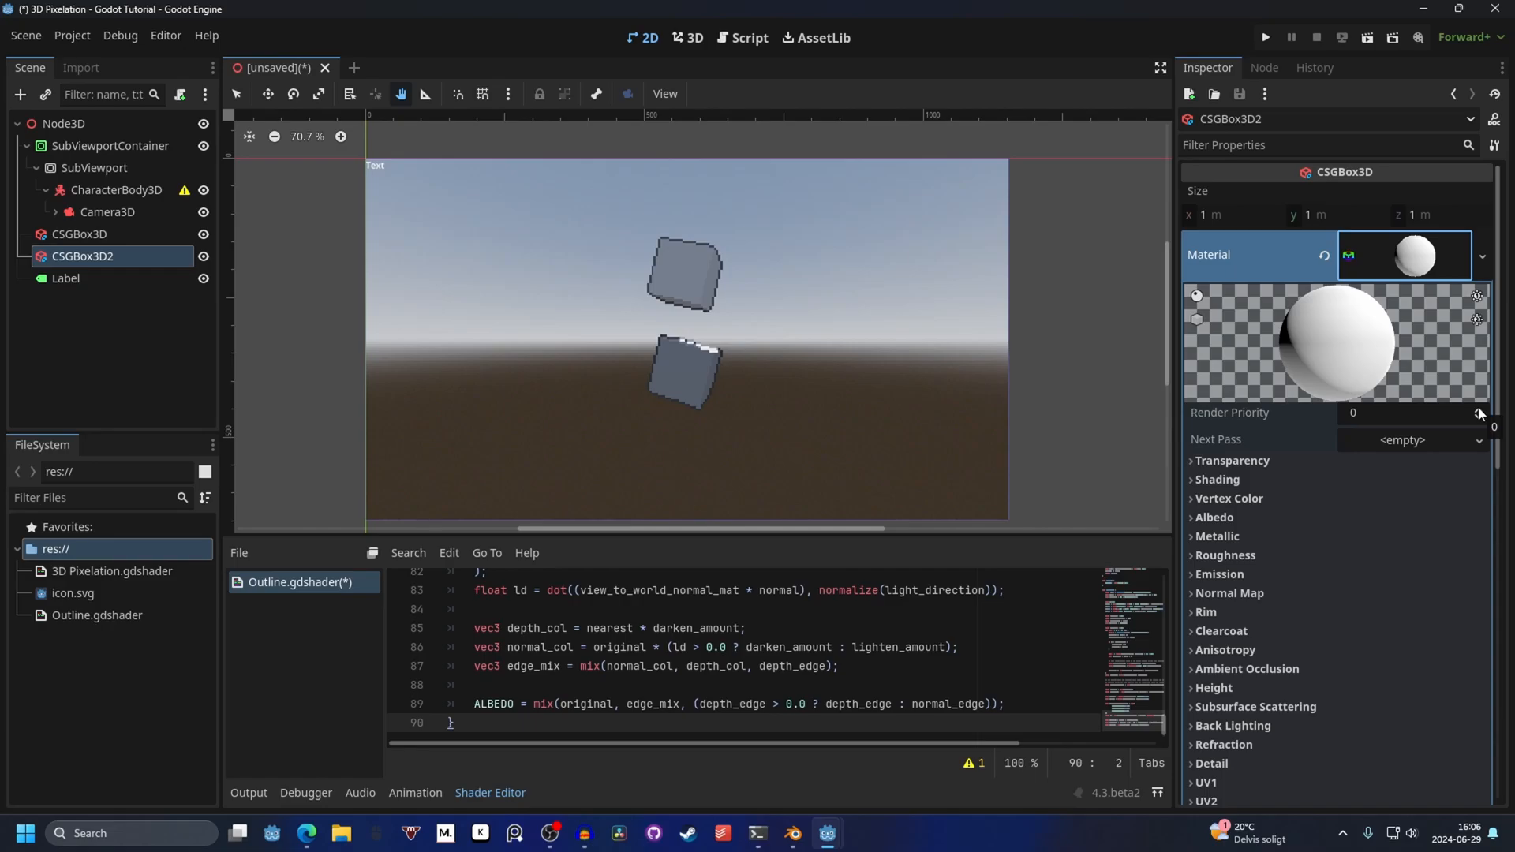
click(1477, 409)
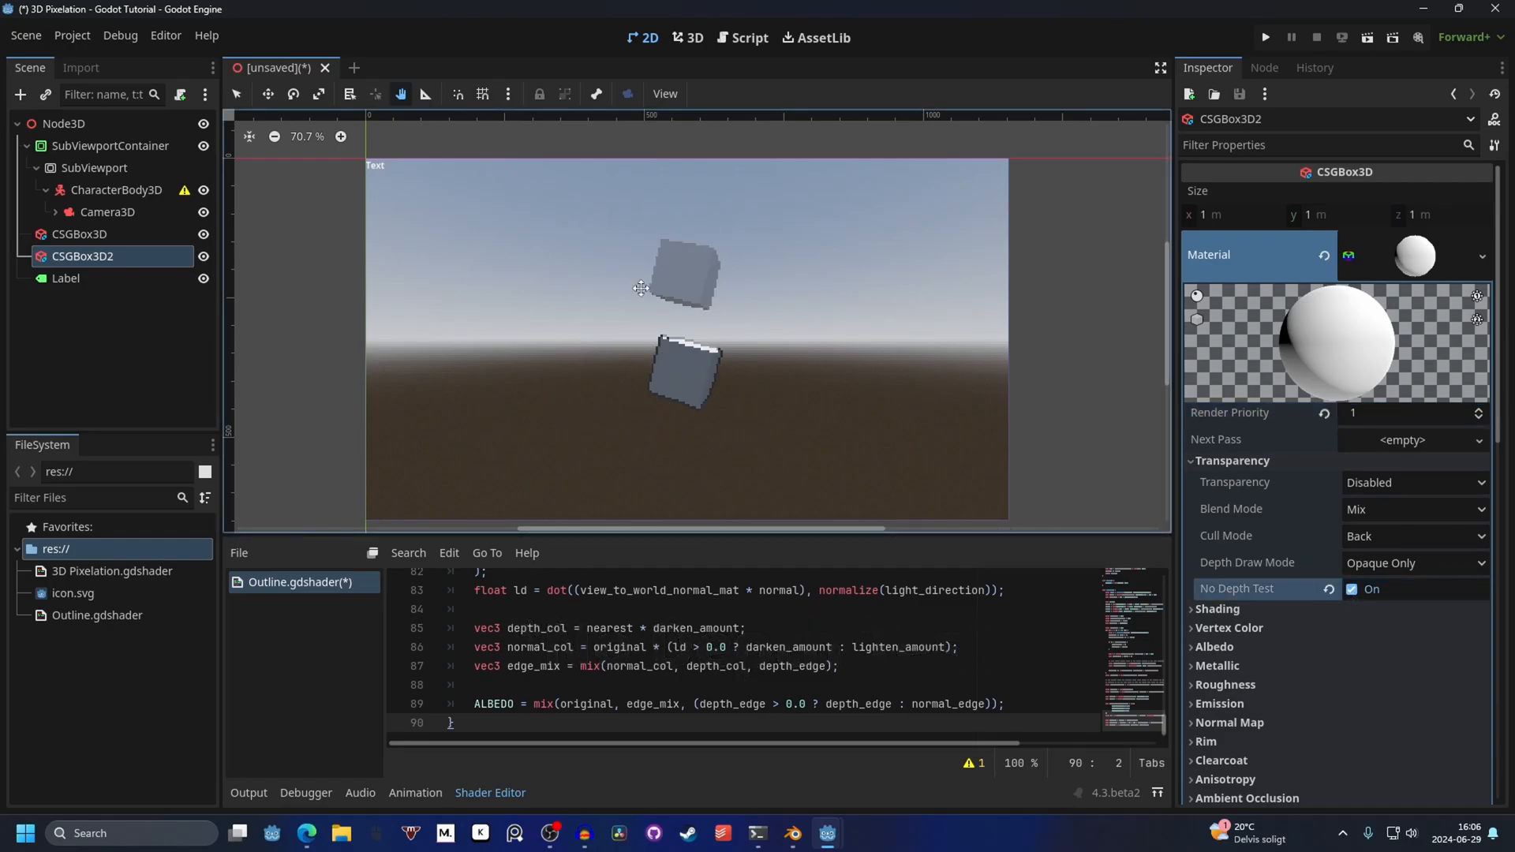
mouse_move(562, 352)
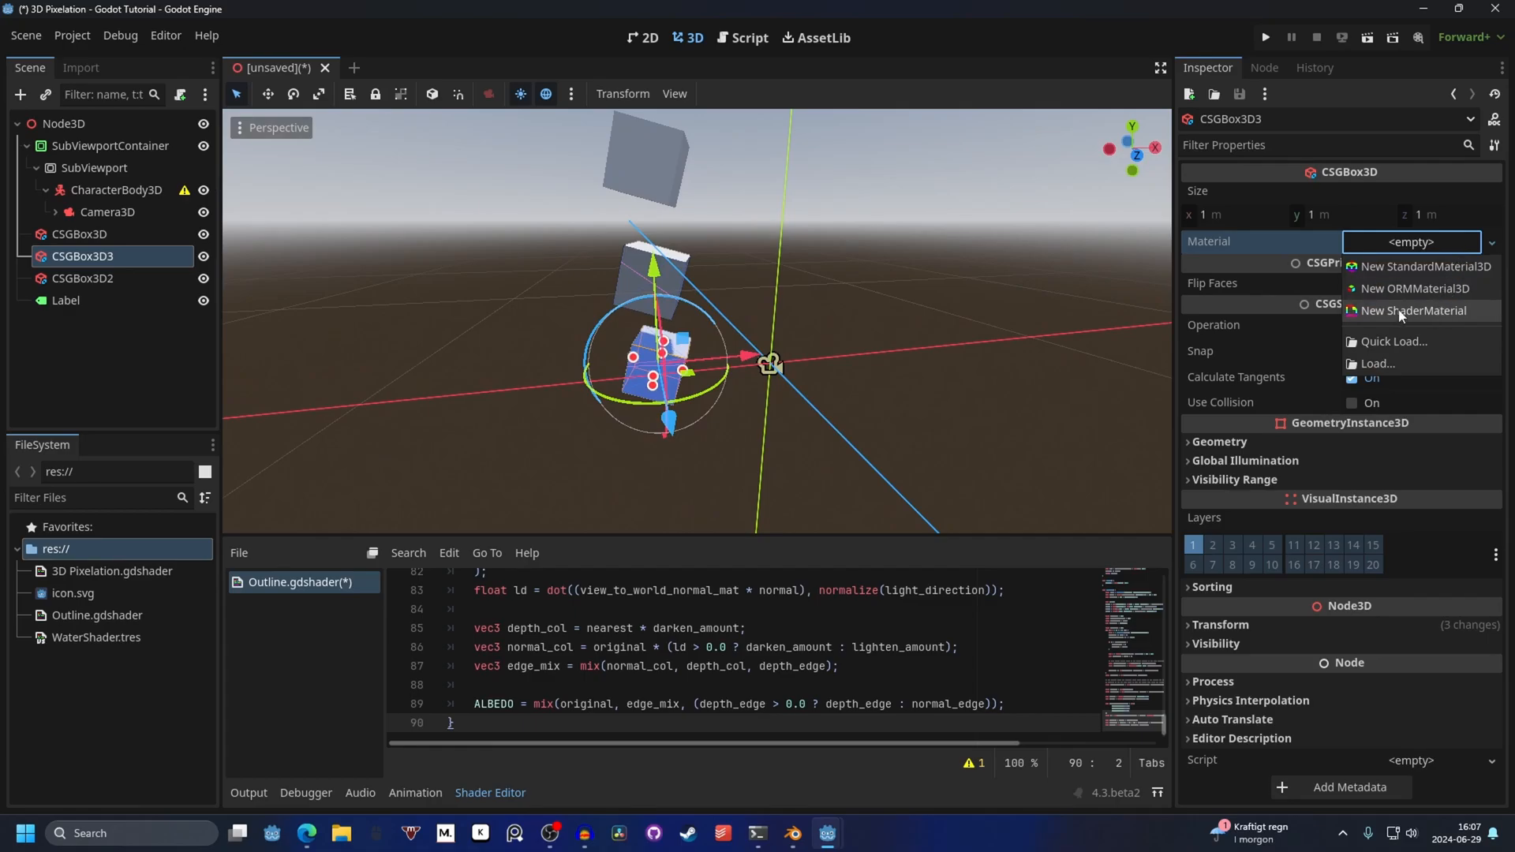
Step: Give the third cube a ShaderMaterial using WaterShader.tres and lower SubViewportContainer Stretch Shrink to 3
click(1413, 311)
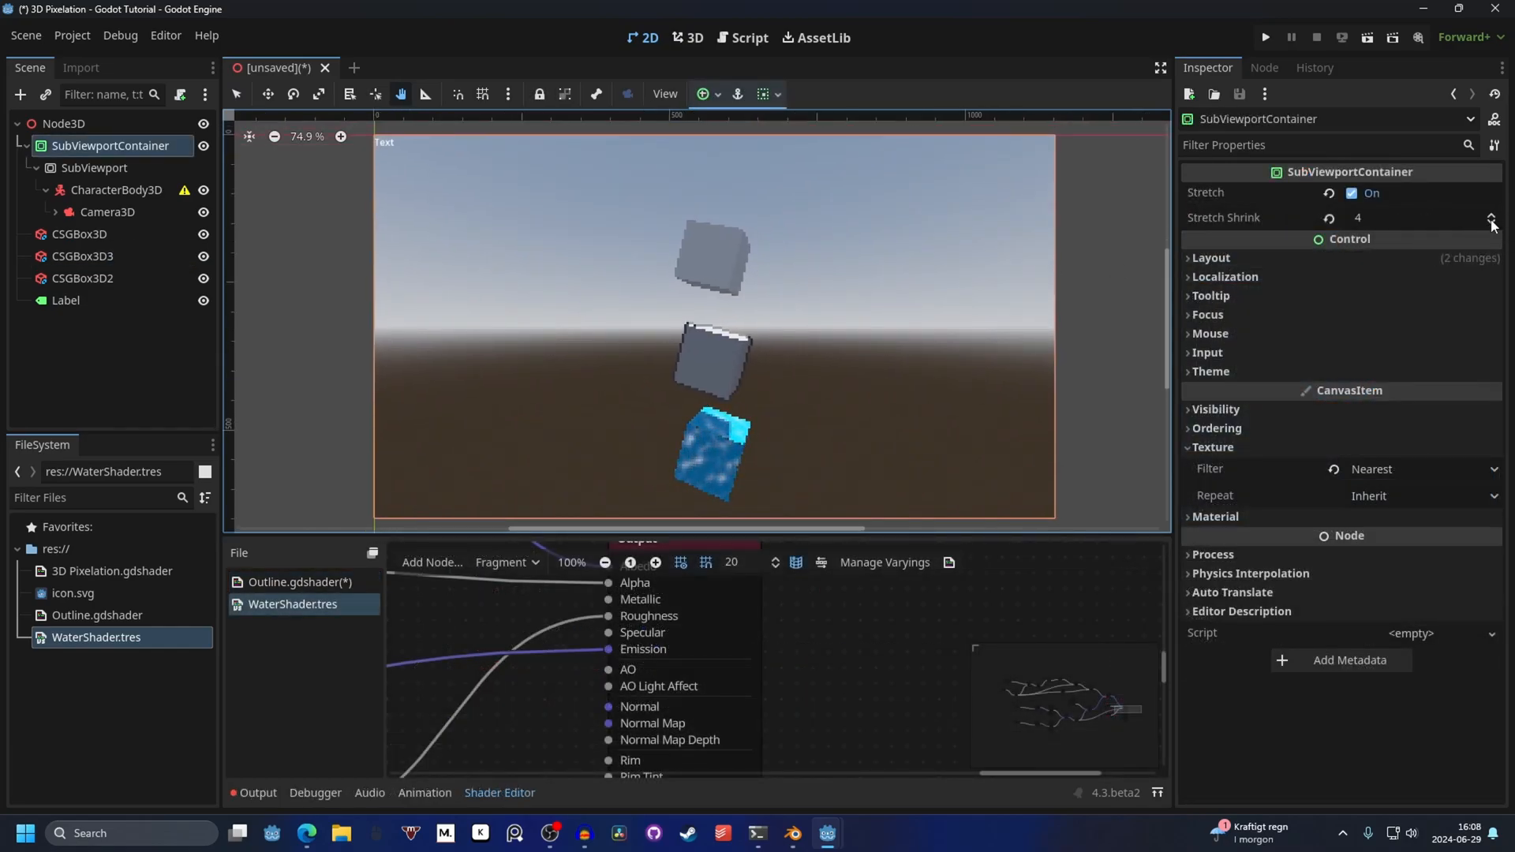
click(1492, 223)
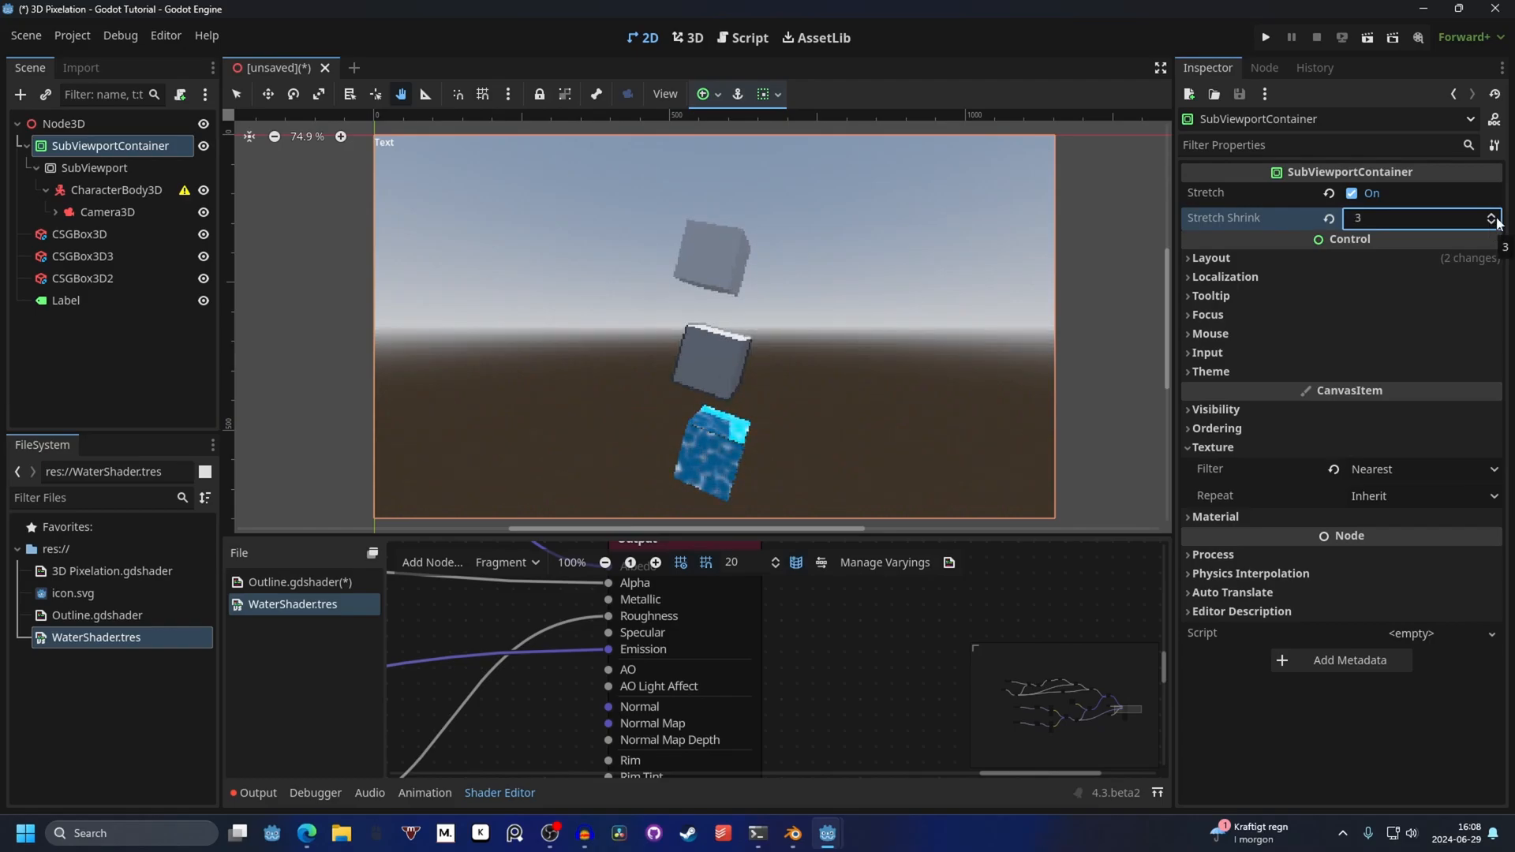
click(1492, 214)
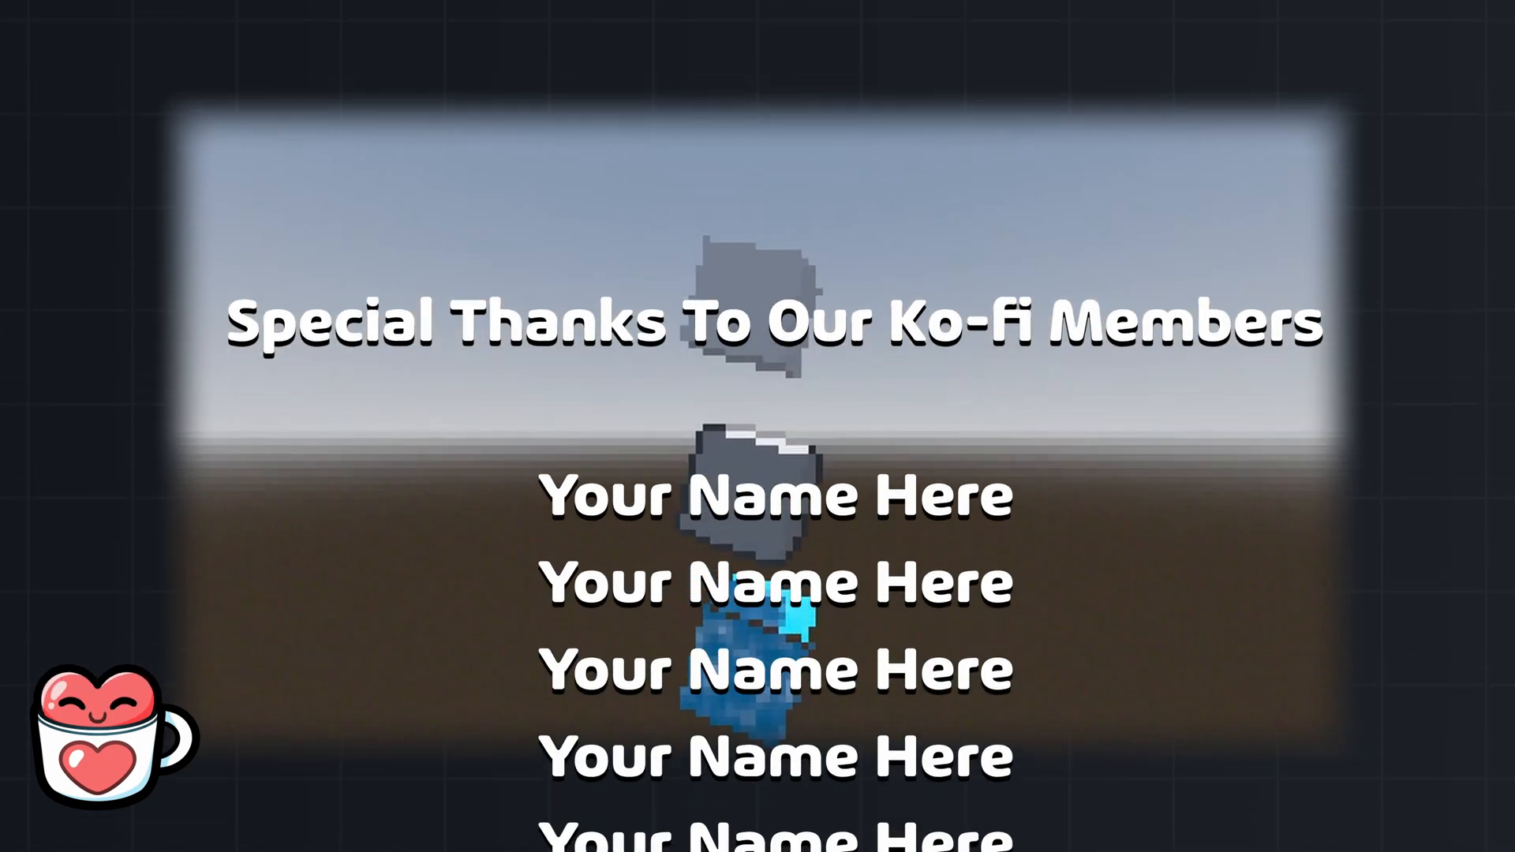
scroll(up, 3)
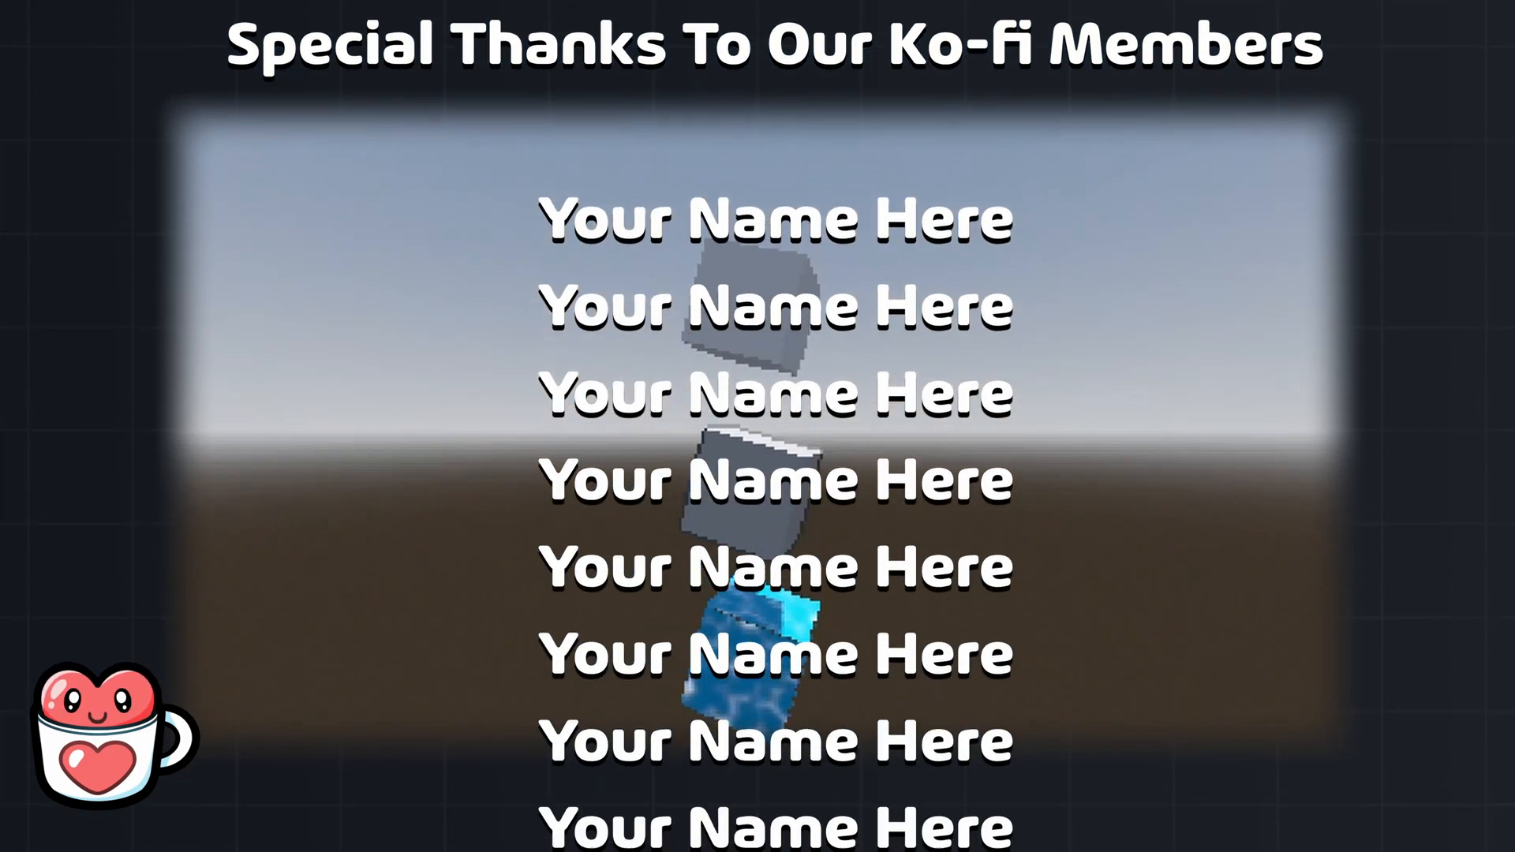